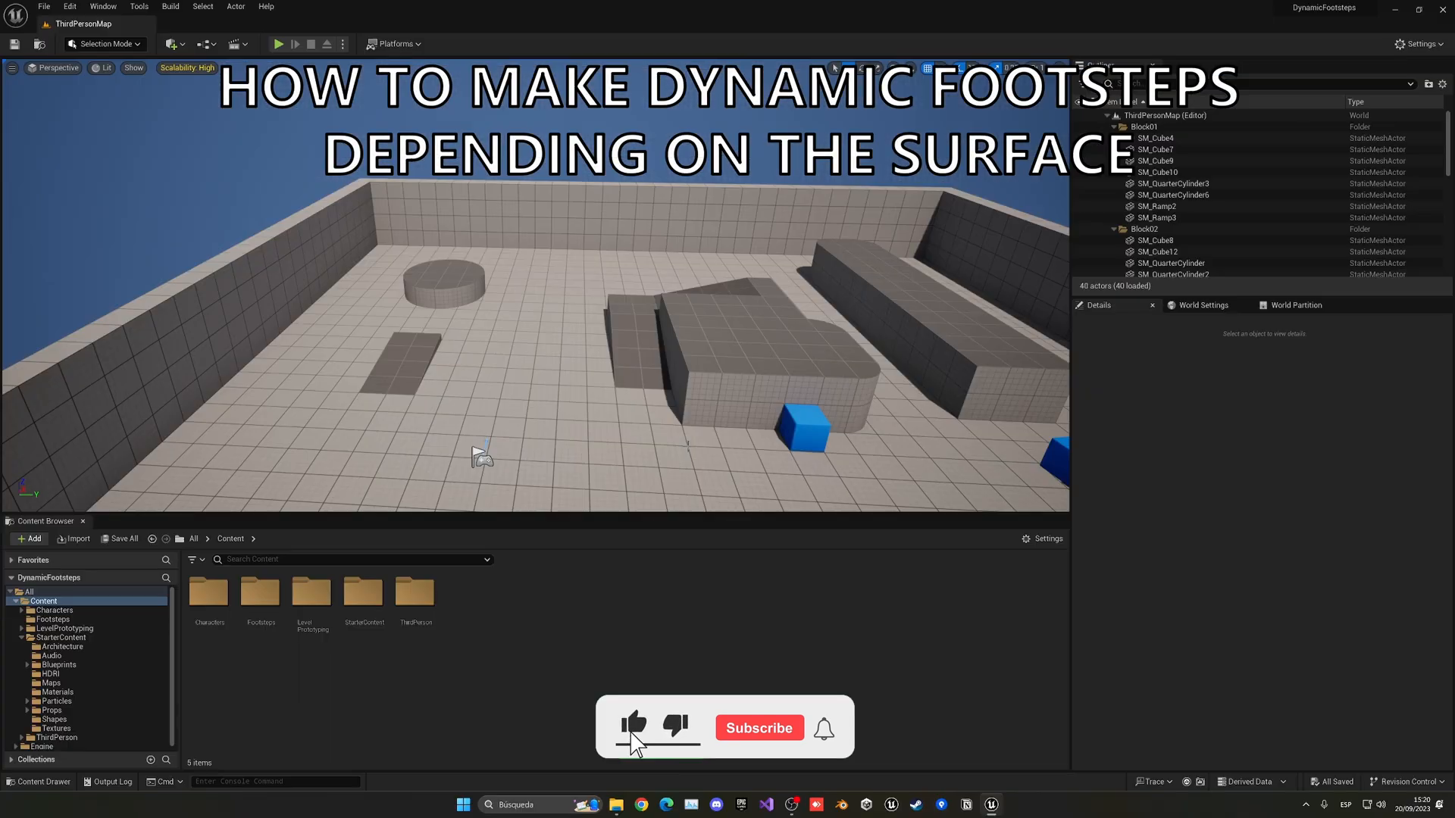
Rename SurfaceType1–3 in Project Settings to Grass, Metal and Wood
left_click(758, 728)
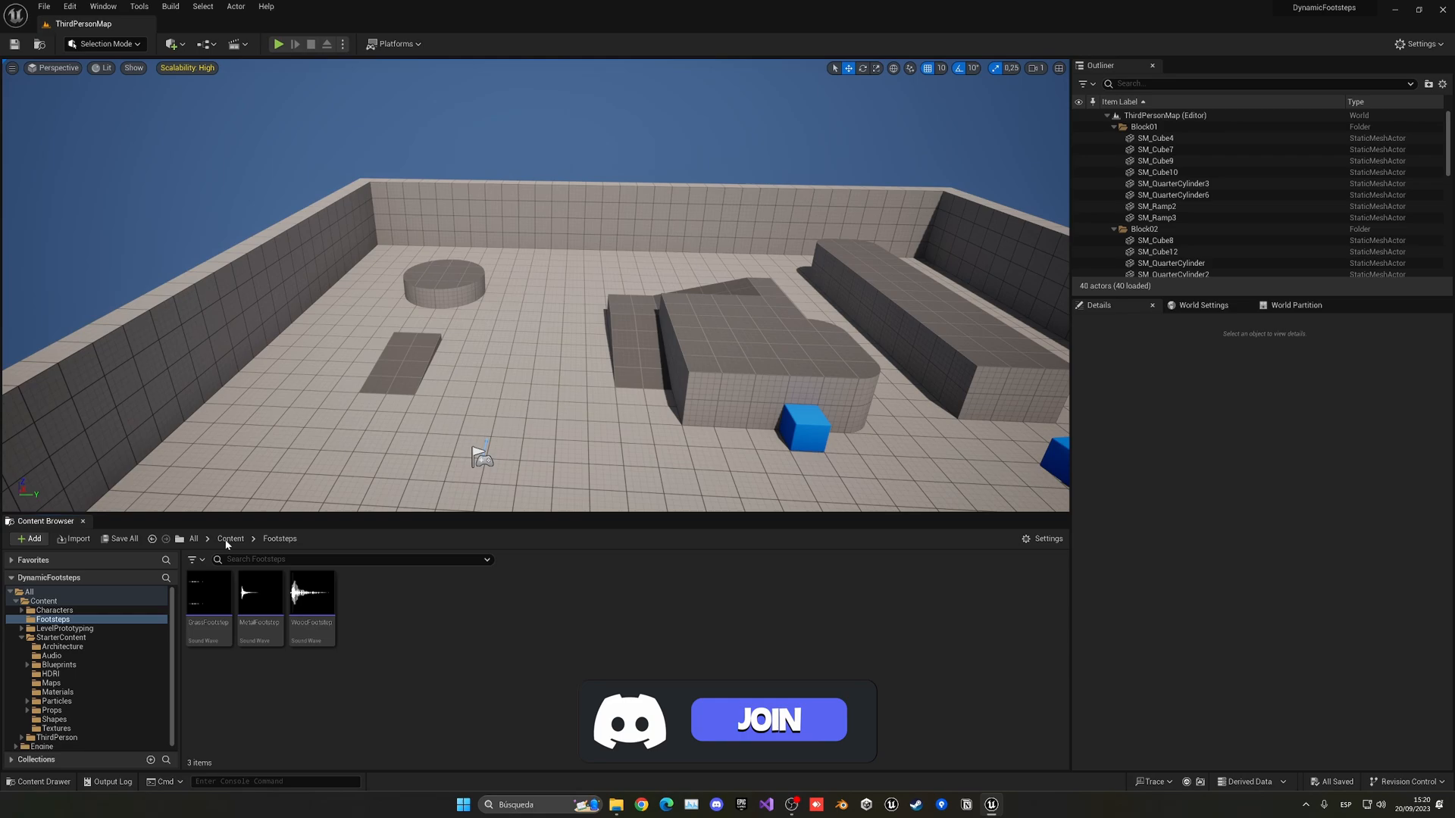
left_click(230, 539)
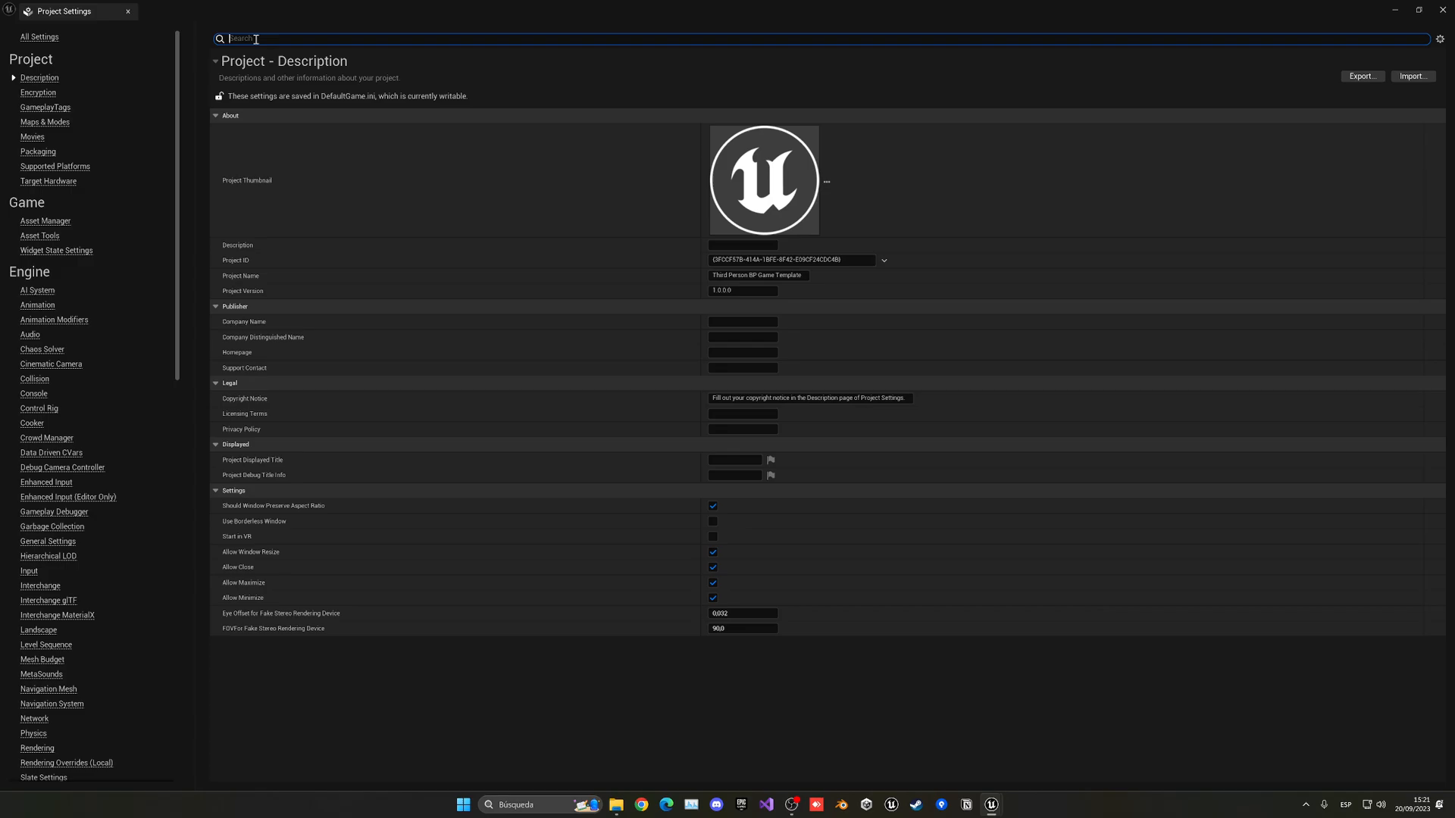
type("surface")
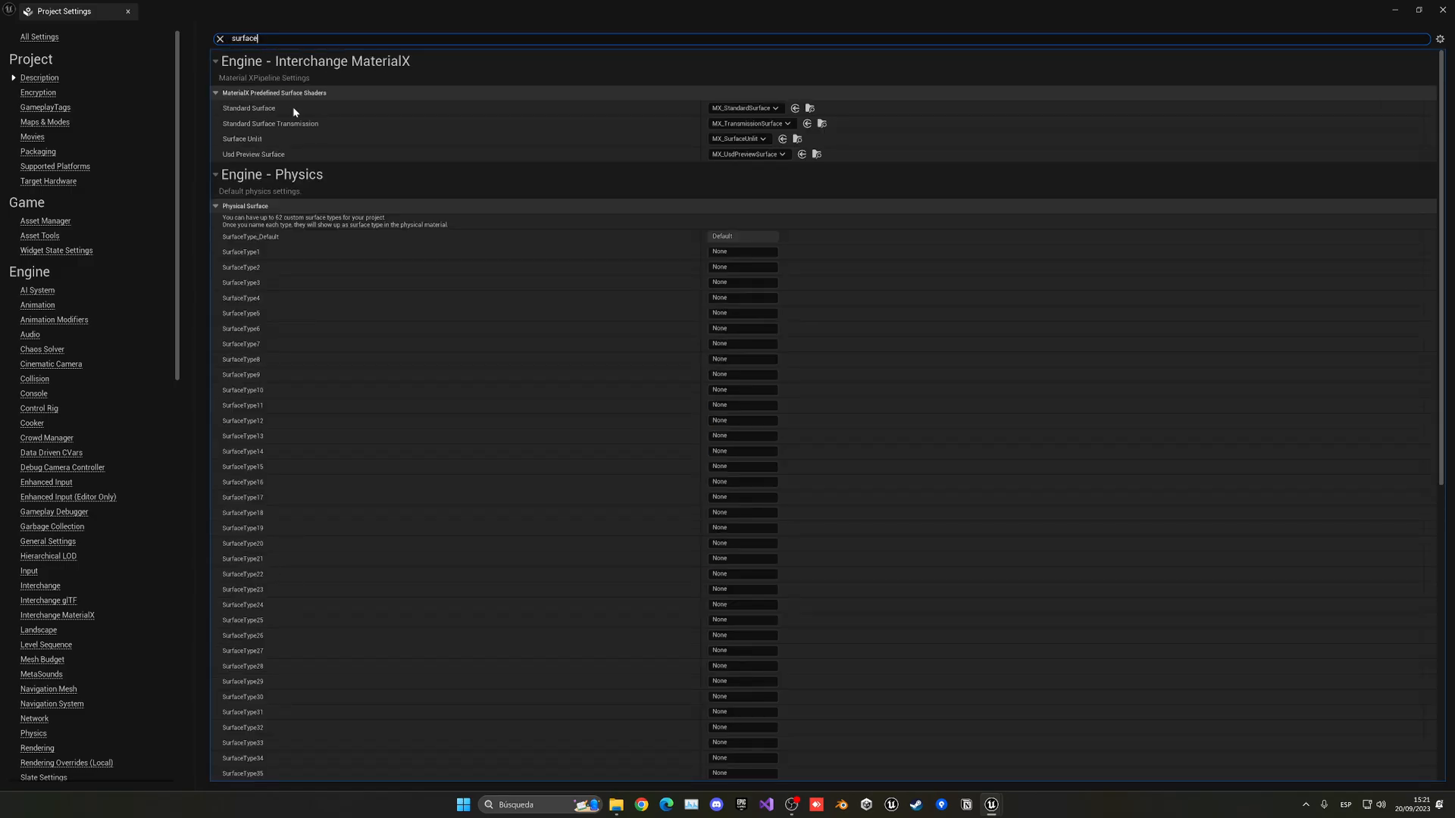
mouse_move(457, 341)
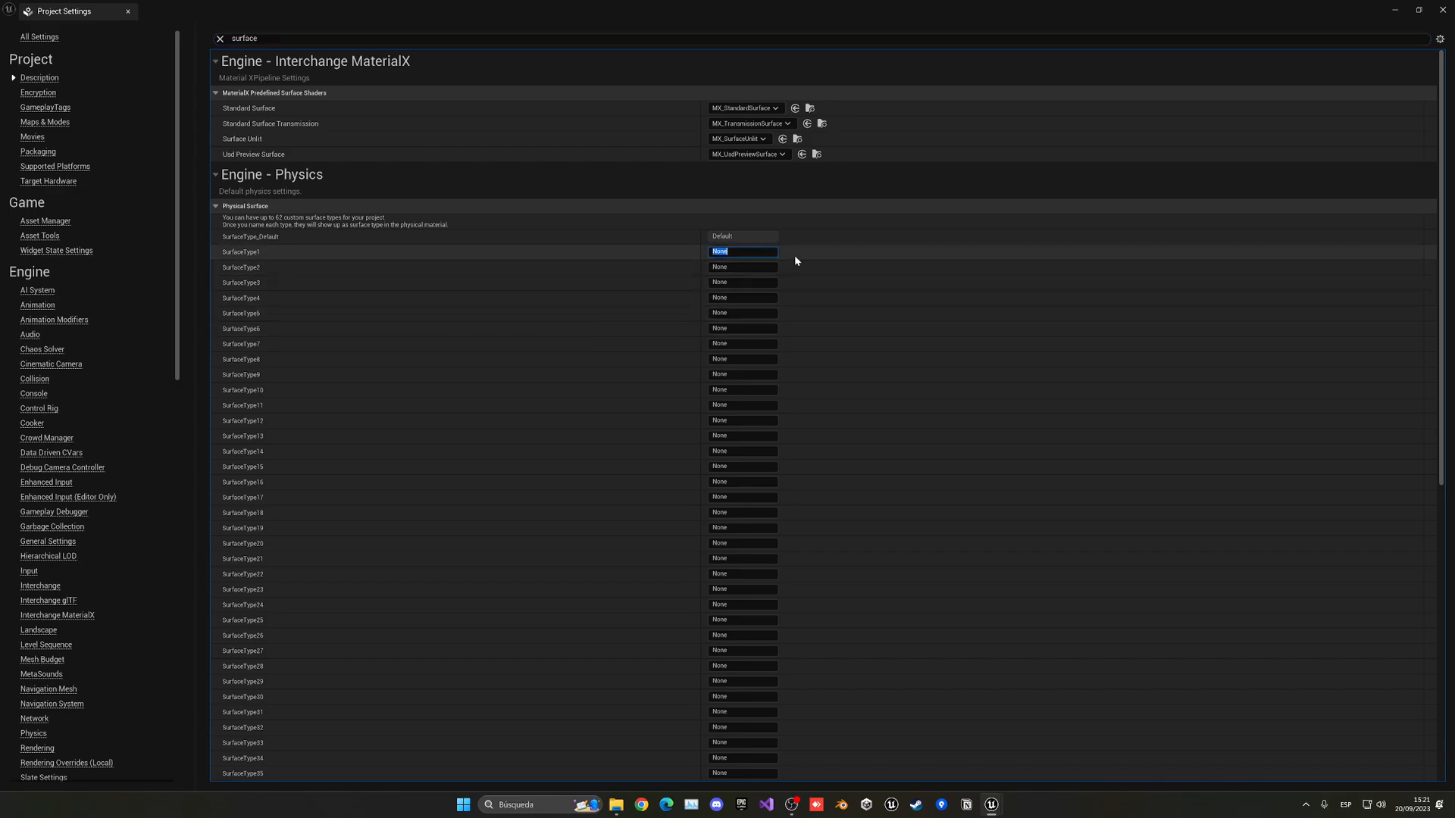
type("Gra")
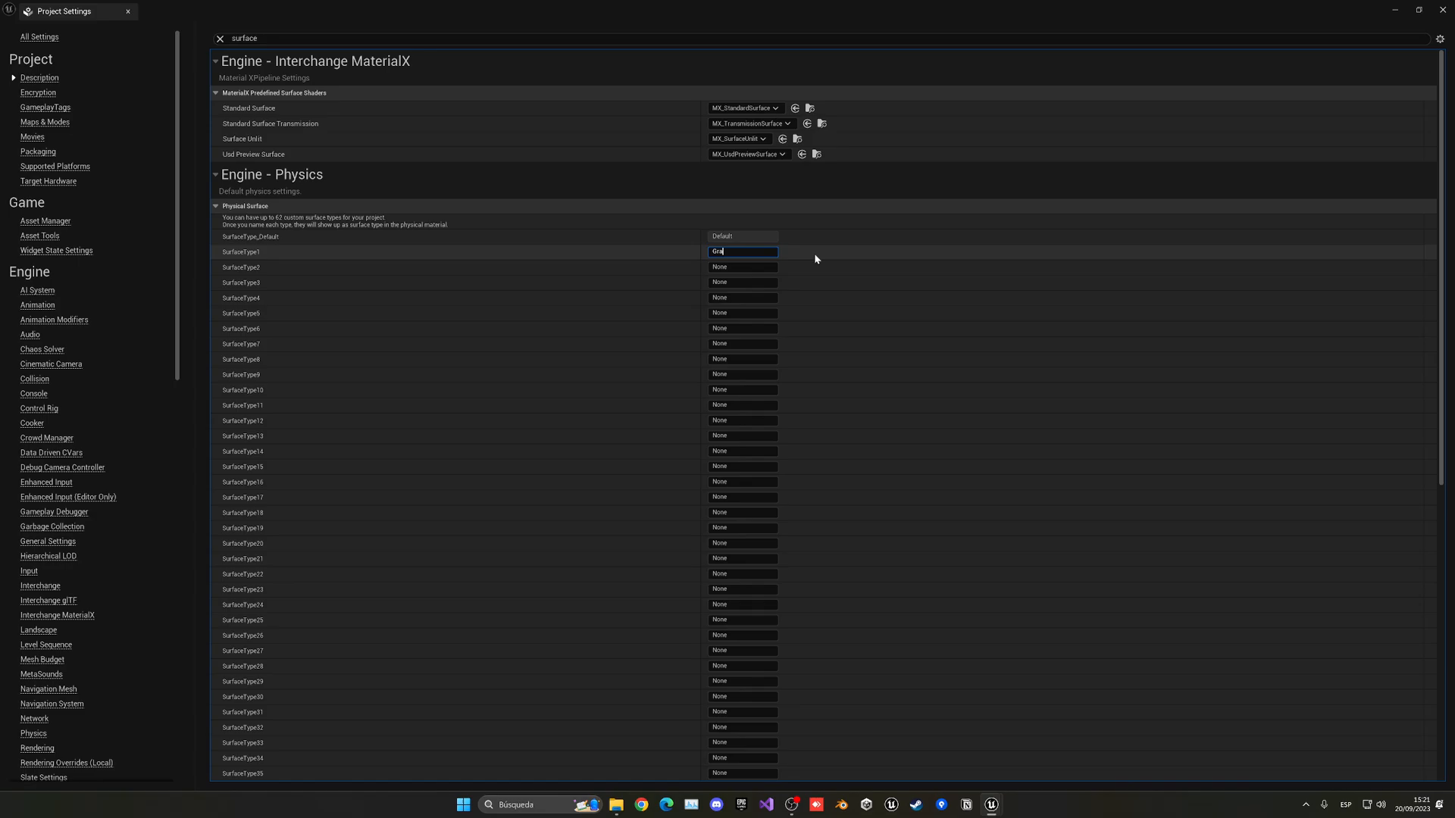
left_click(741, 267)
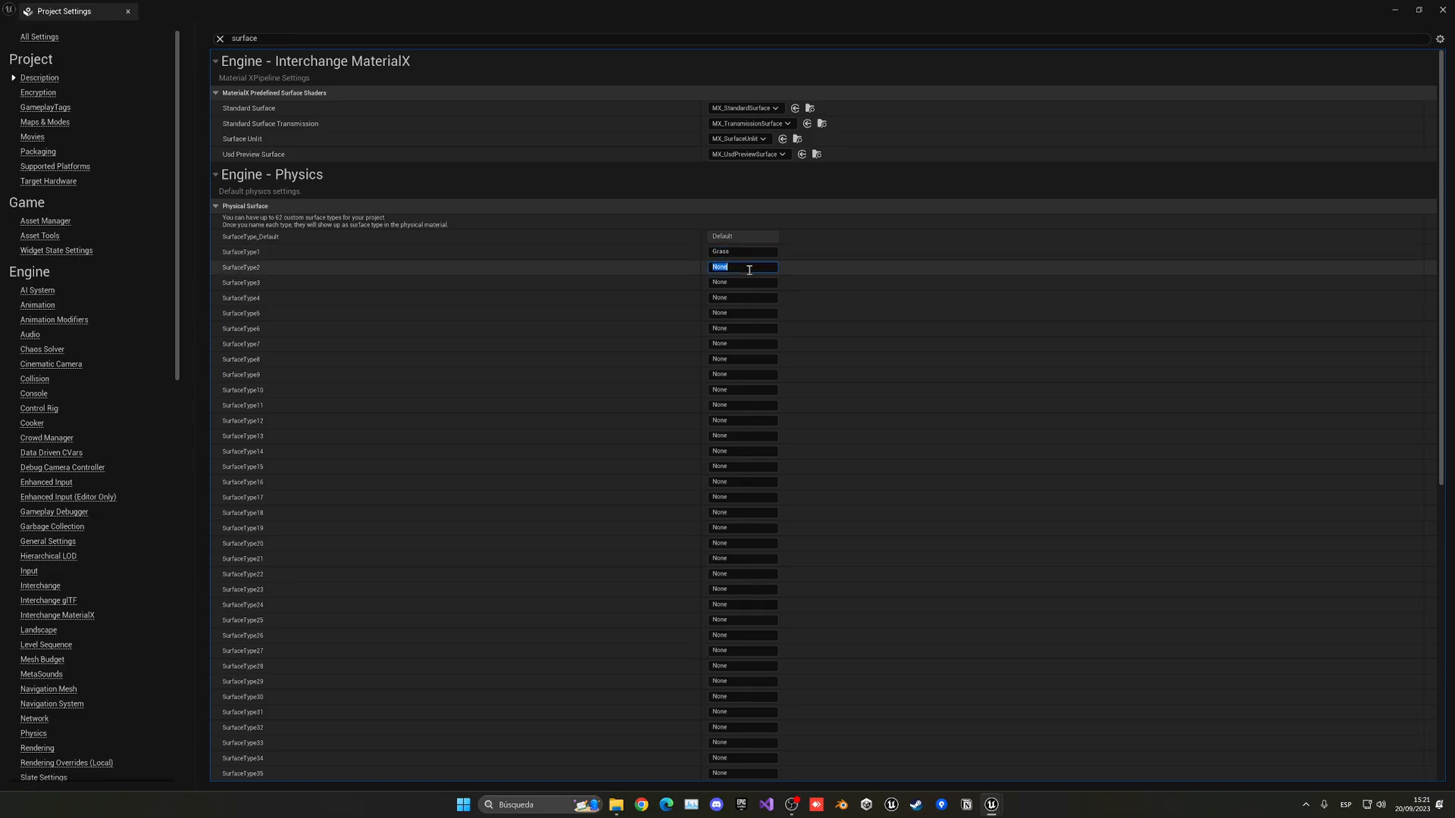
type("Metal")
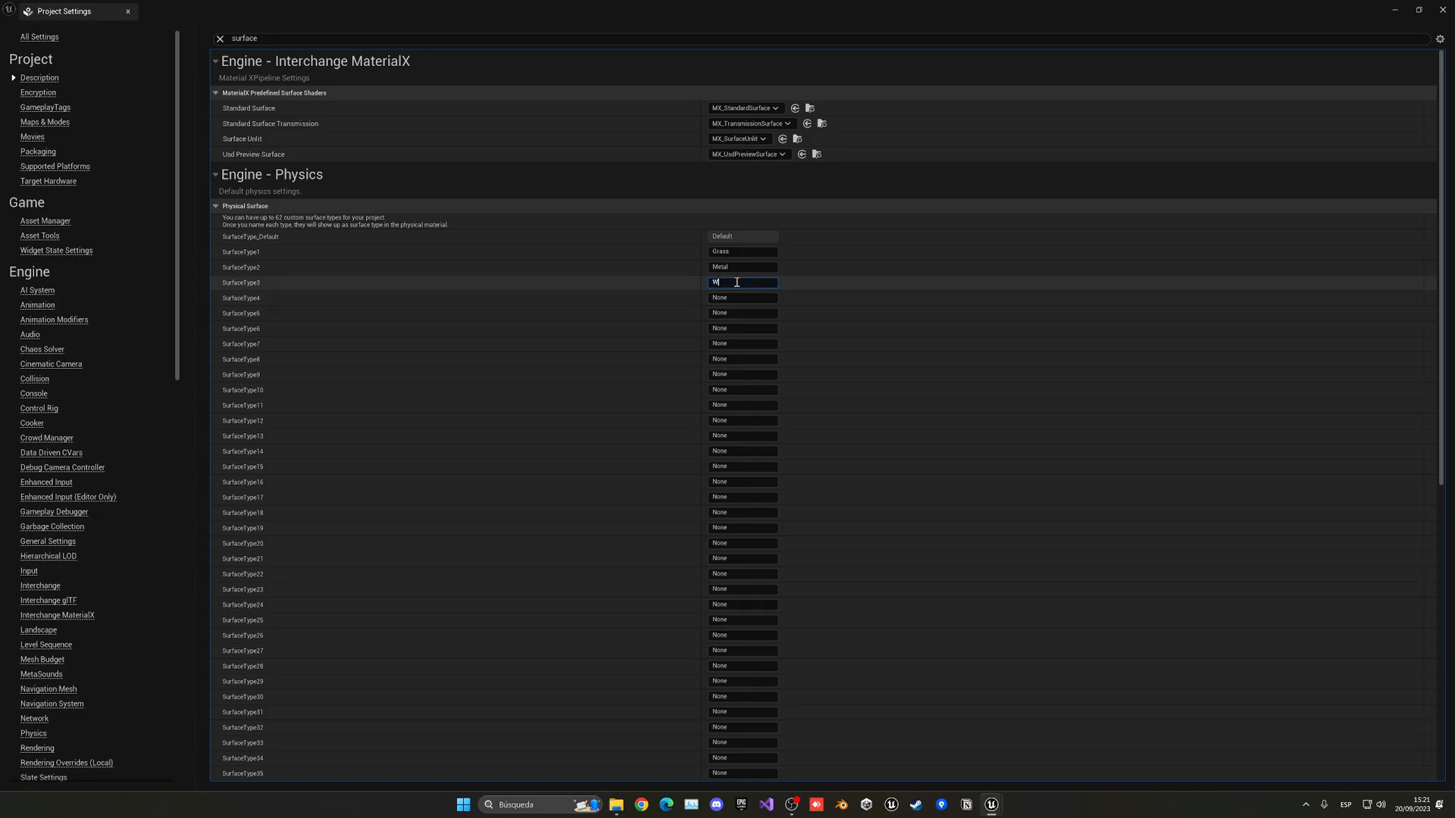
type("Wood")
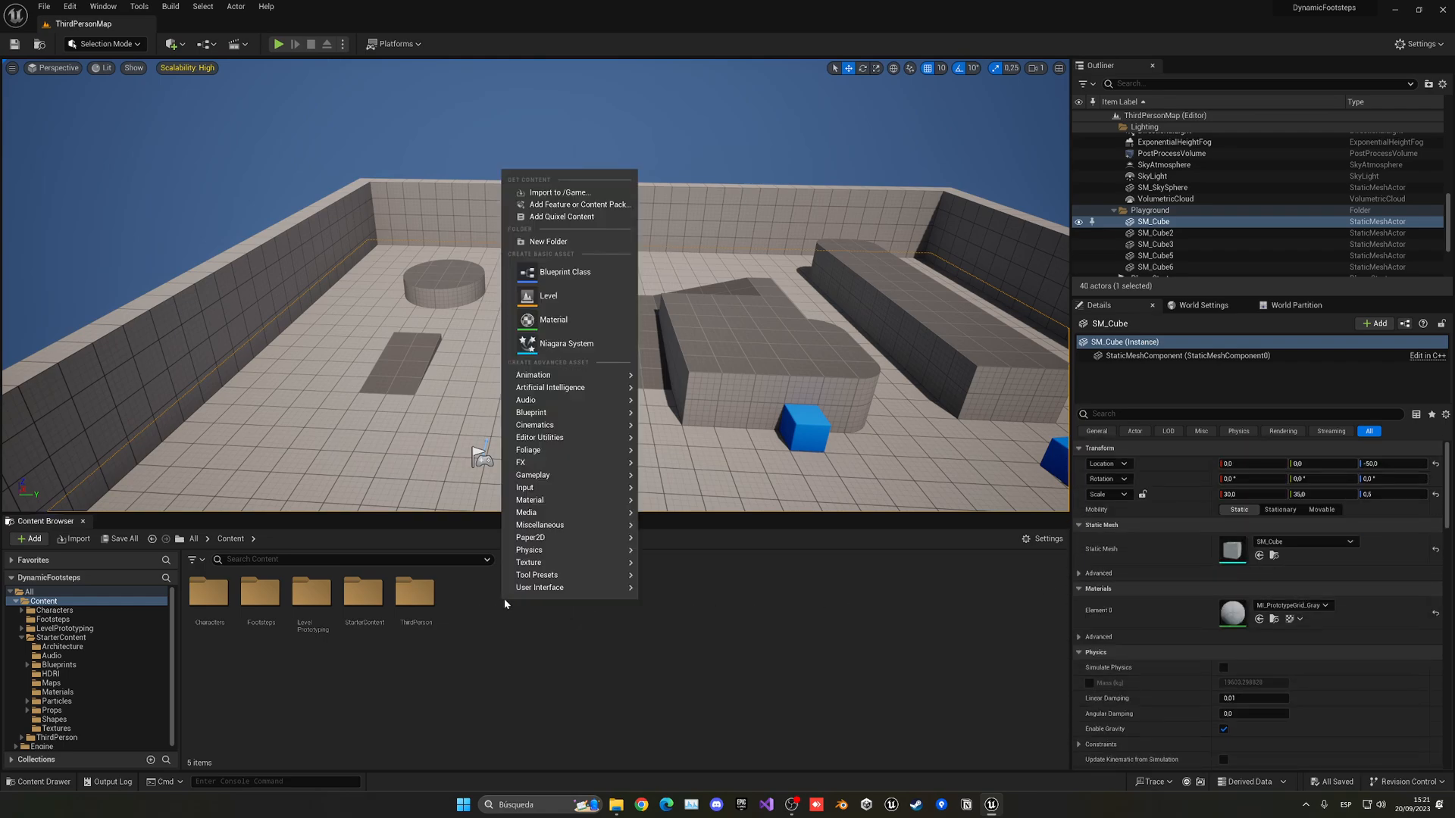
mouse_move(544, 549)
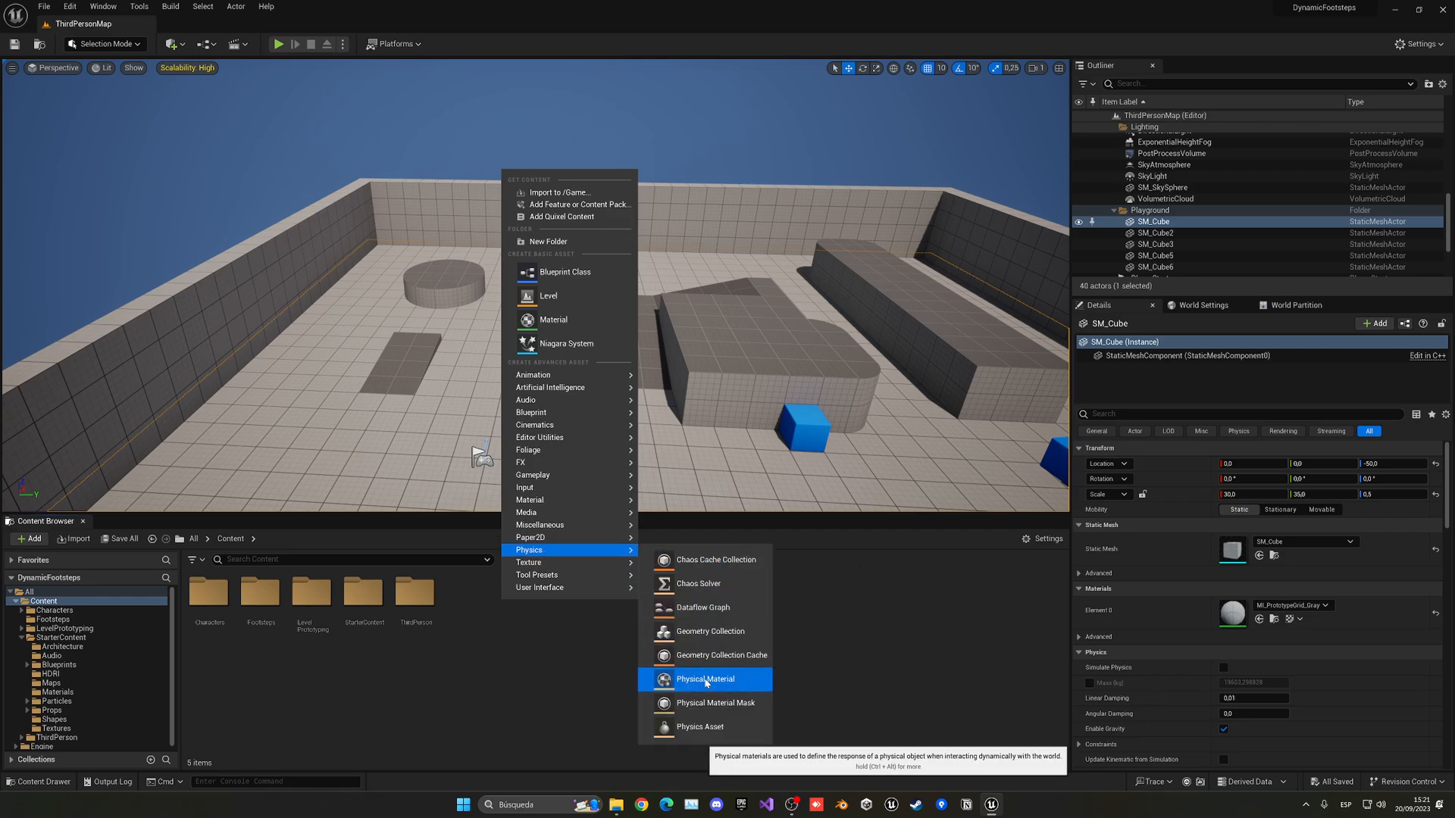
Create basic PhysicalMaterial assets named PM_Grass, PM_Metal and PM_Wood
left_click(705, 679)
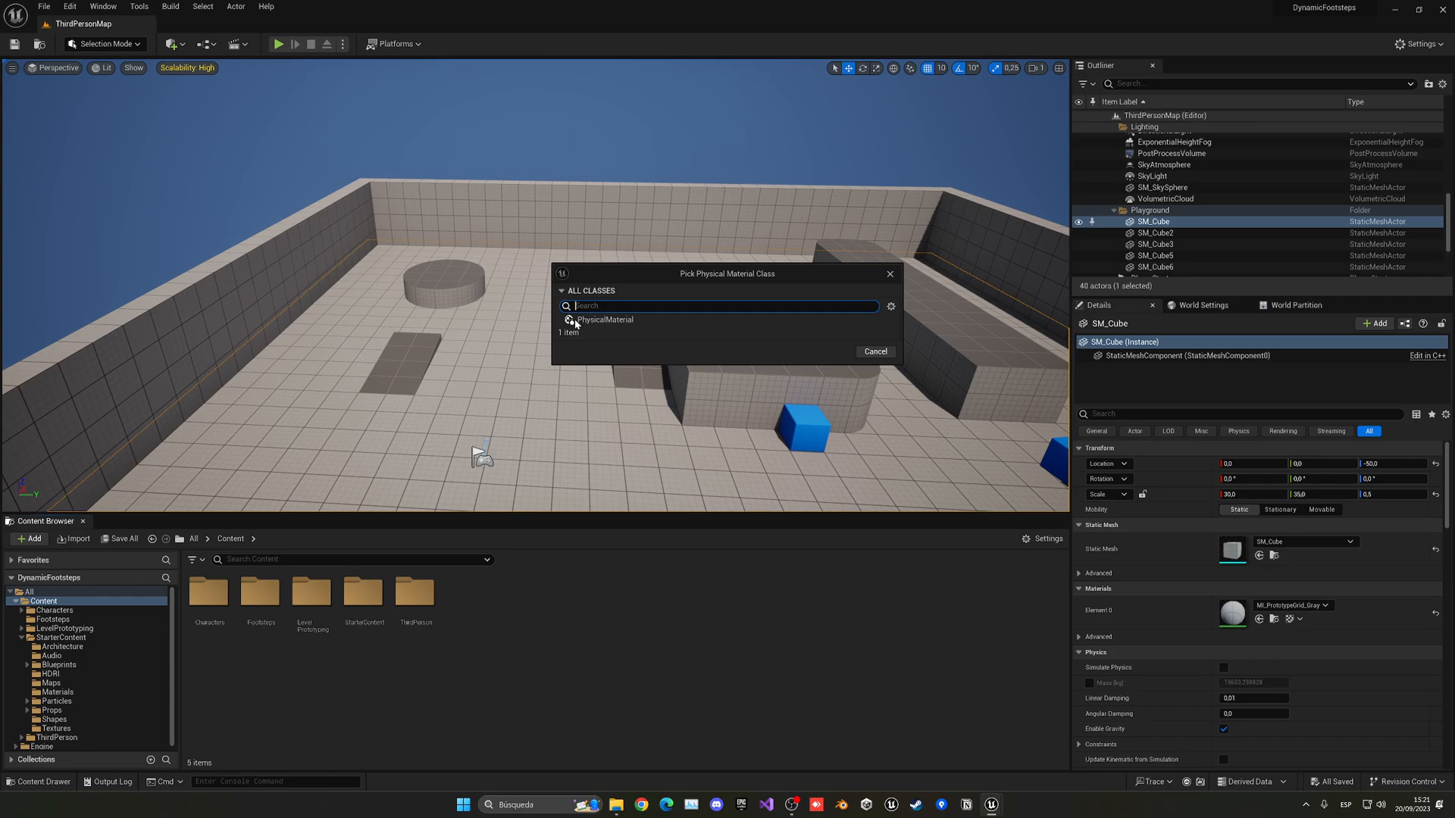
left_click(604, 320)
type("PM_")
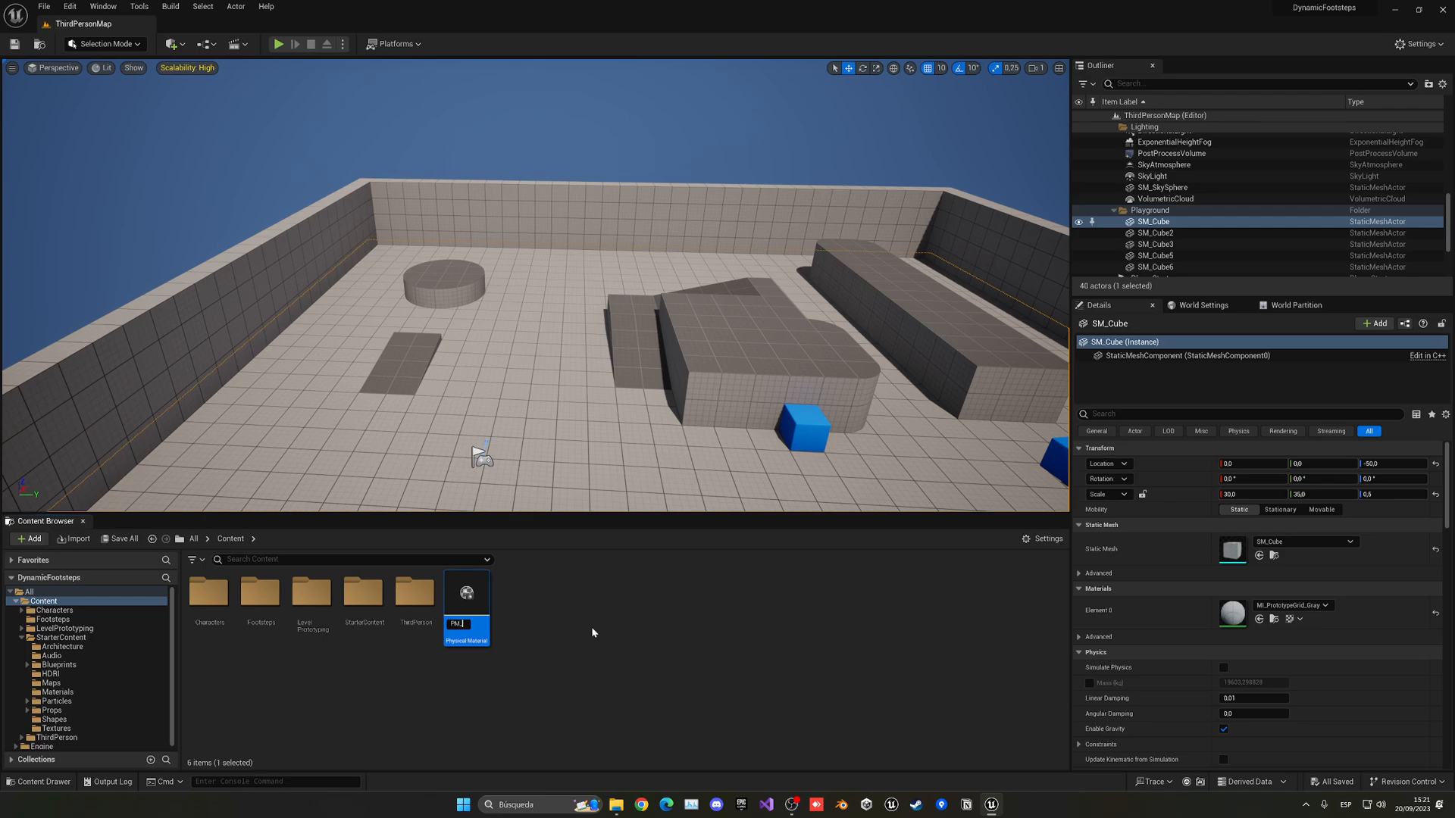
type("Grass")
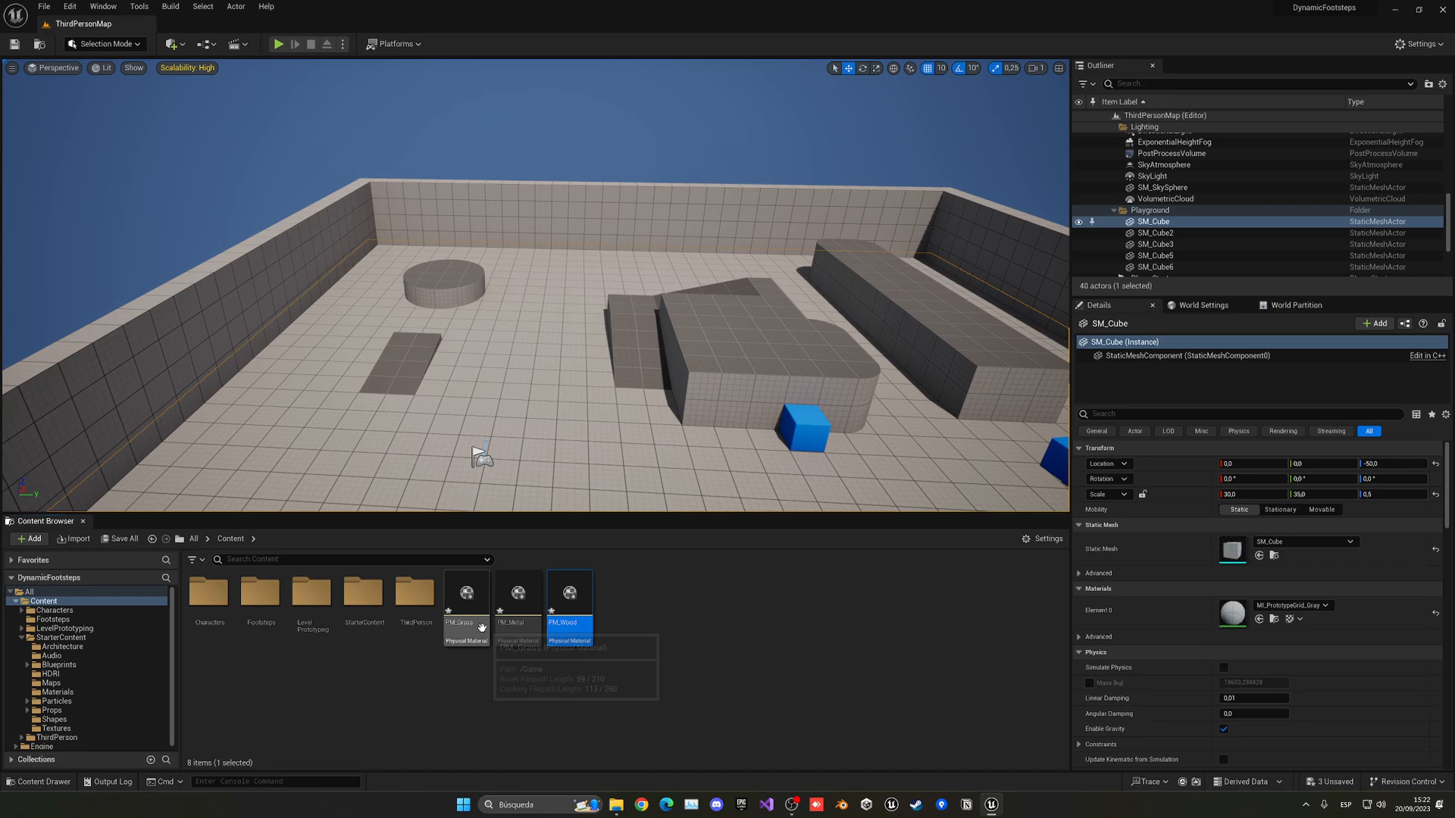
Set PM_Grass, PM_Metal and PM_Wood Surface Type to Grass, Metal and Wood, then save
double_click(467, 597)
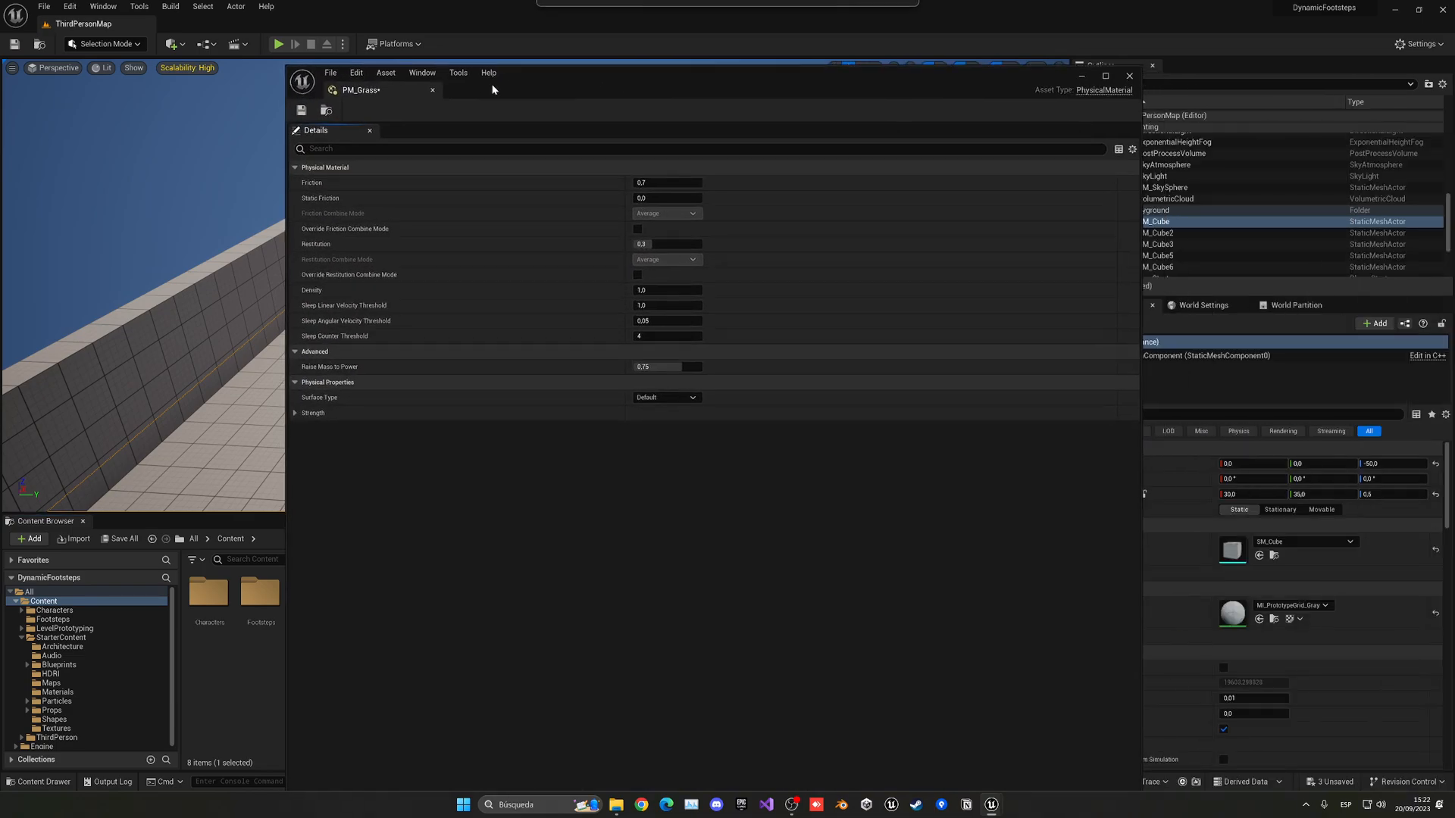
mouse_move(530, 406)
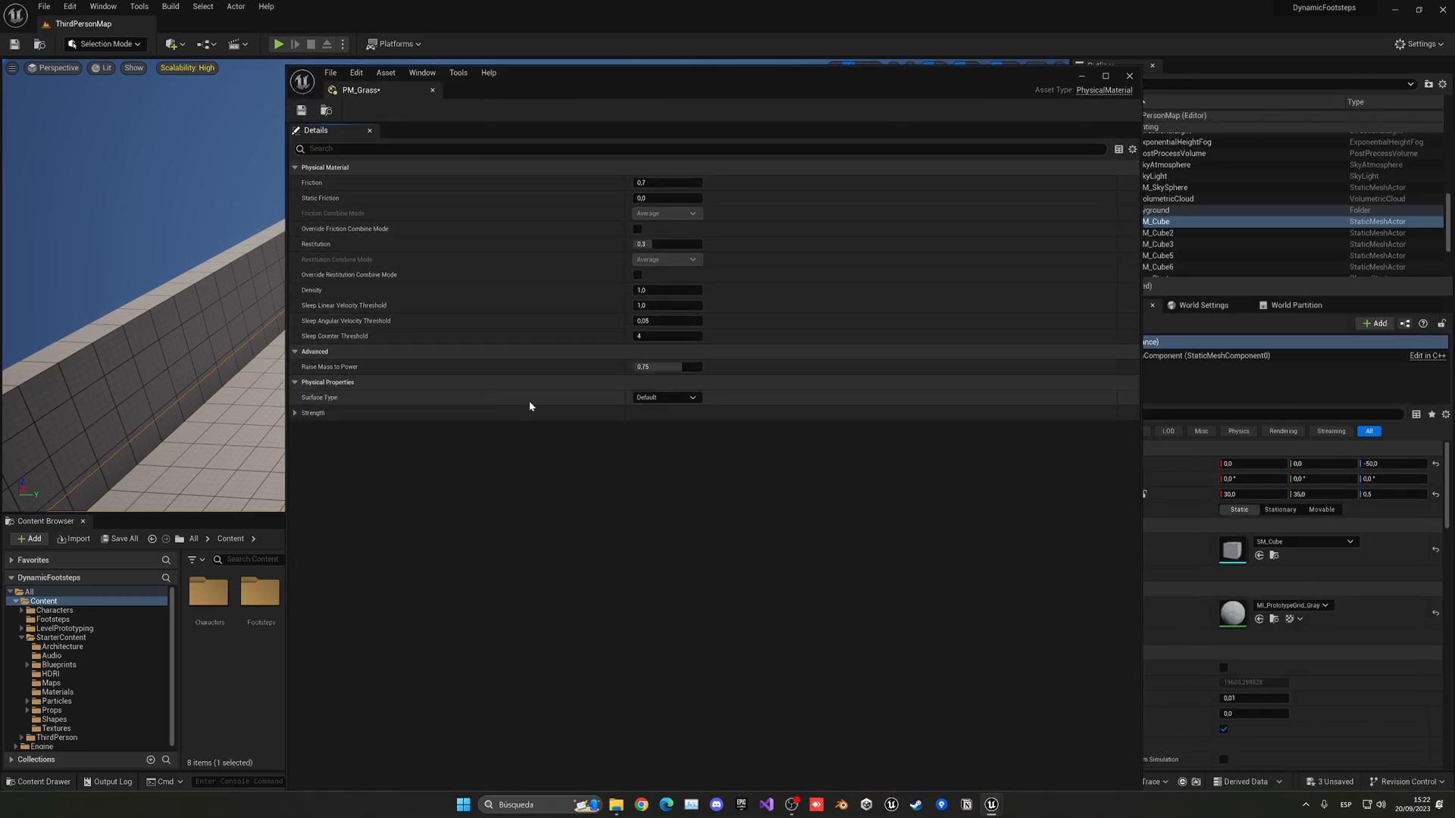
left_click(665, 397)
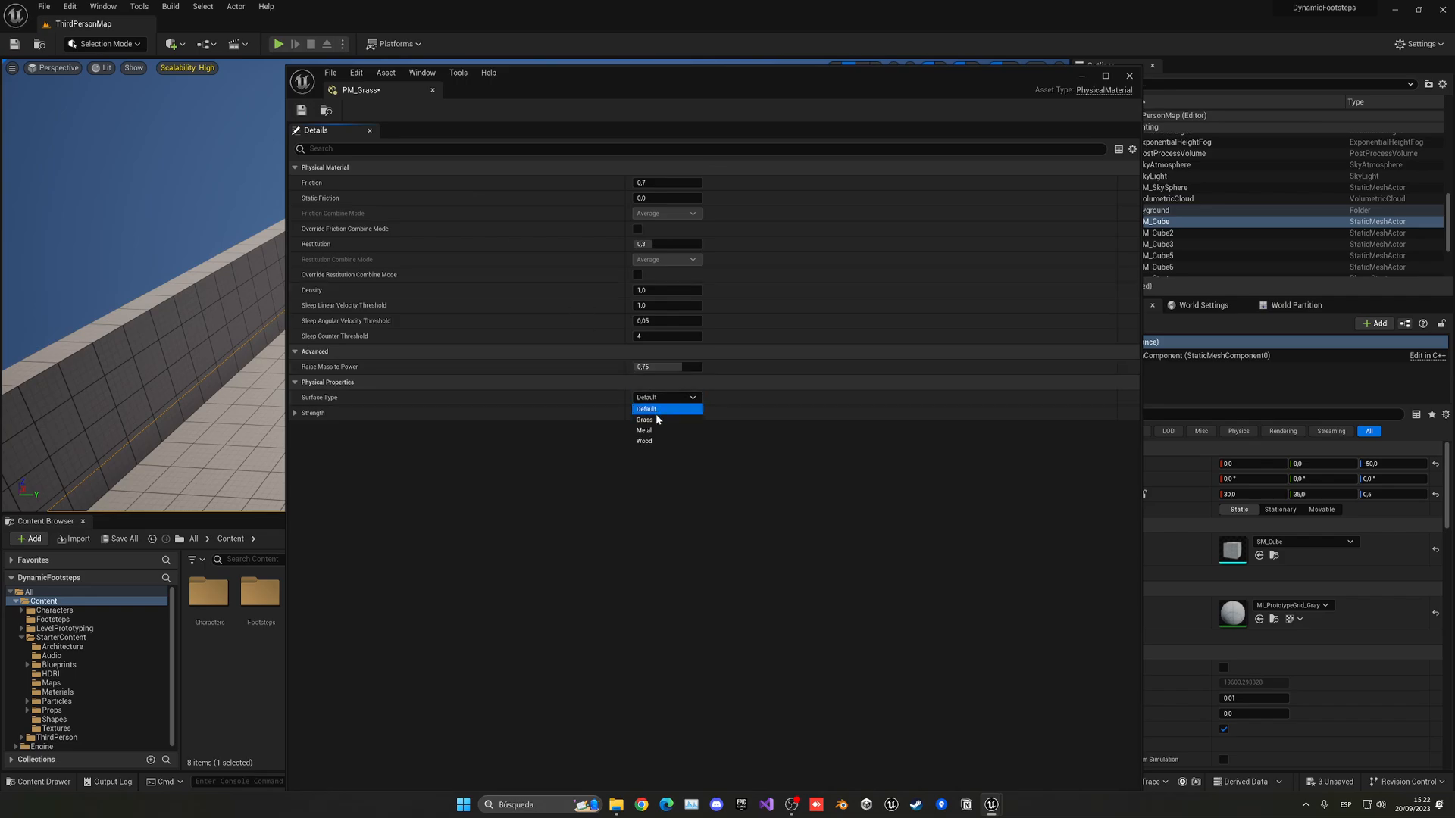
left_click(643, 420)
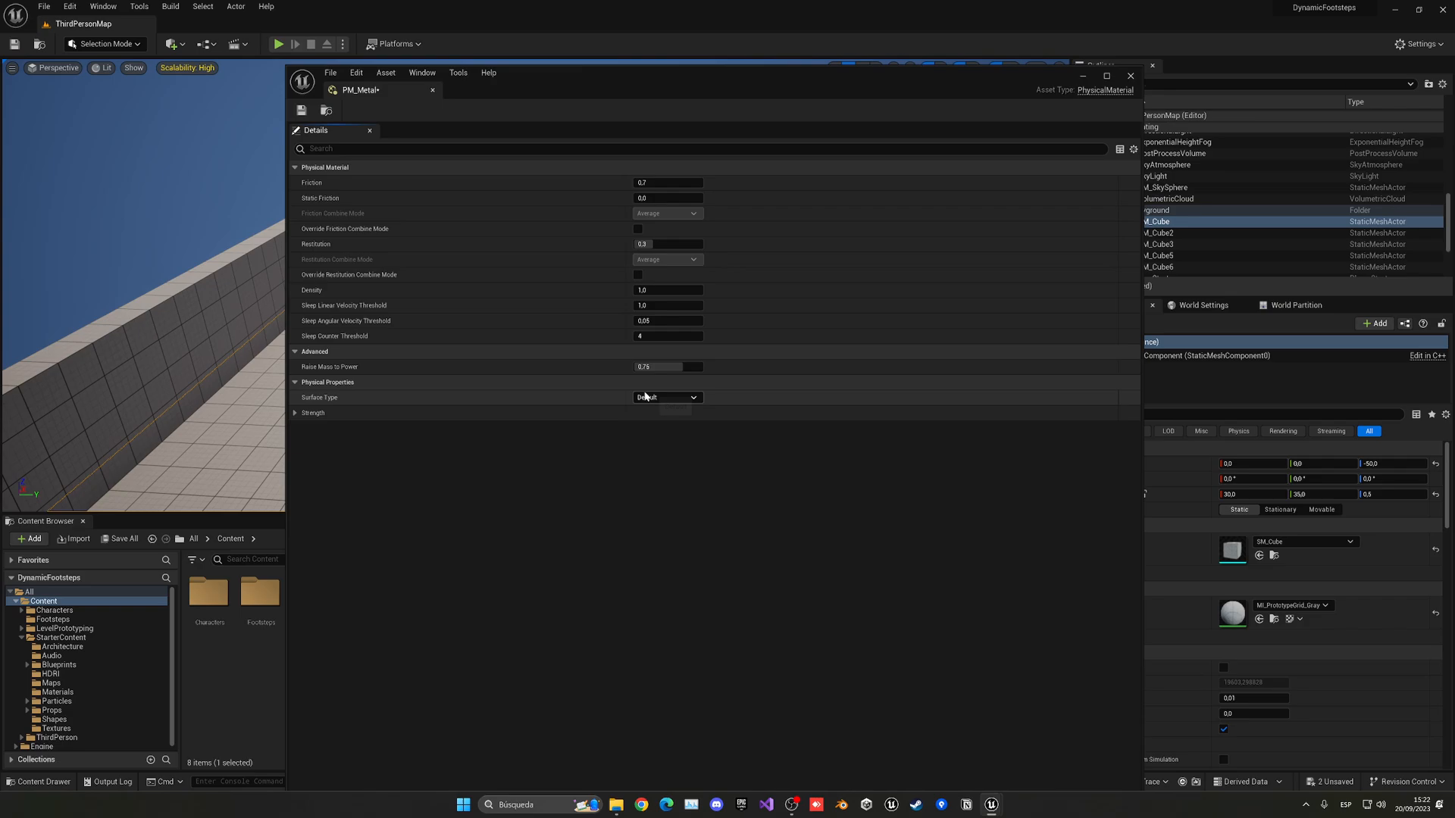
left_click(666, 397)
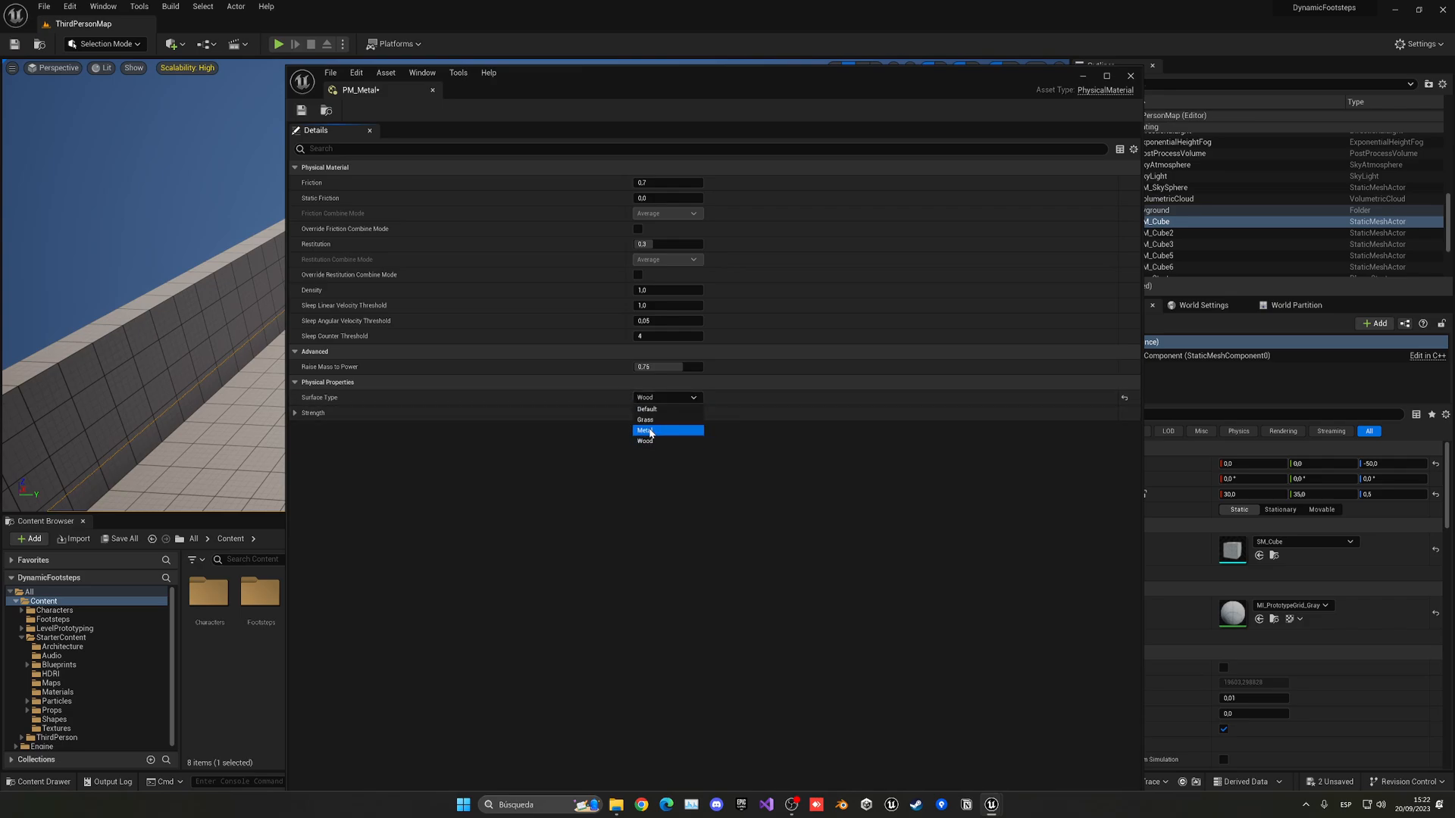
left_click(645, 430)
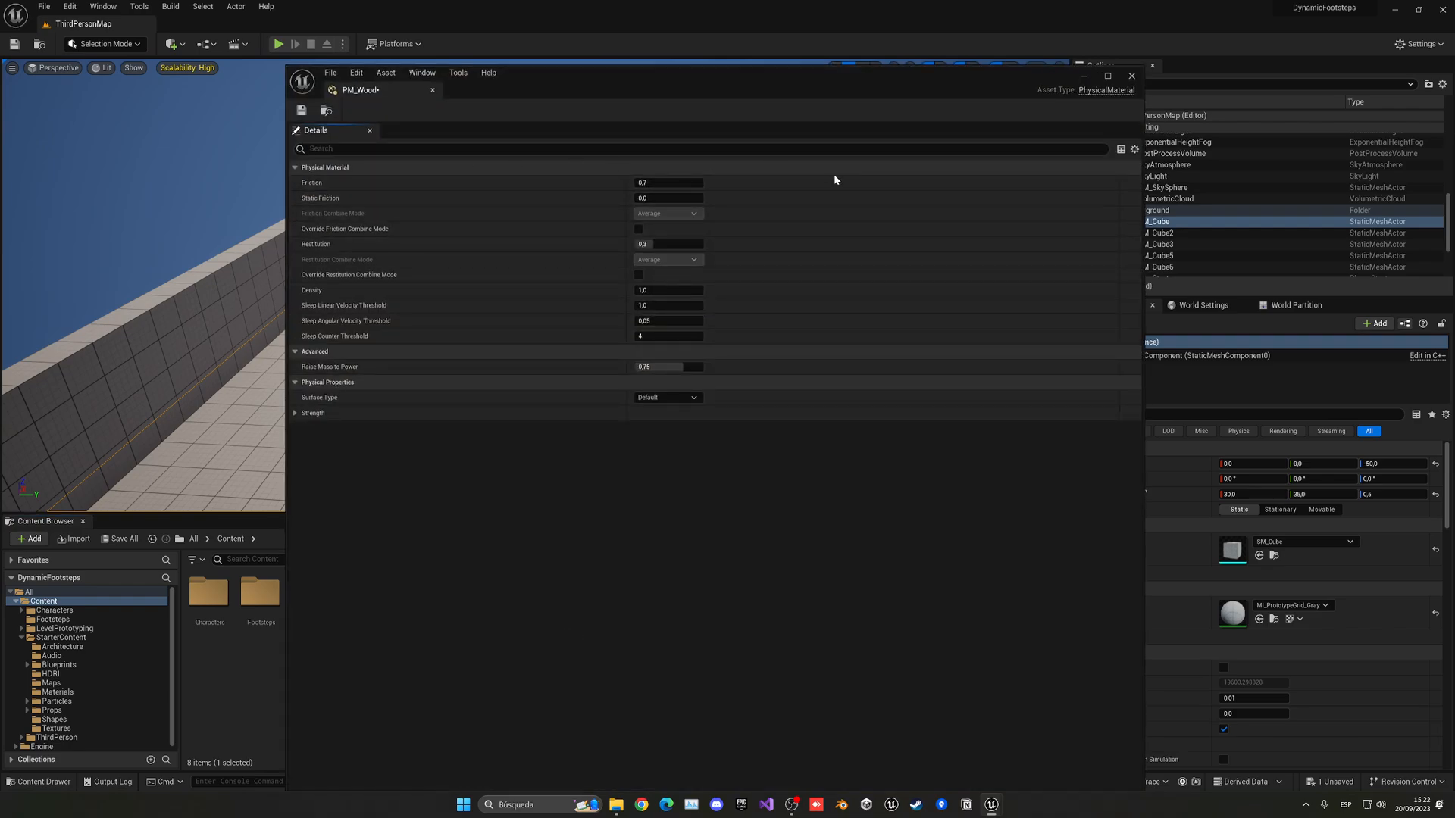
left_click(668, 397)
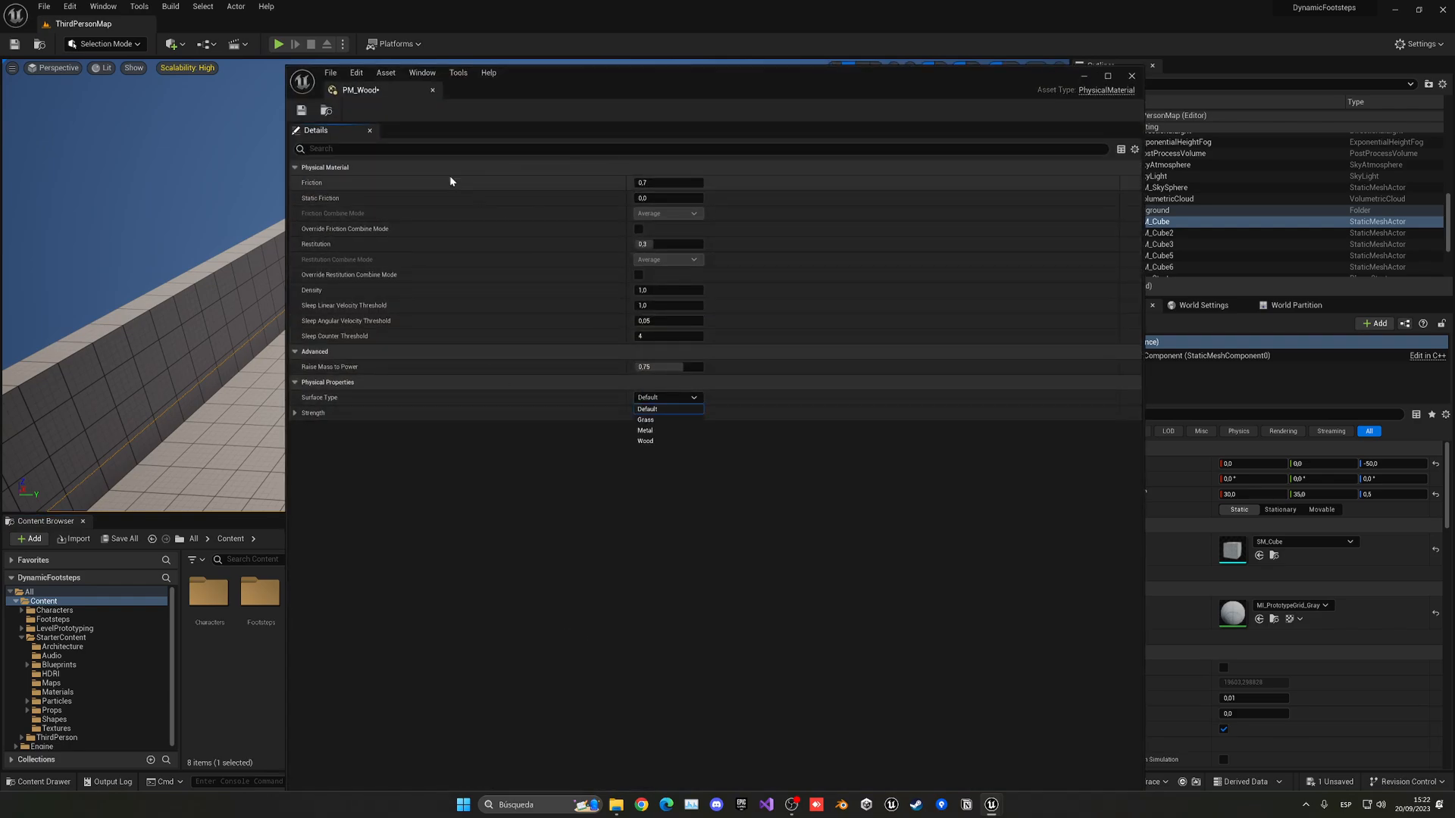
left_click(645, 441)
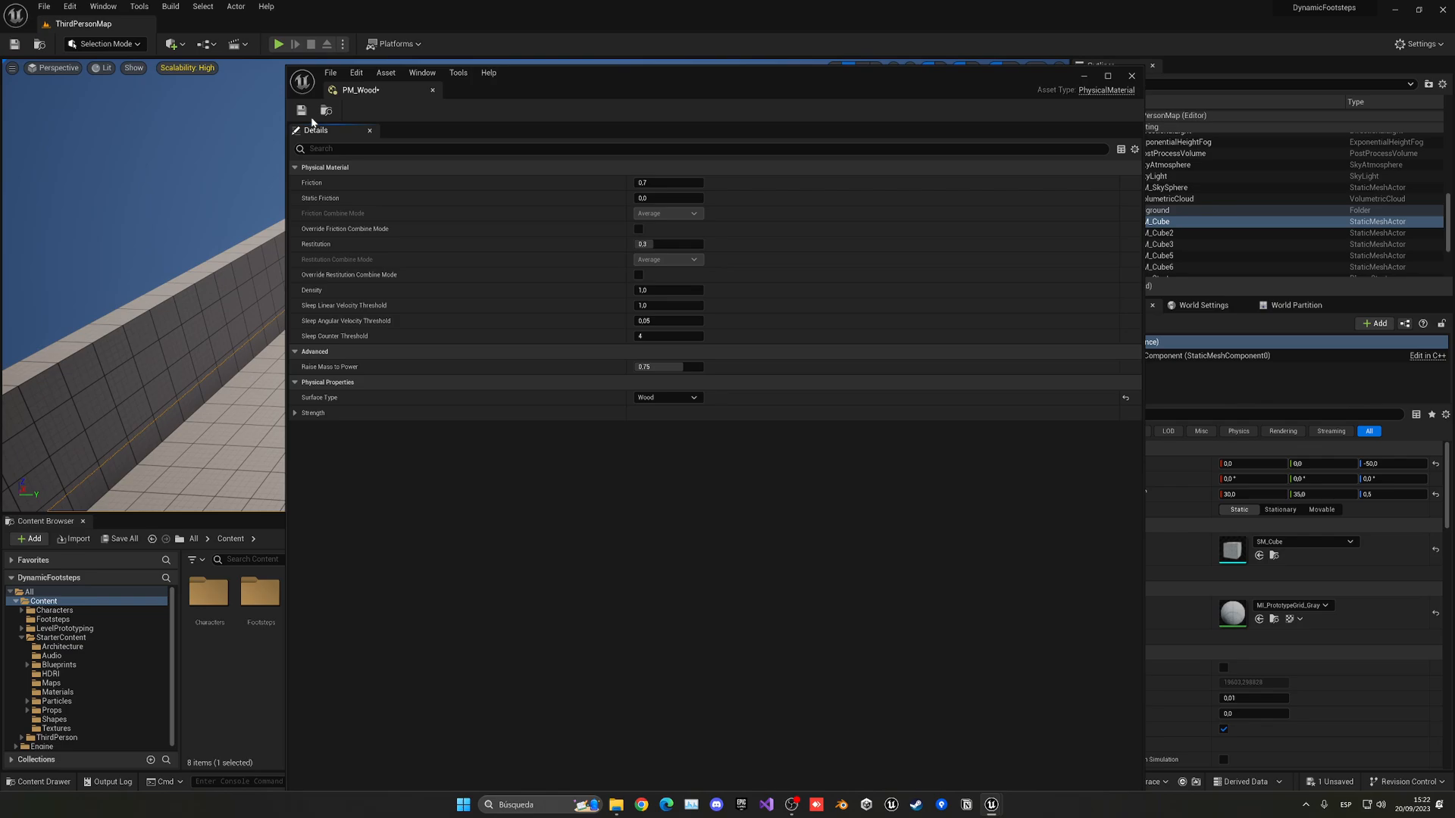
left_click(1132, 75)
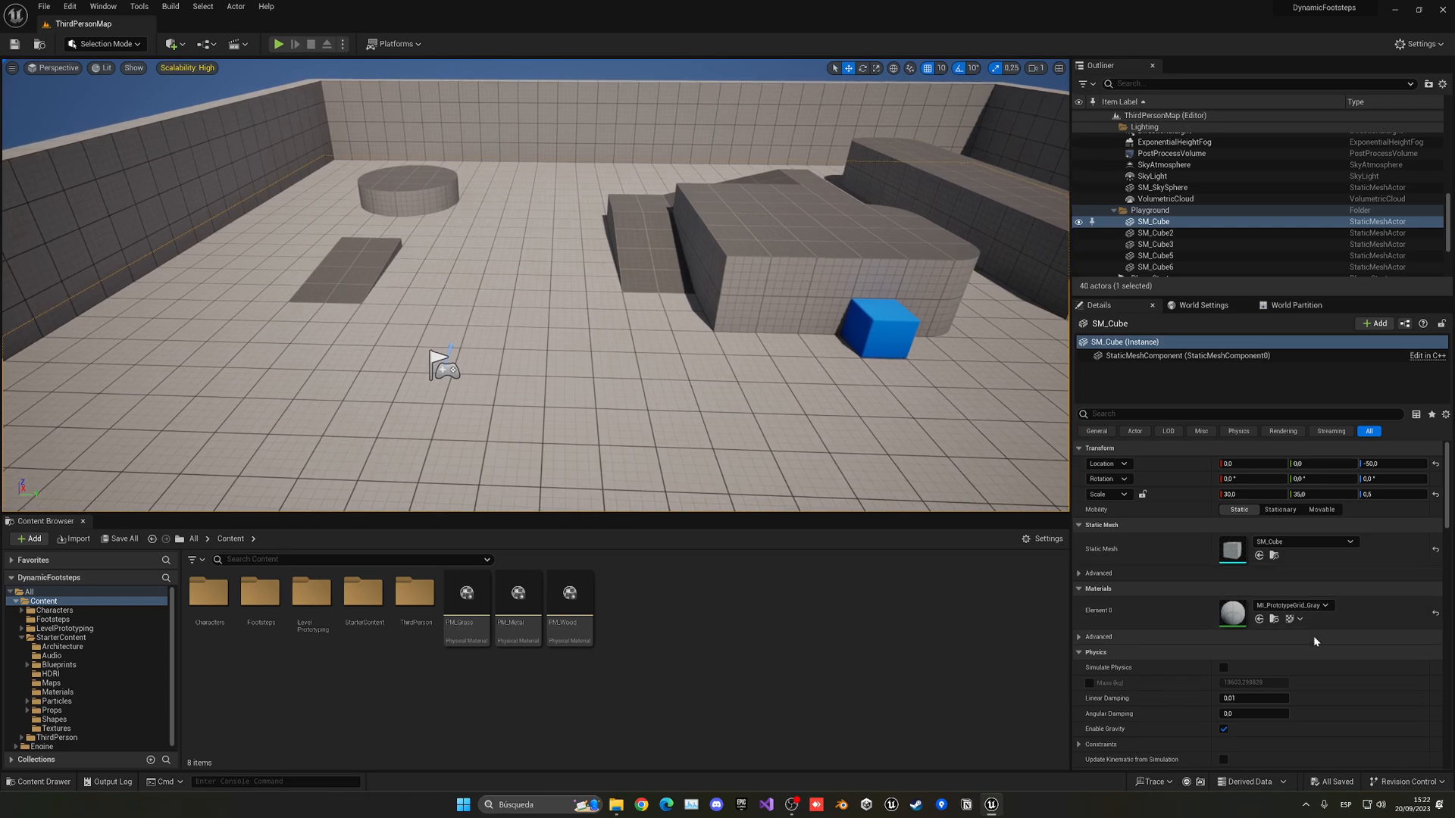
scroll("down", 3)
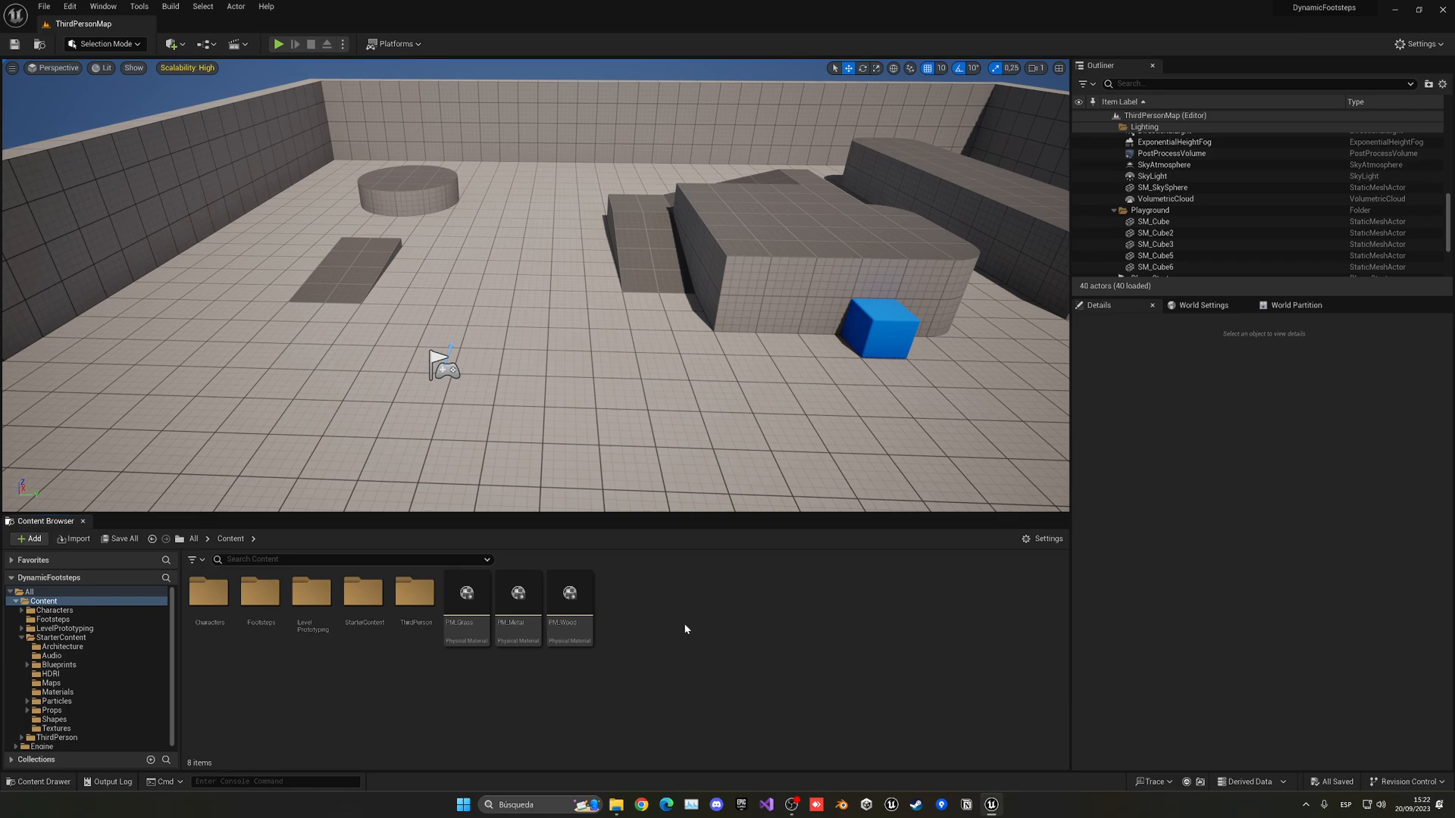
mouse_move(609, 267)
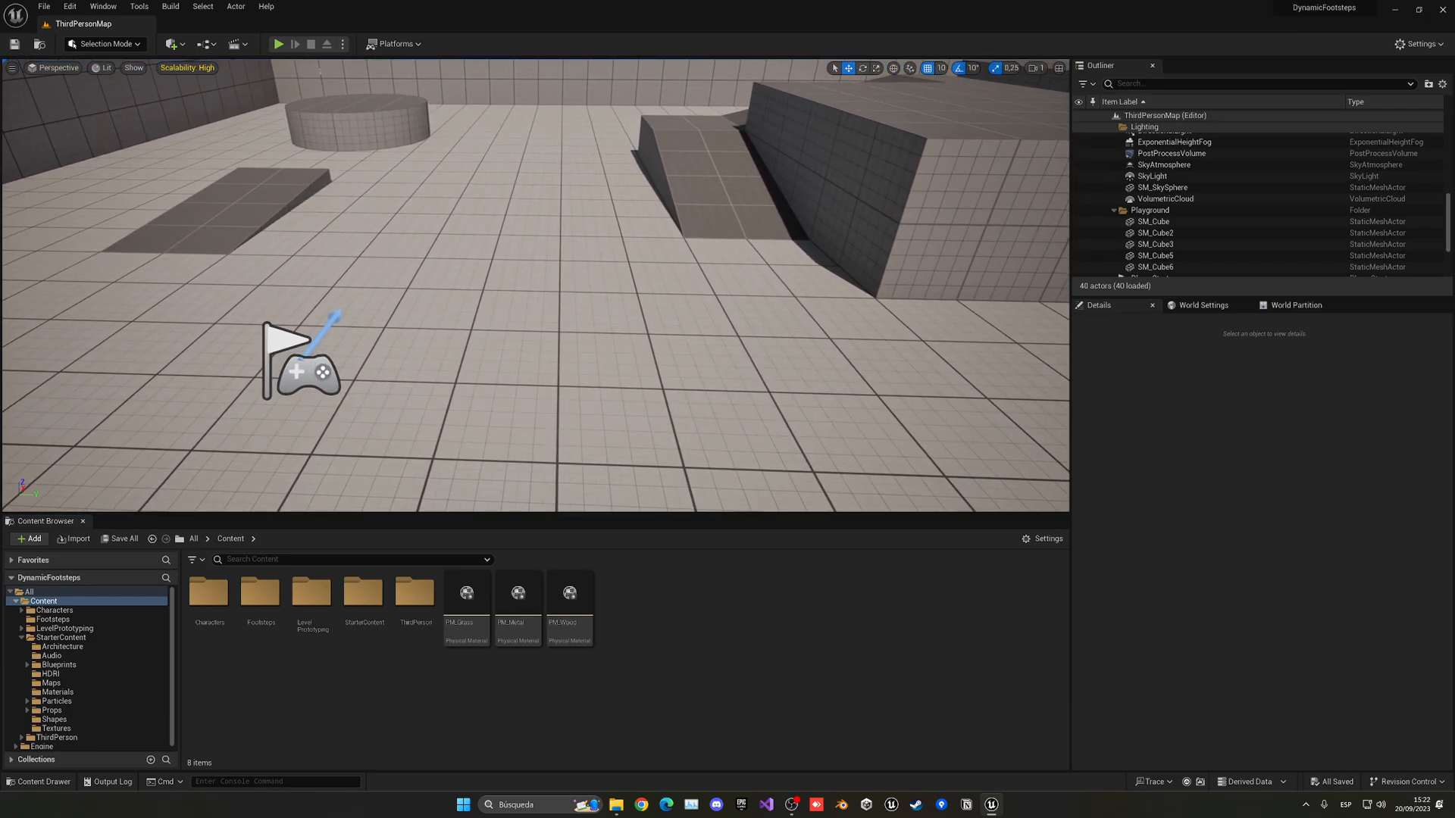
left_click(276, 43)
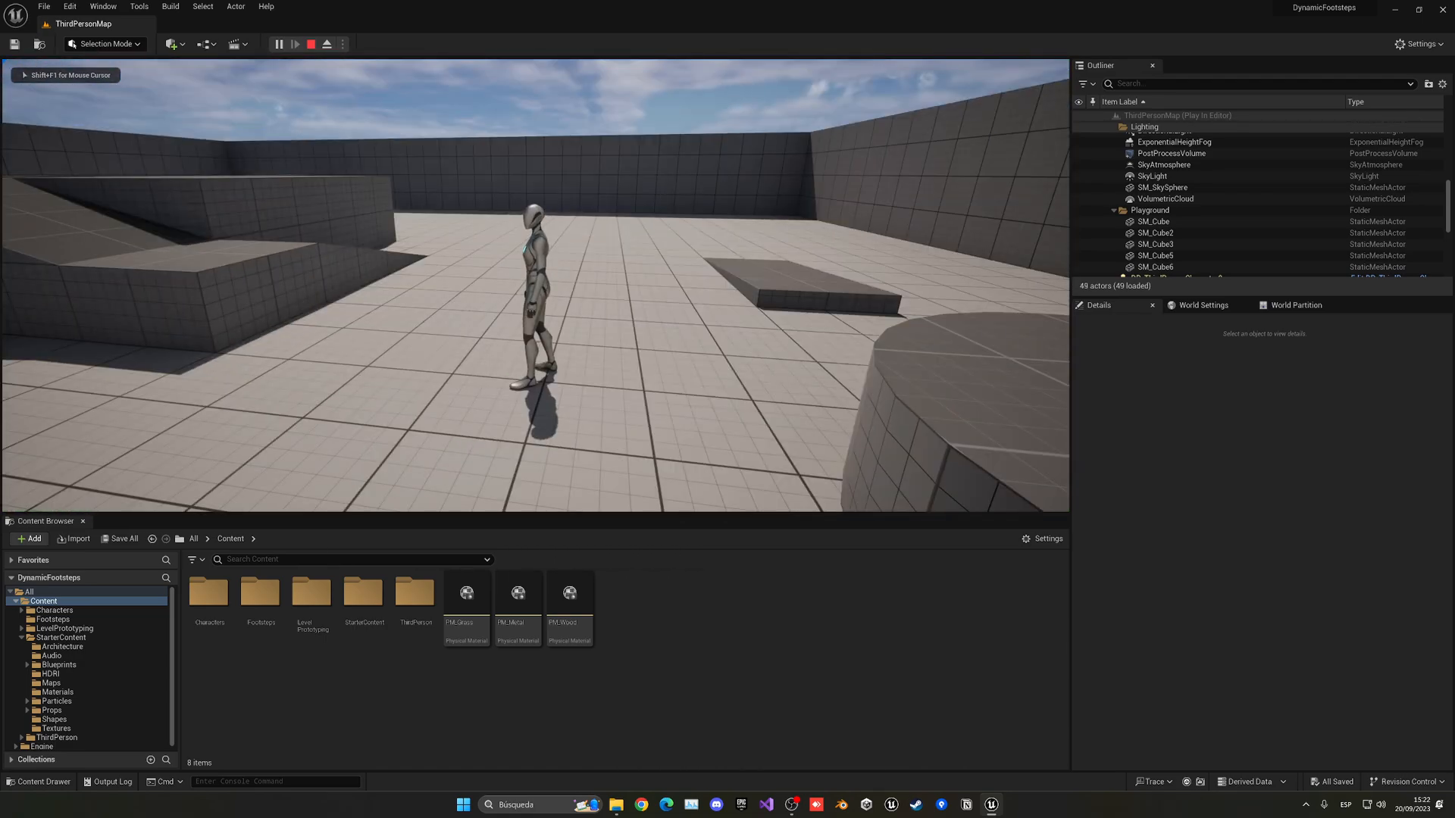
left_click(315, 43)
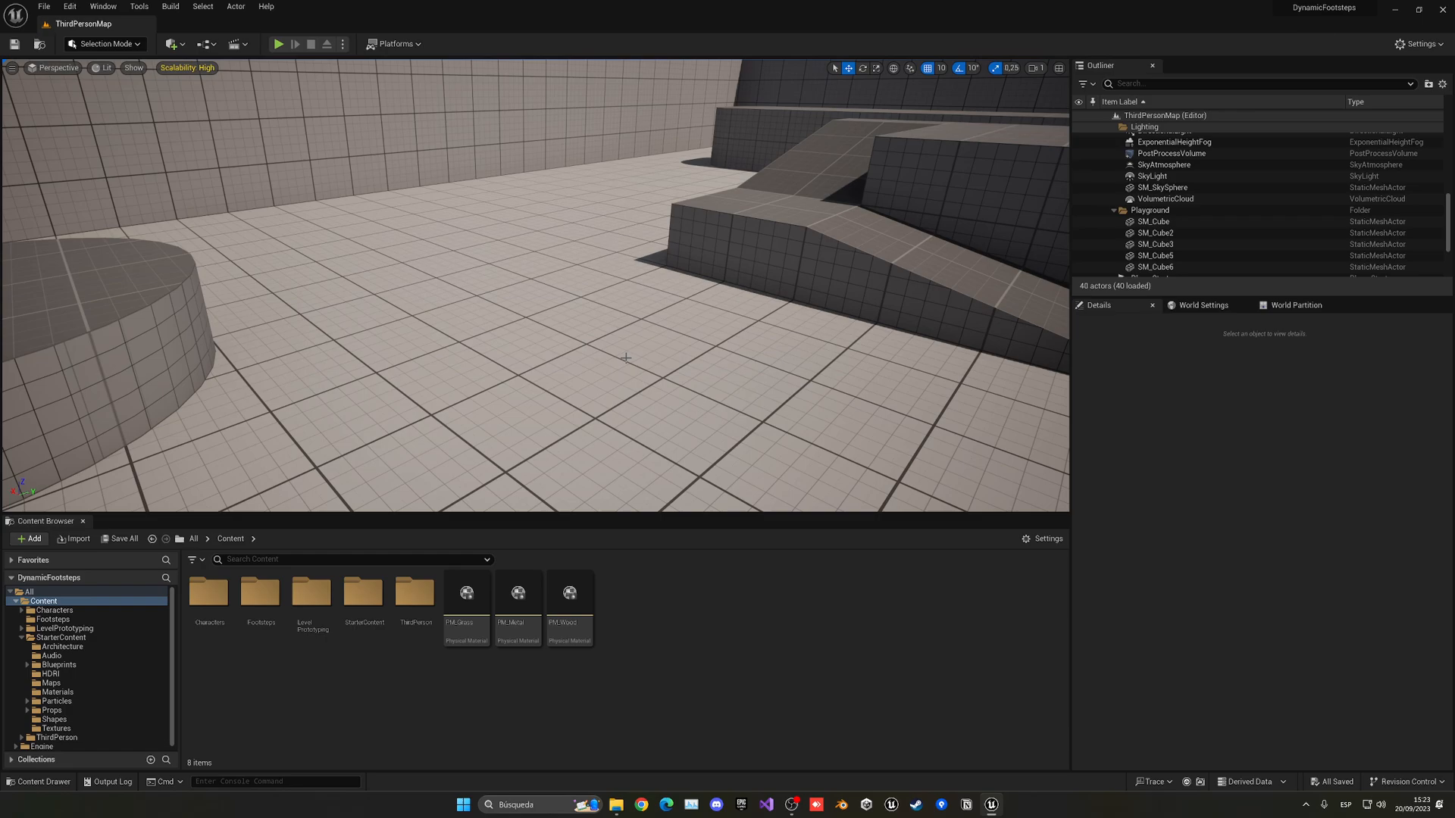
mouse_move(565, 357)
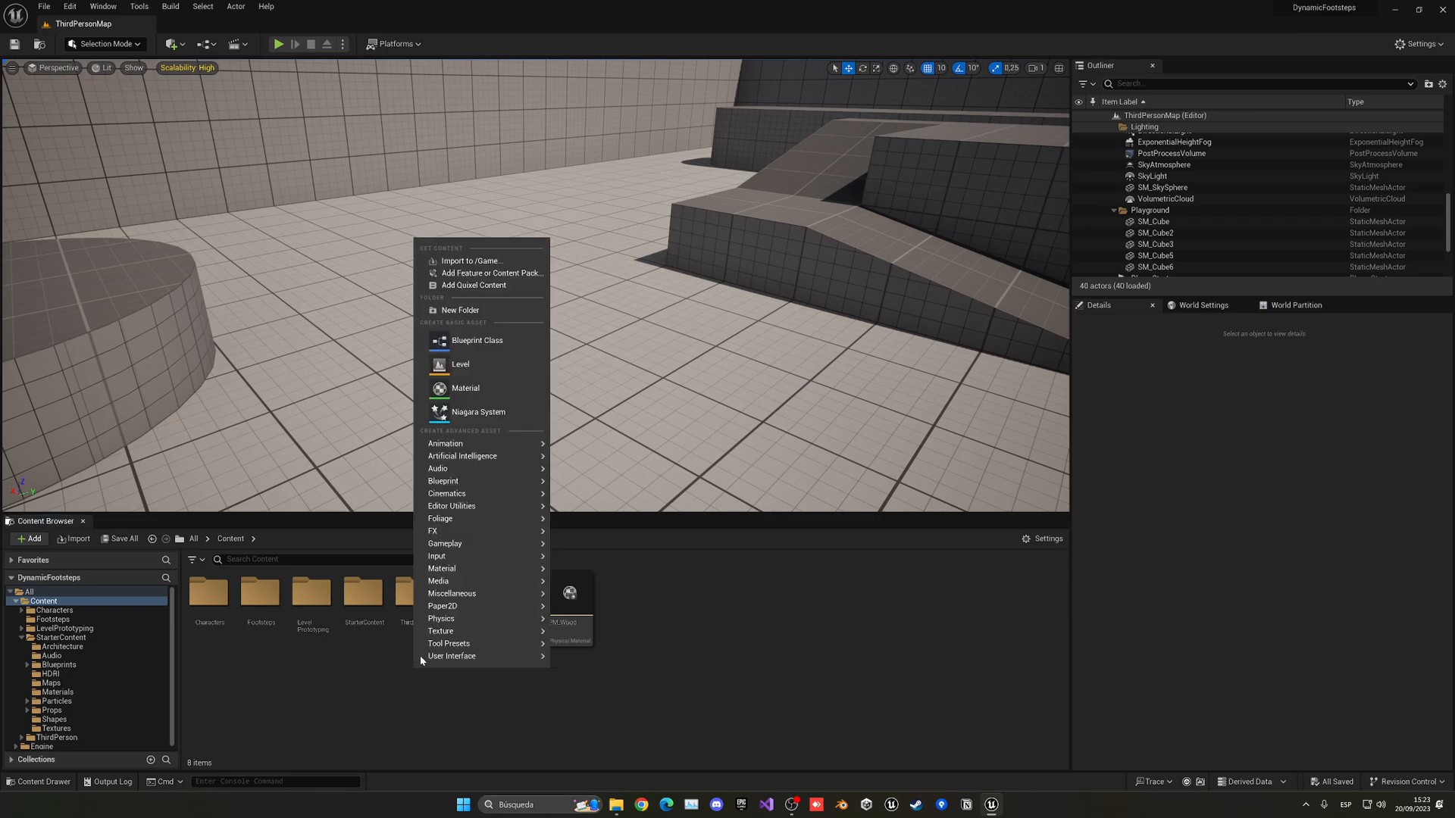
Create an AnimNotify-based Blueprint Class named BP_FootstepAnimNotify
left_click(477, 340)
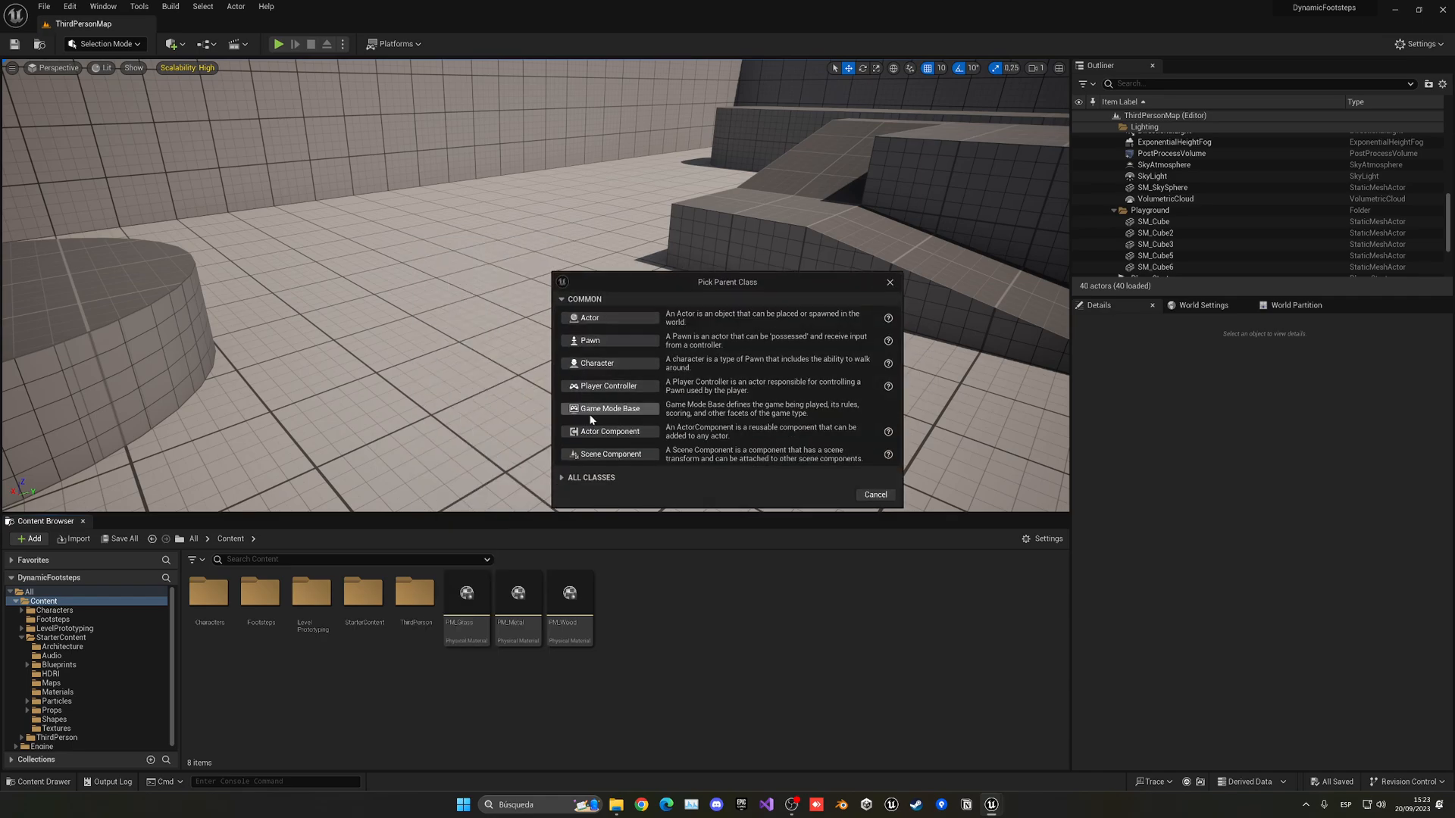
type("anim noti")
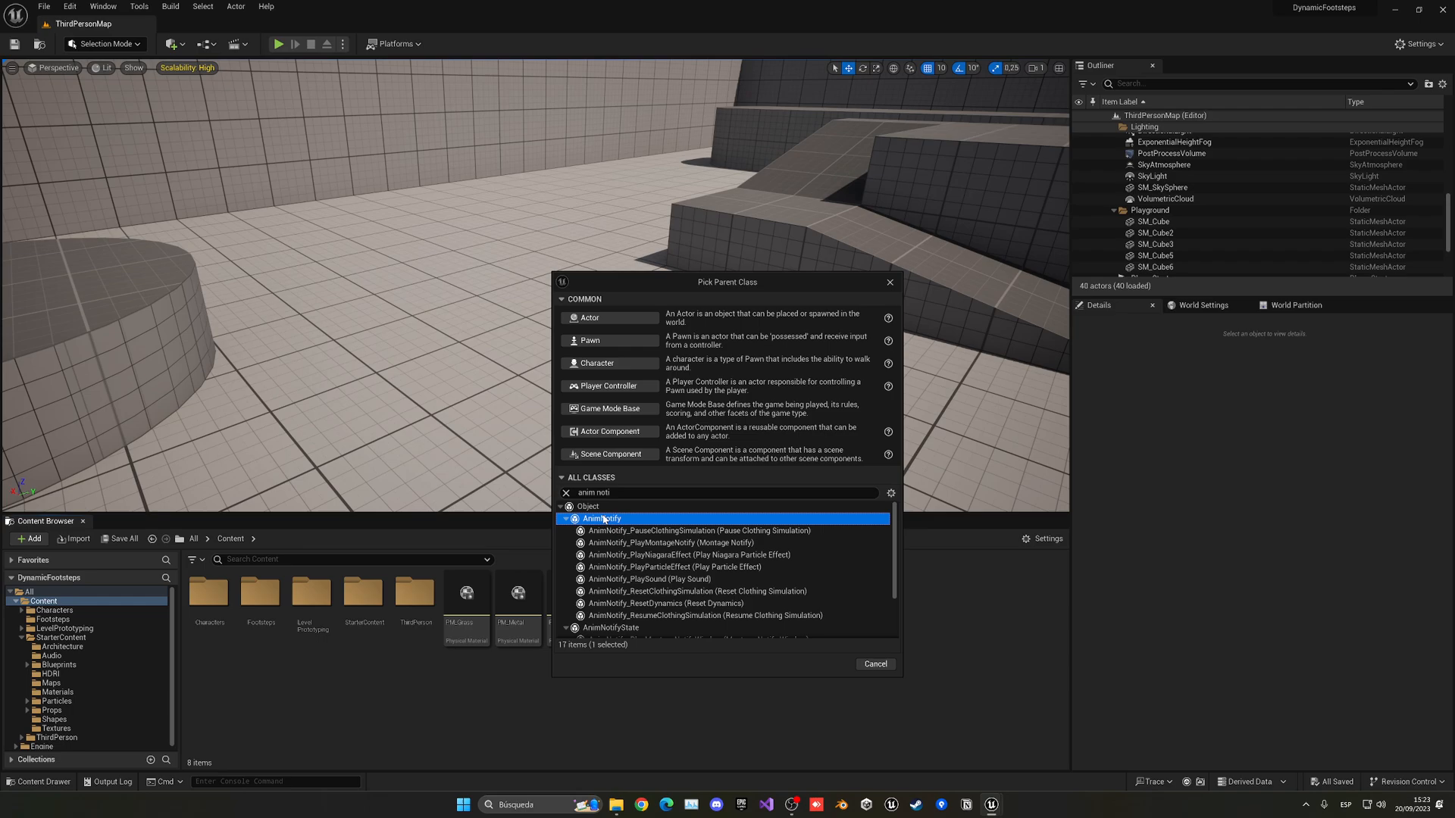
mouse_move(632, 627)
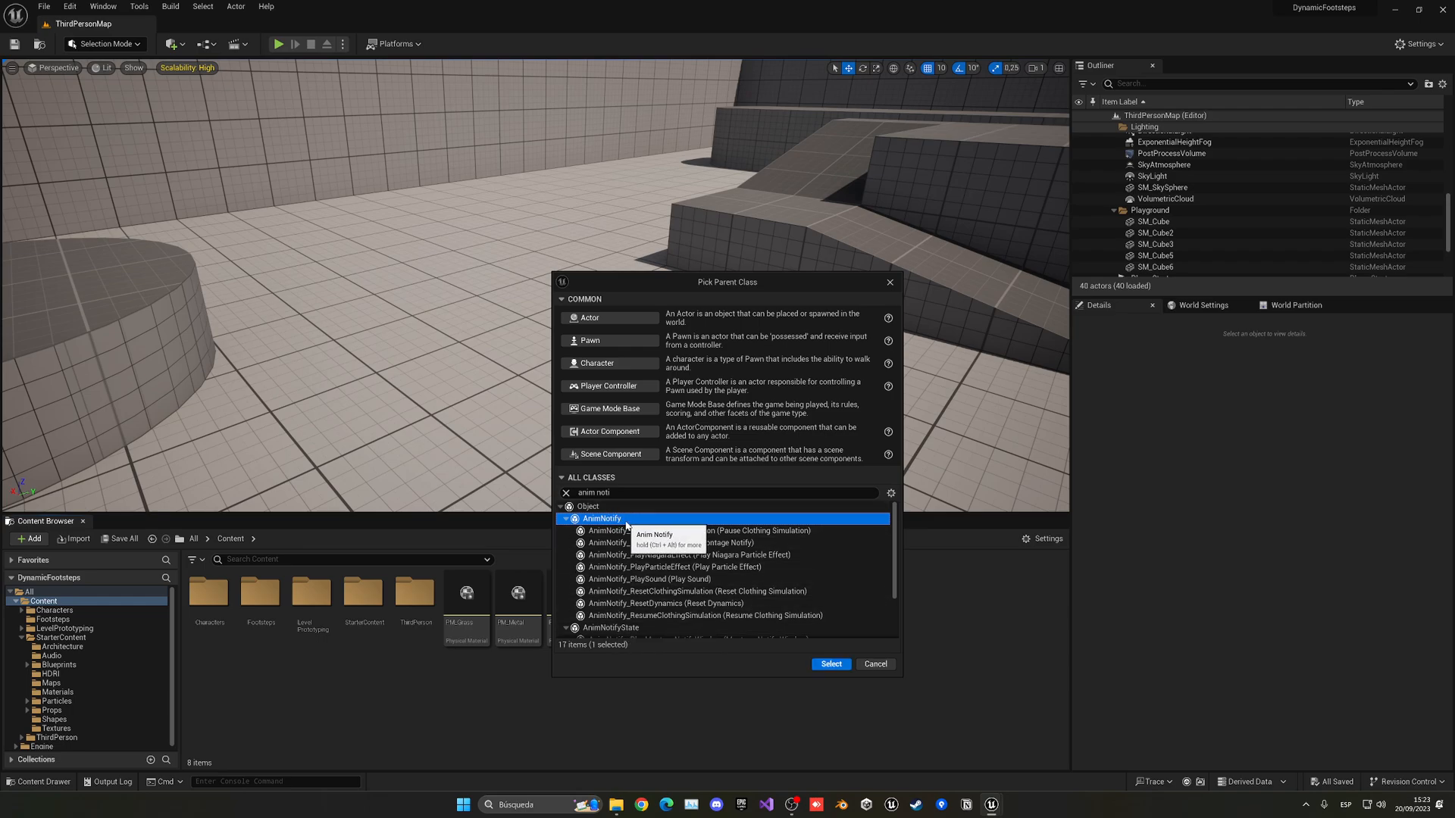
left_click(830, 664)
type("pAnimNotif")
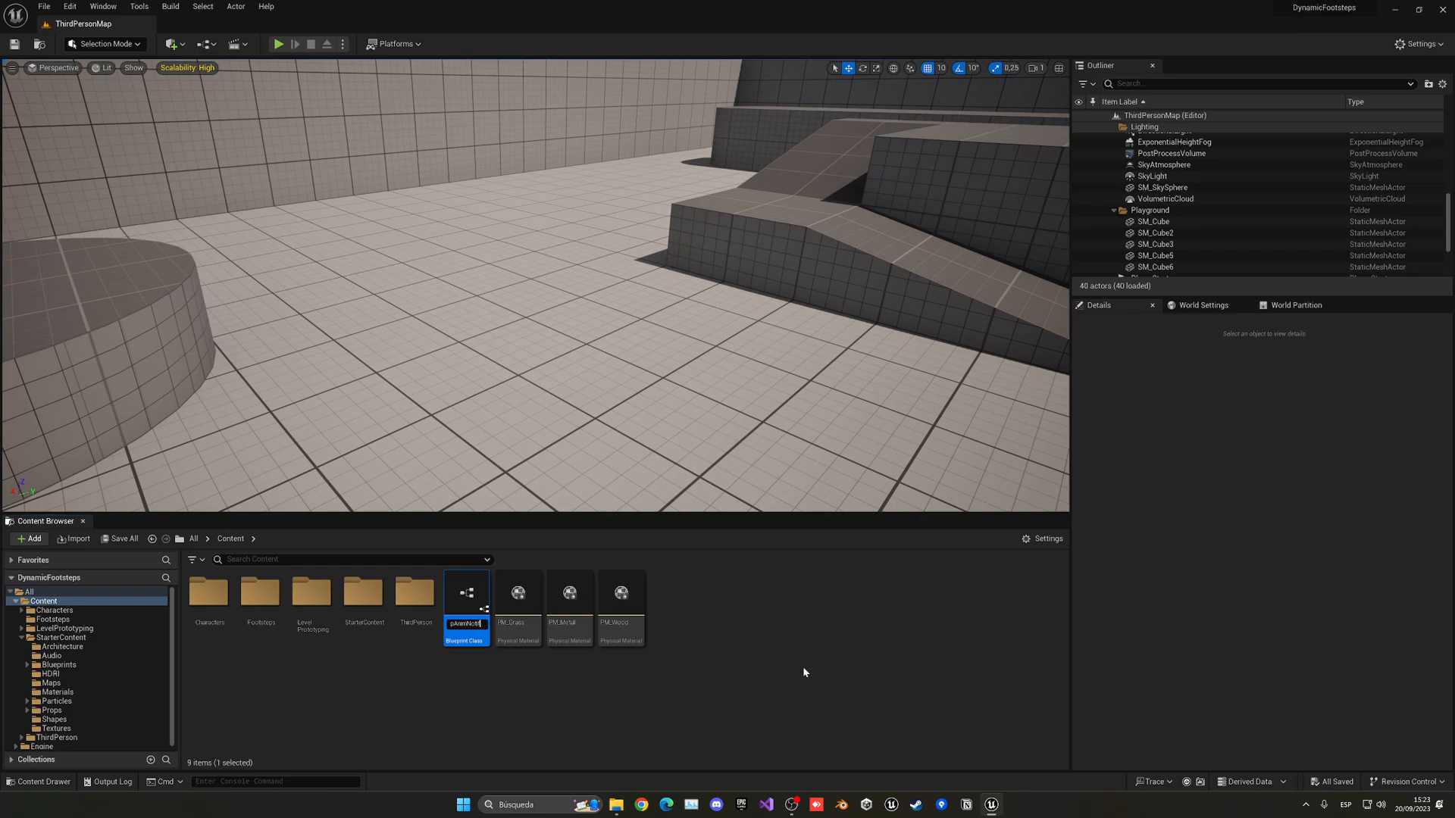
key("Enter")
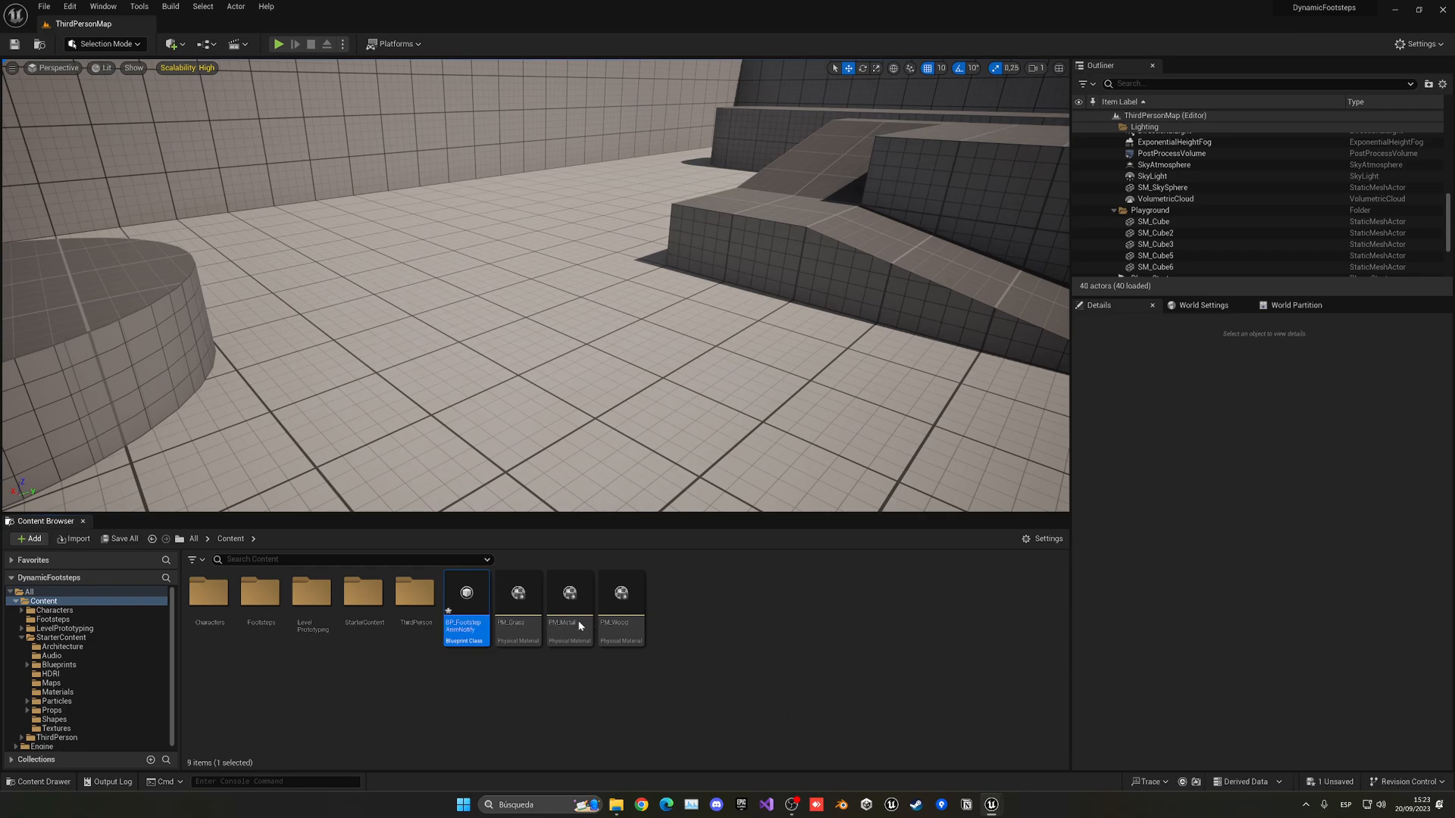
Override the Received Notify function in BP_FootstepAnimNotify
double_click(466, 593)
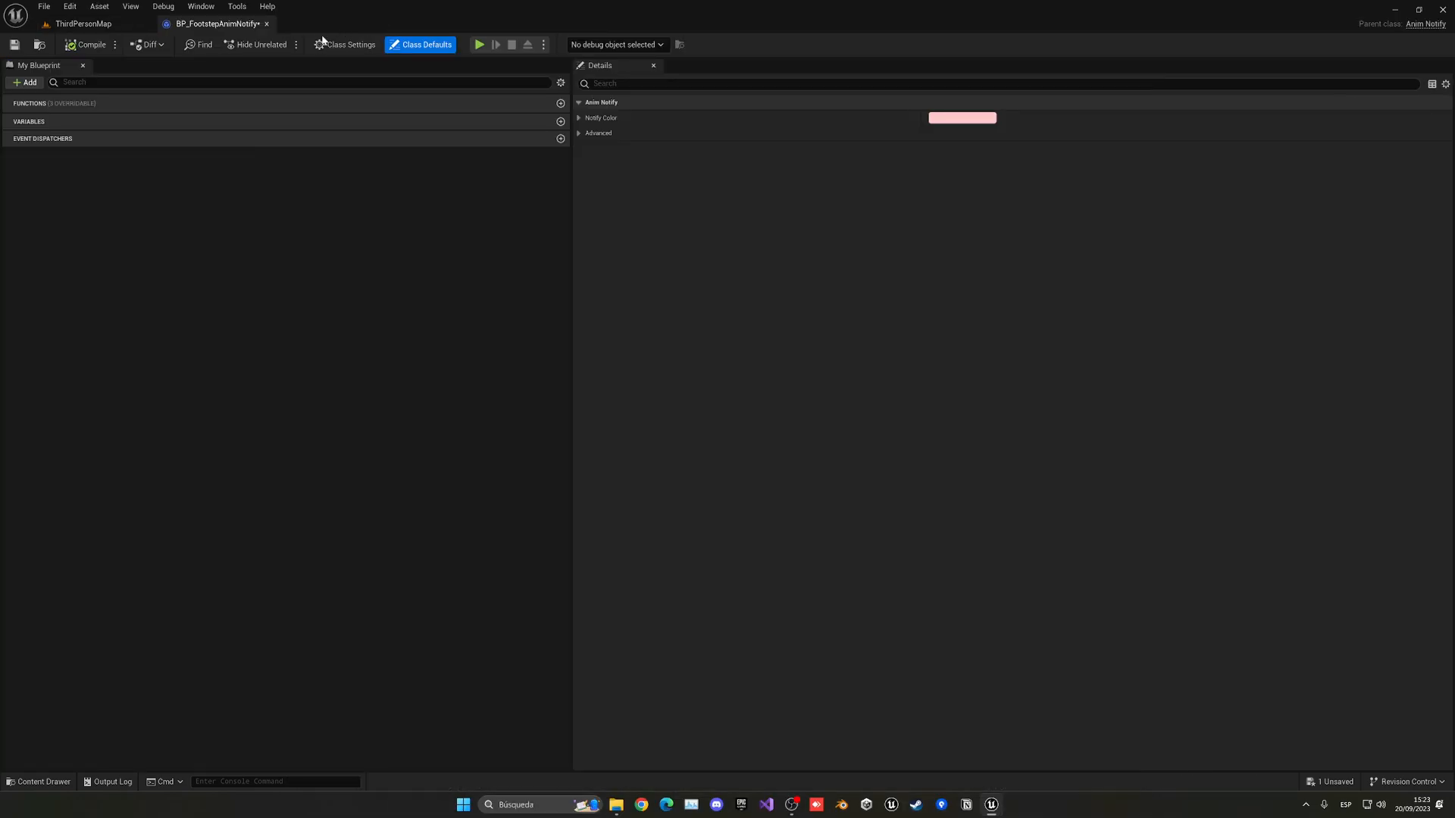
left_click(559, 103)
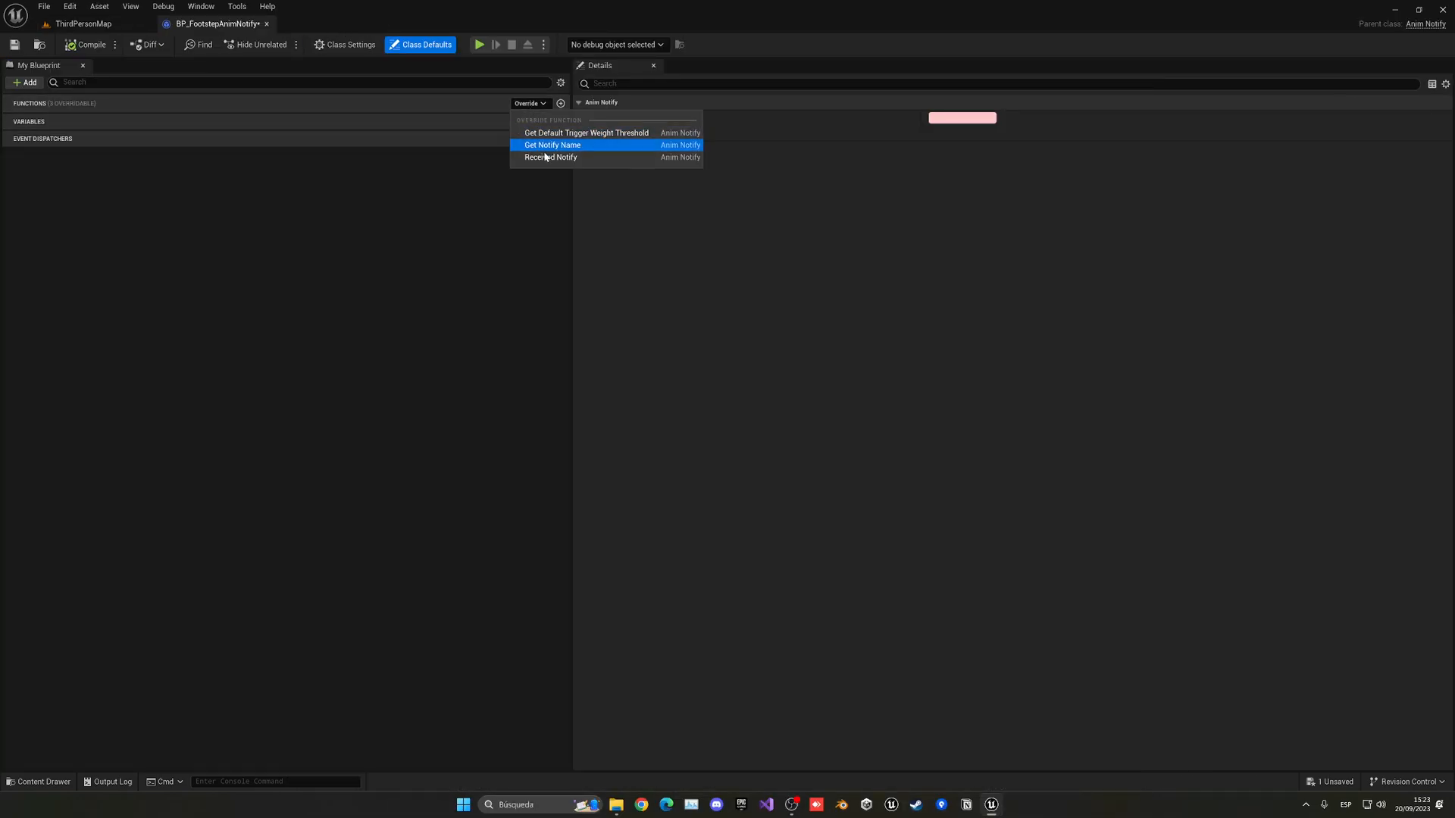
left_click(550, 157)
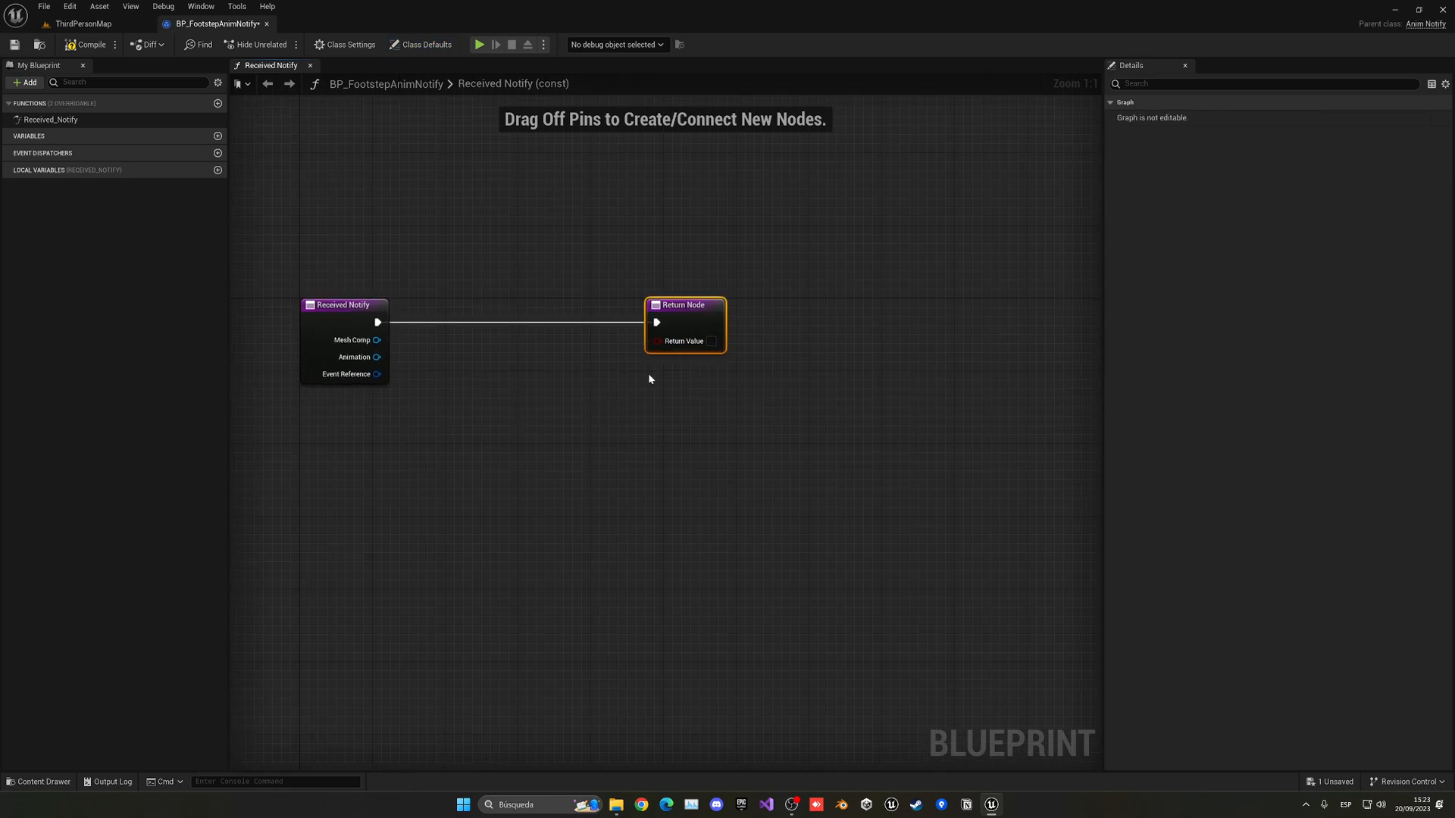
mouse_move(600, 388)
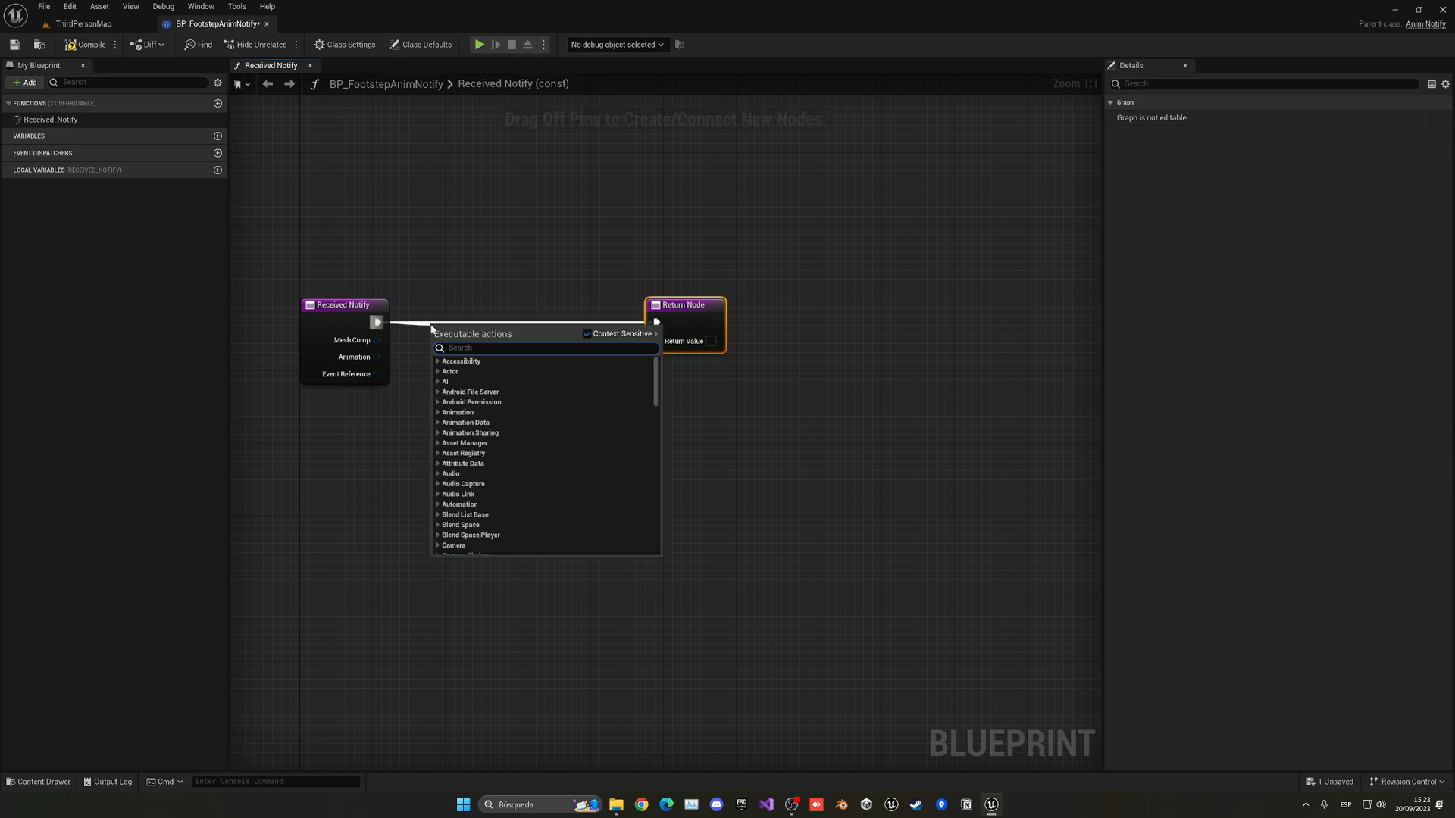
Add a Play Sound at Location node that plays the WoodFootstep sound
type("play so")
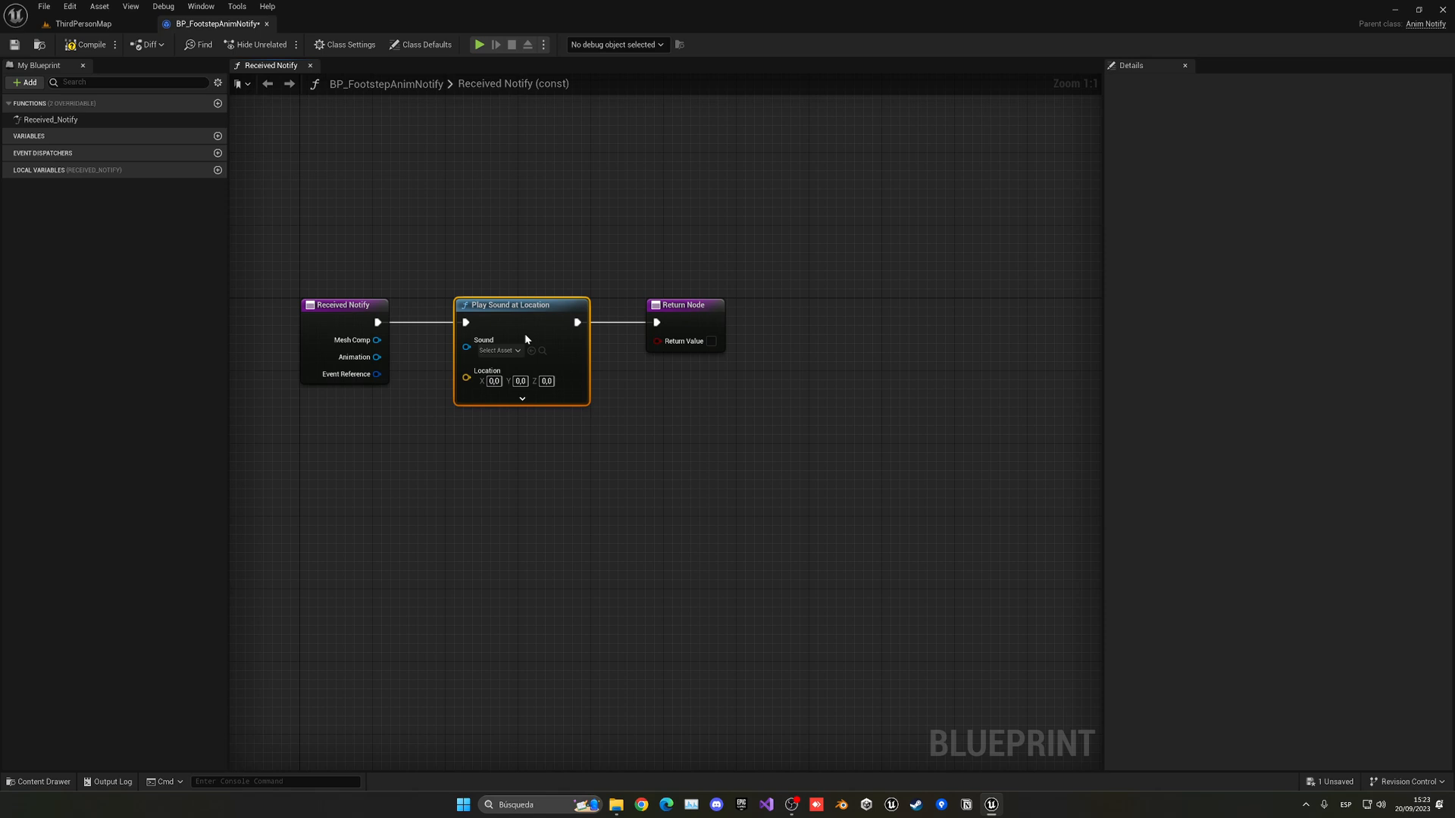
left_click(499, 350)
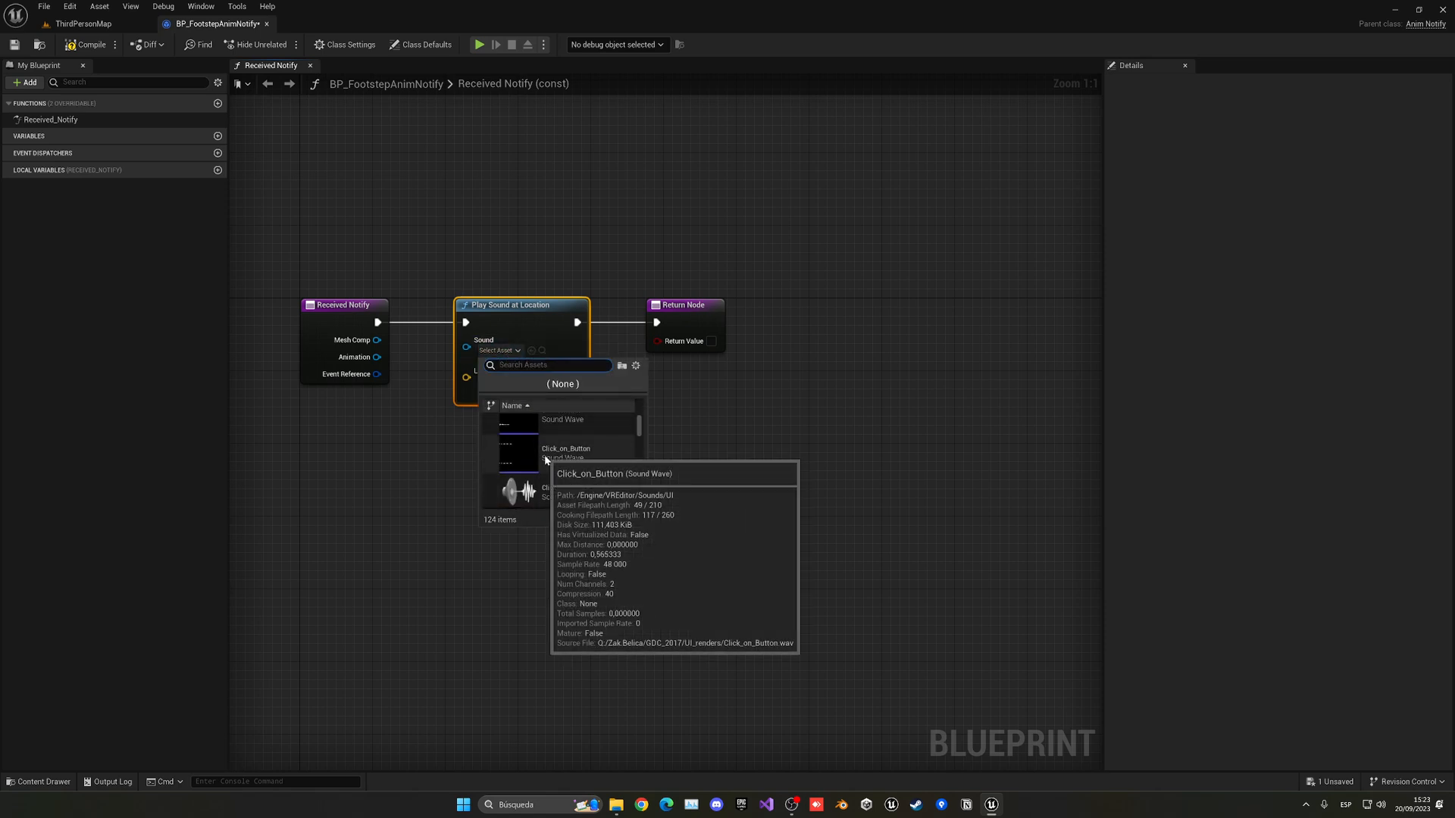
type("foot")
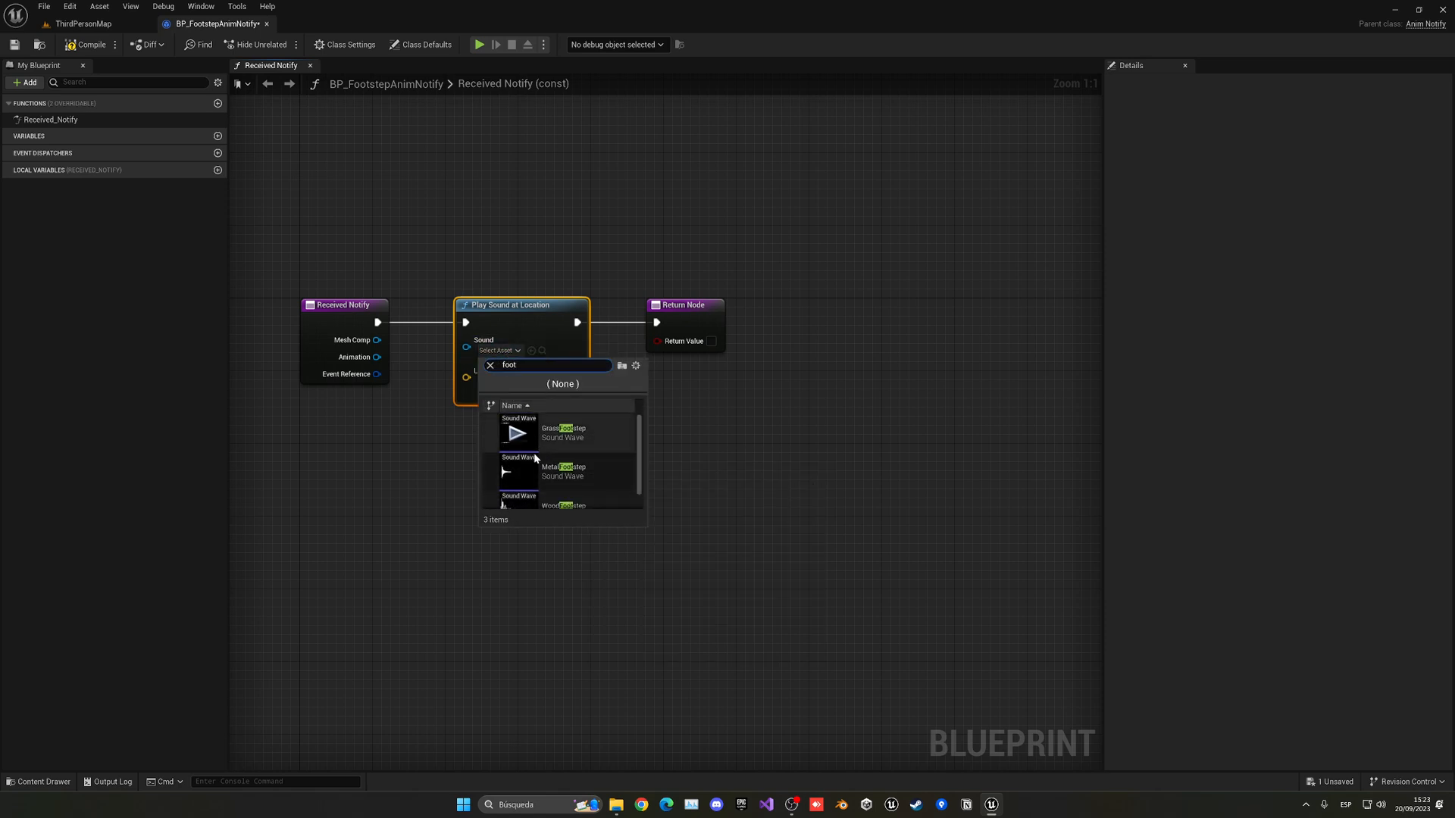
left_click(563, 504)
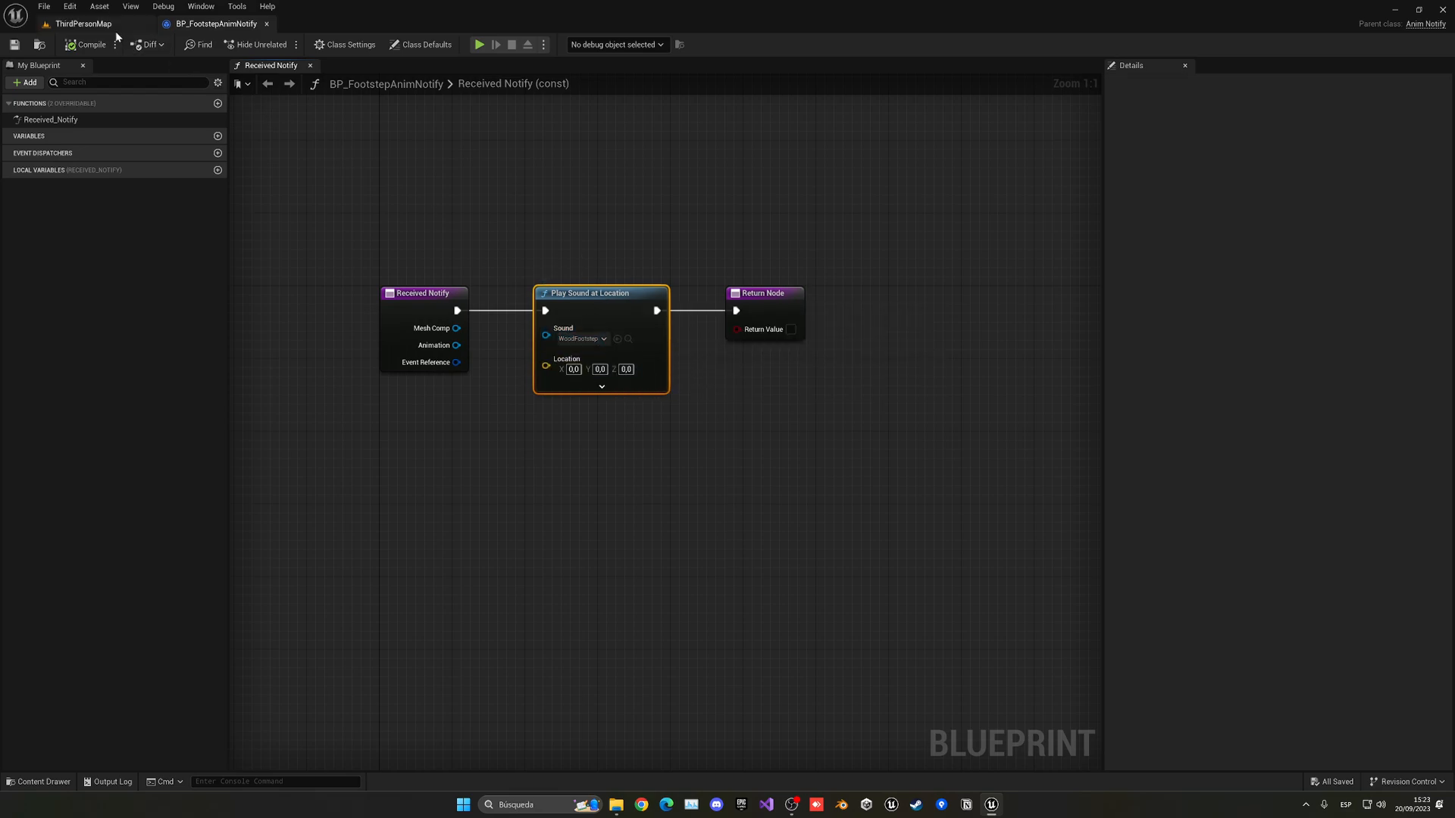
Return to ThirdPersonMap and open the Mannequins Animations folder for Quinn
left_click(80, 24)
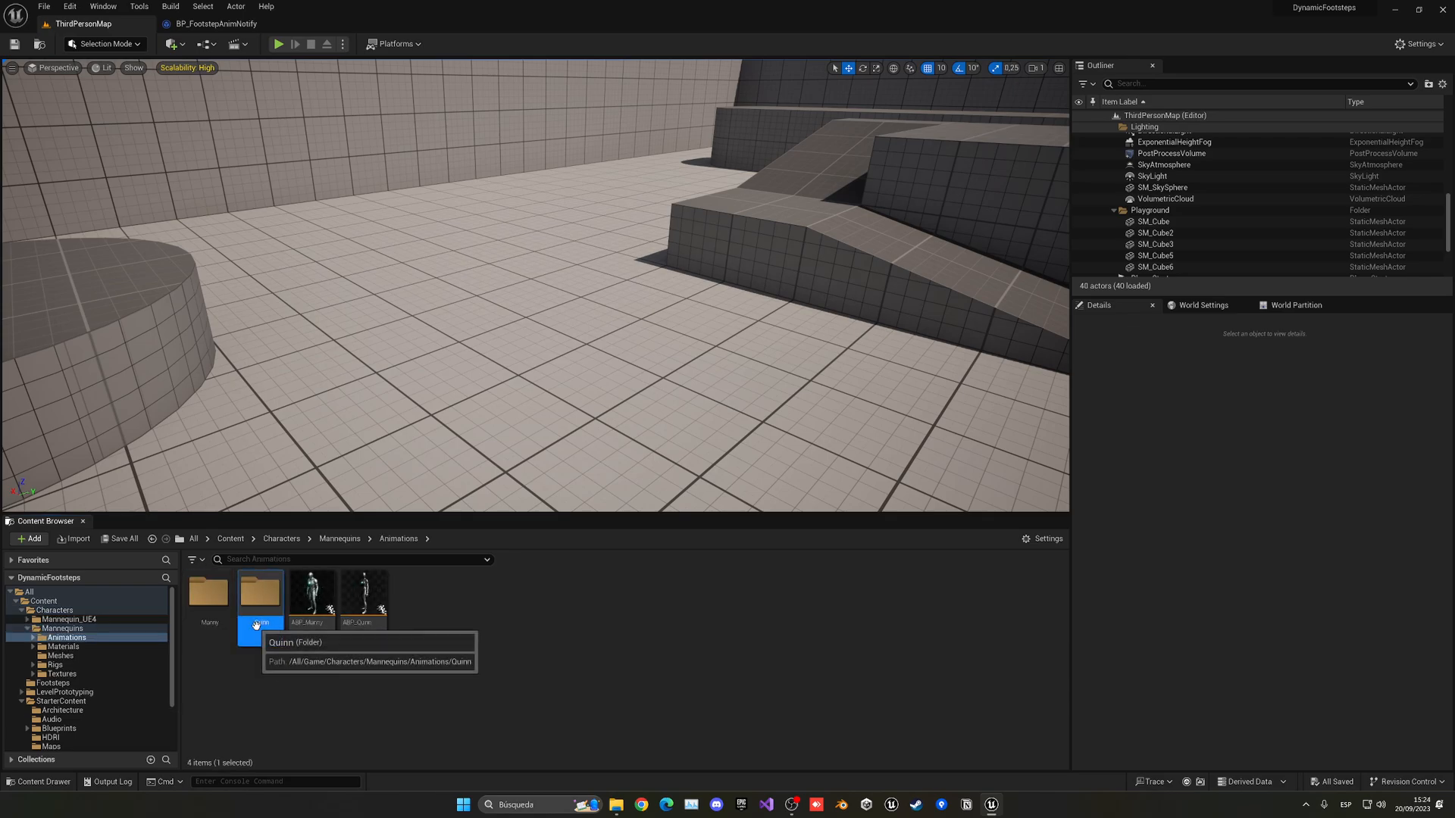
double_click(261, 600)
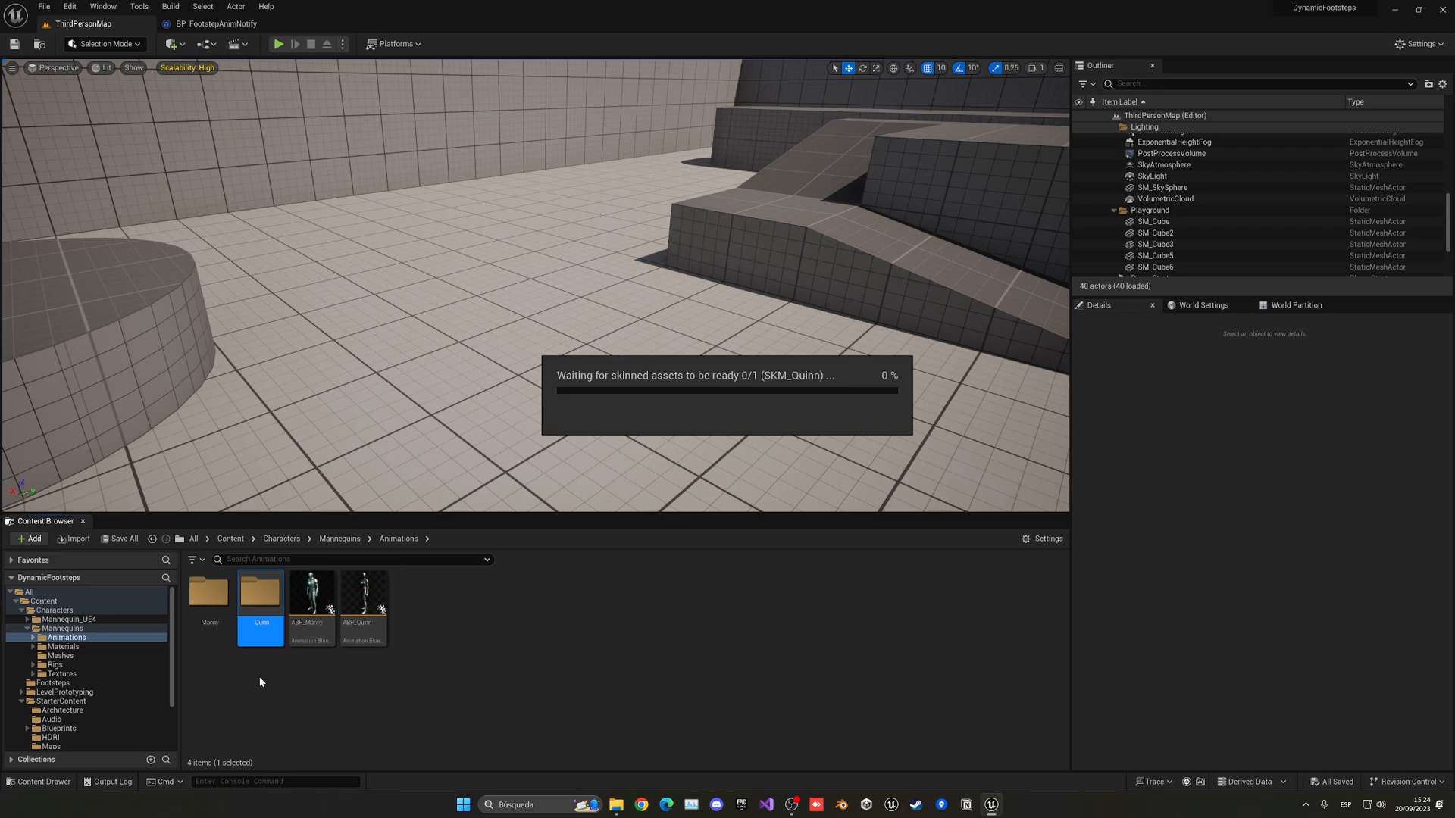
mouse_move(265, 682)
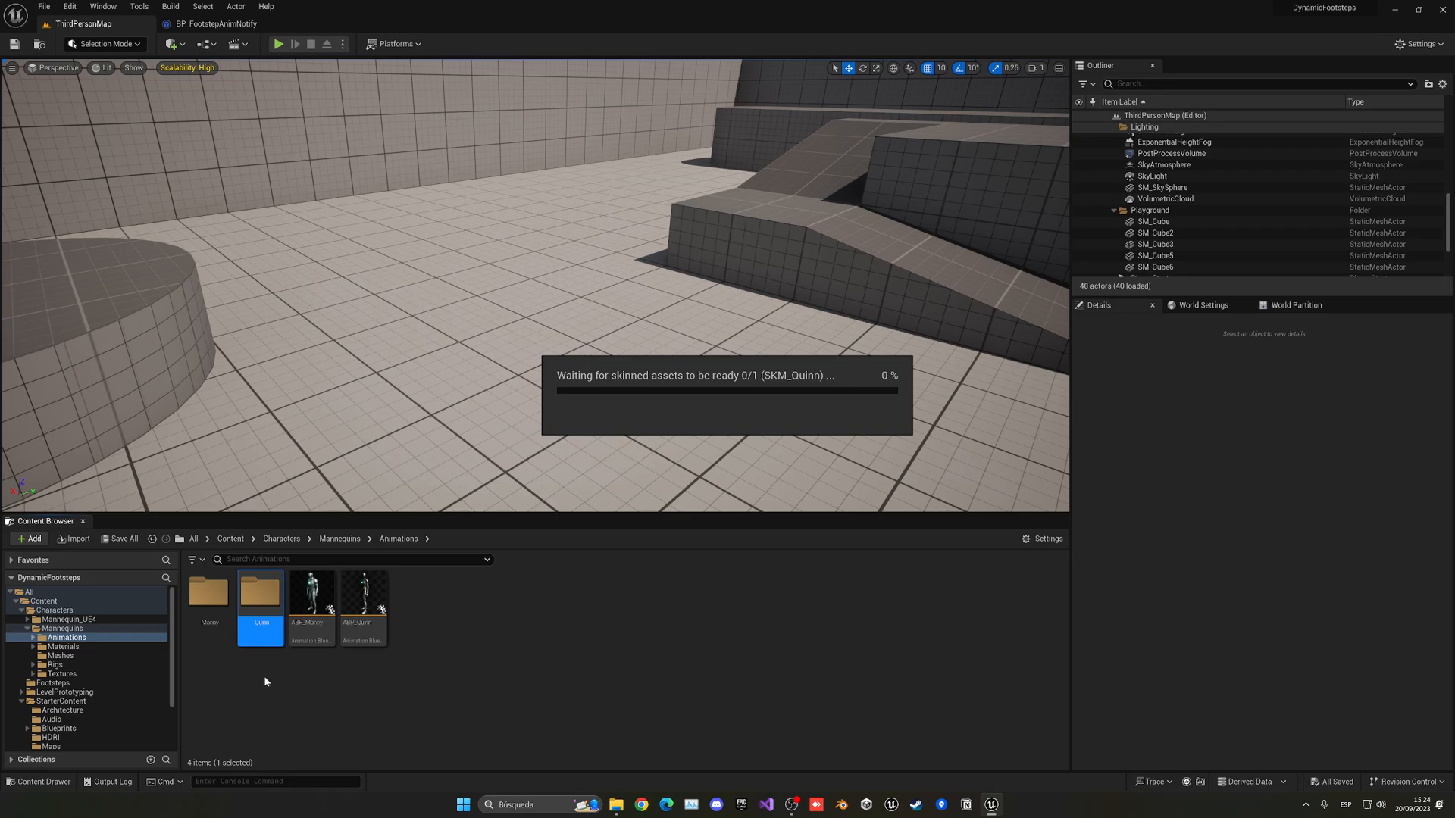
mouse_move(402, 527)
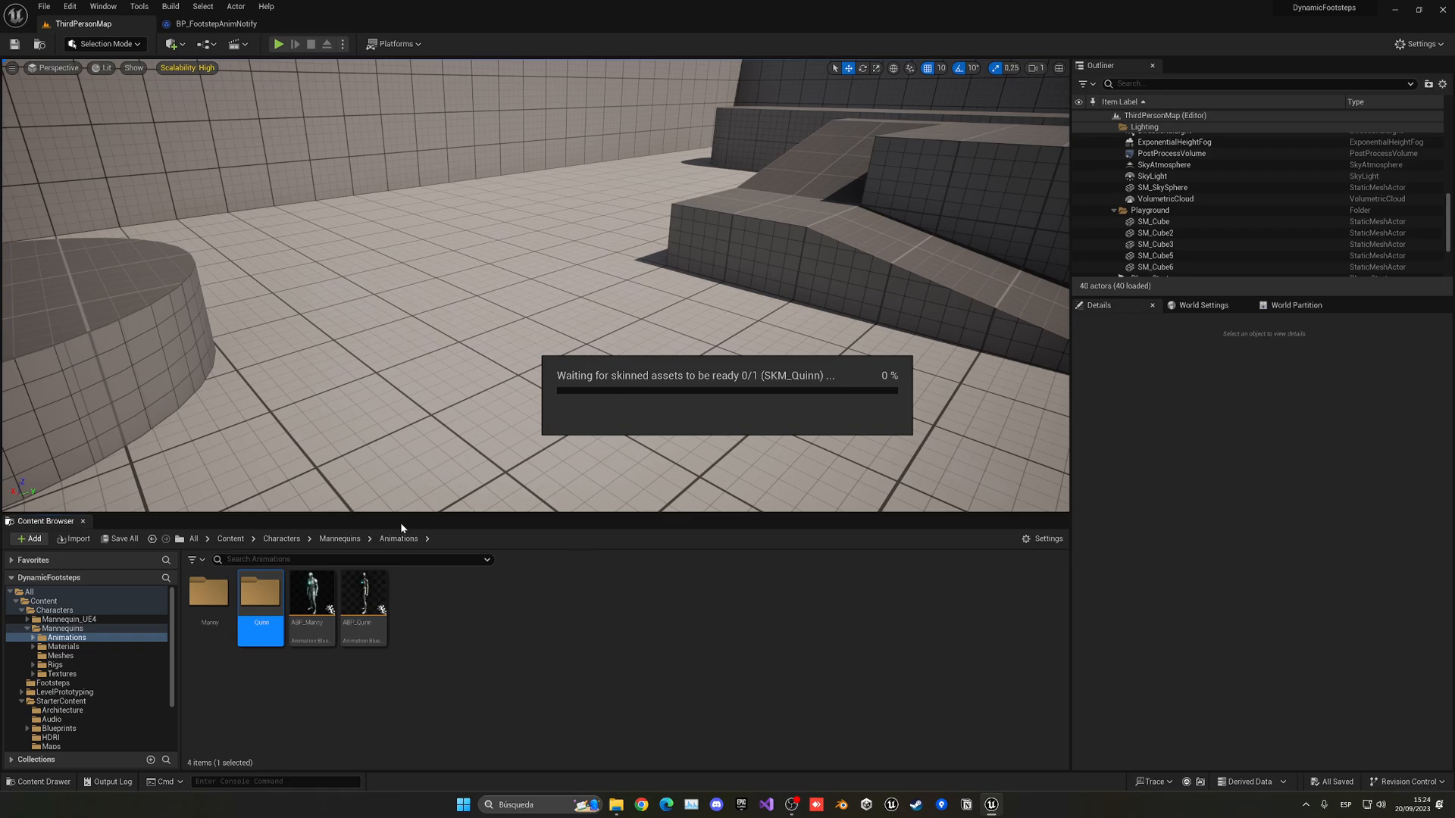
mouse_move(446, 614)
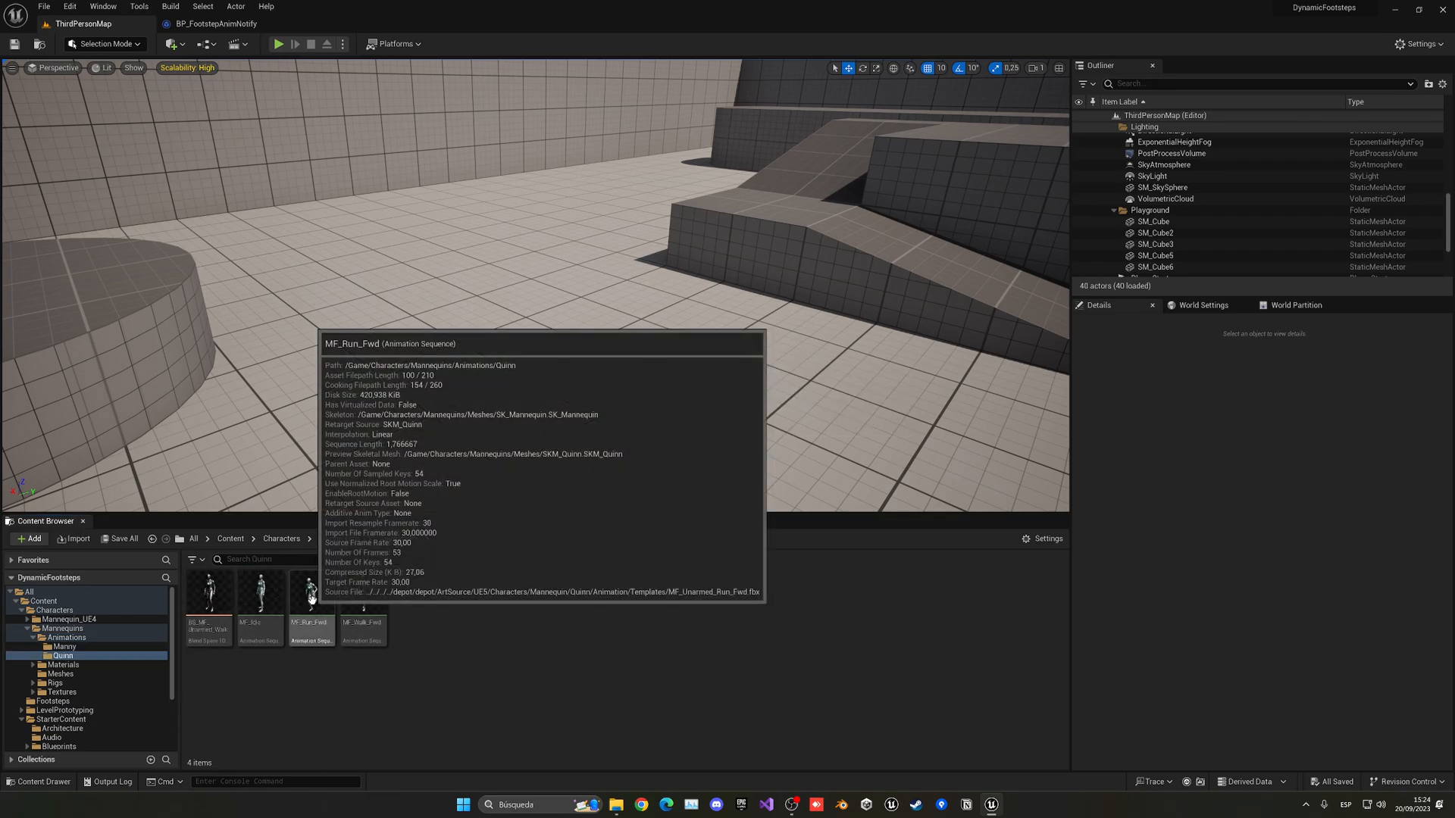
Add a Footsteps notify track to MF_Run_Fwd with BP_FootstepAnimNotify at the footfalls
double_click(312, 593)
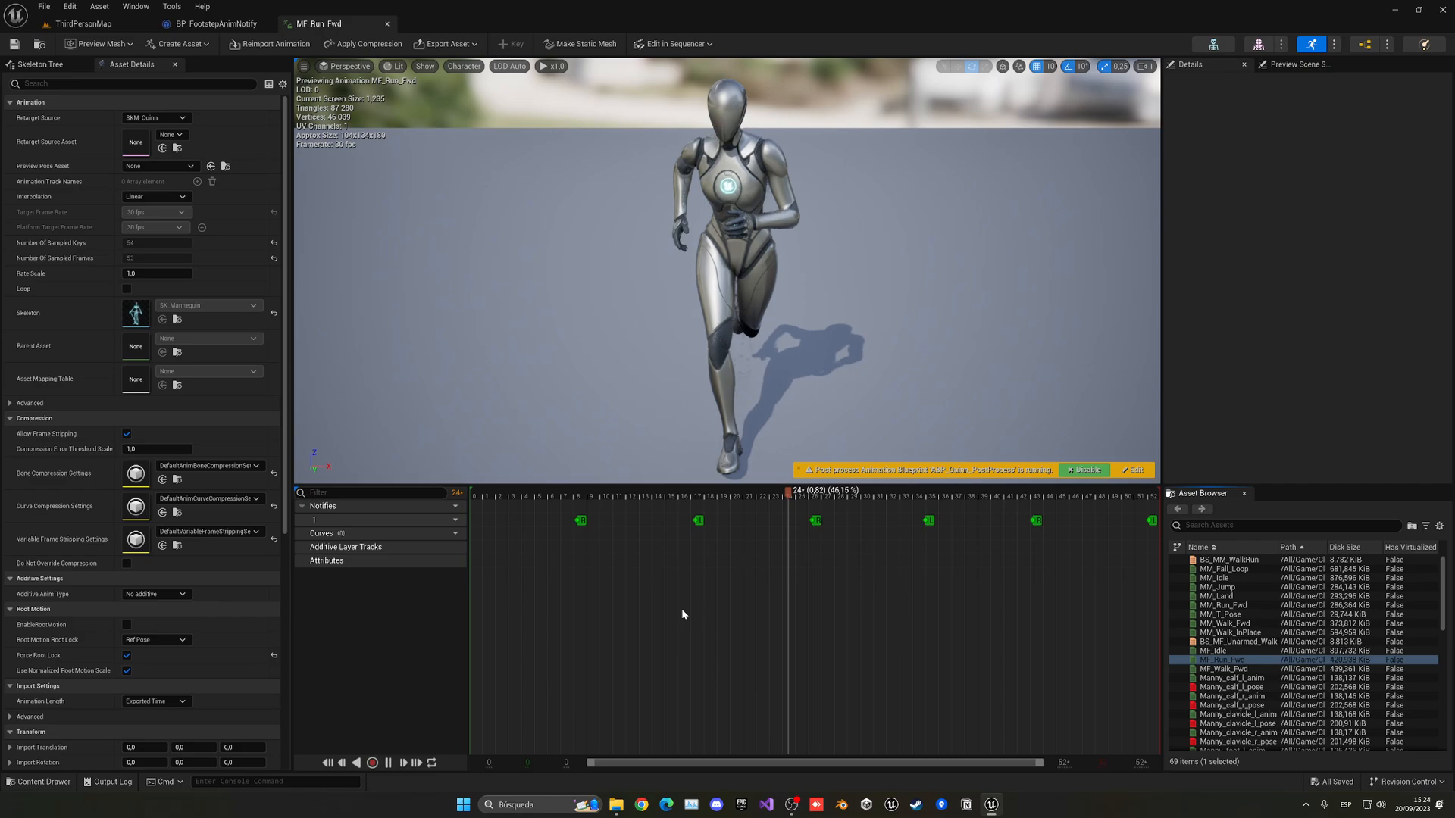
left_click(580, 496)
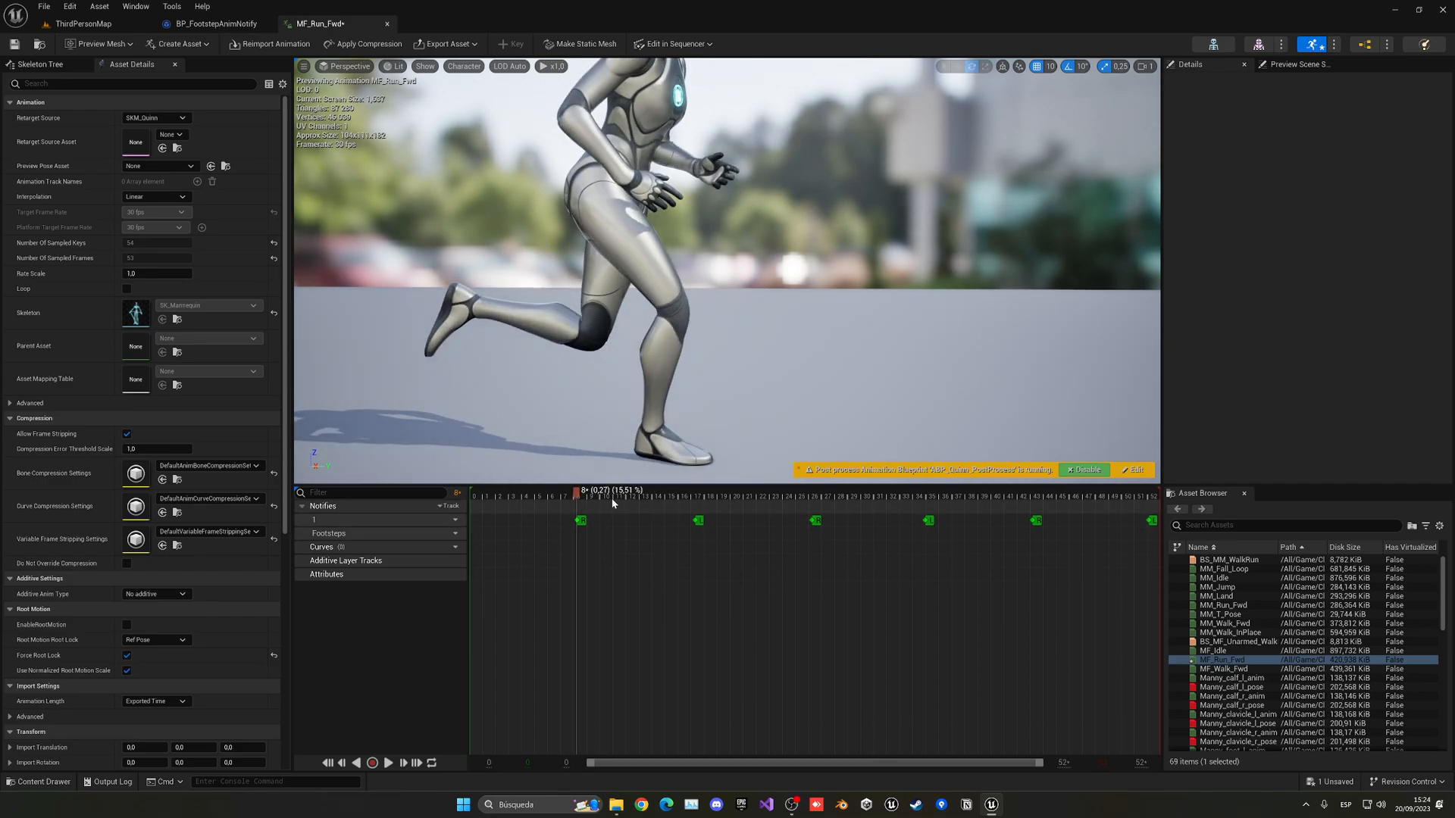
left_click_drag(578, 491, 529, 491)
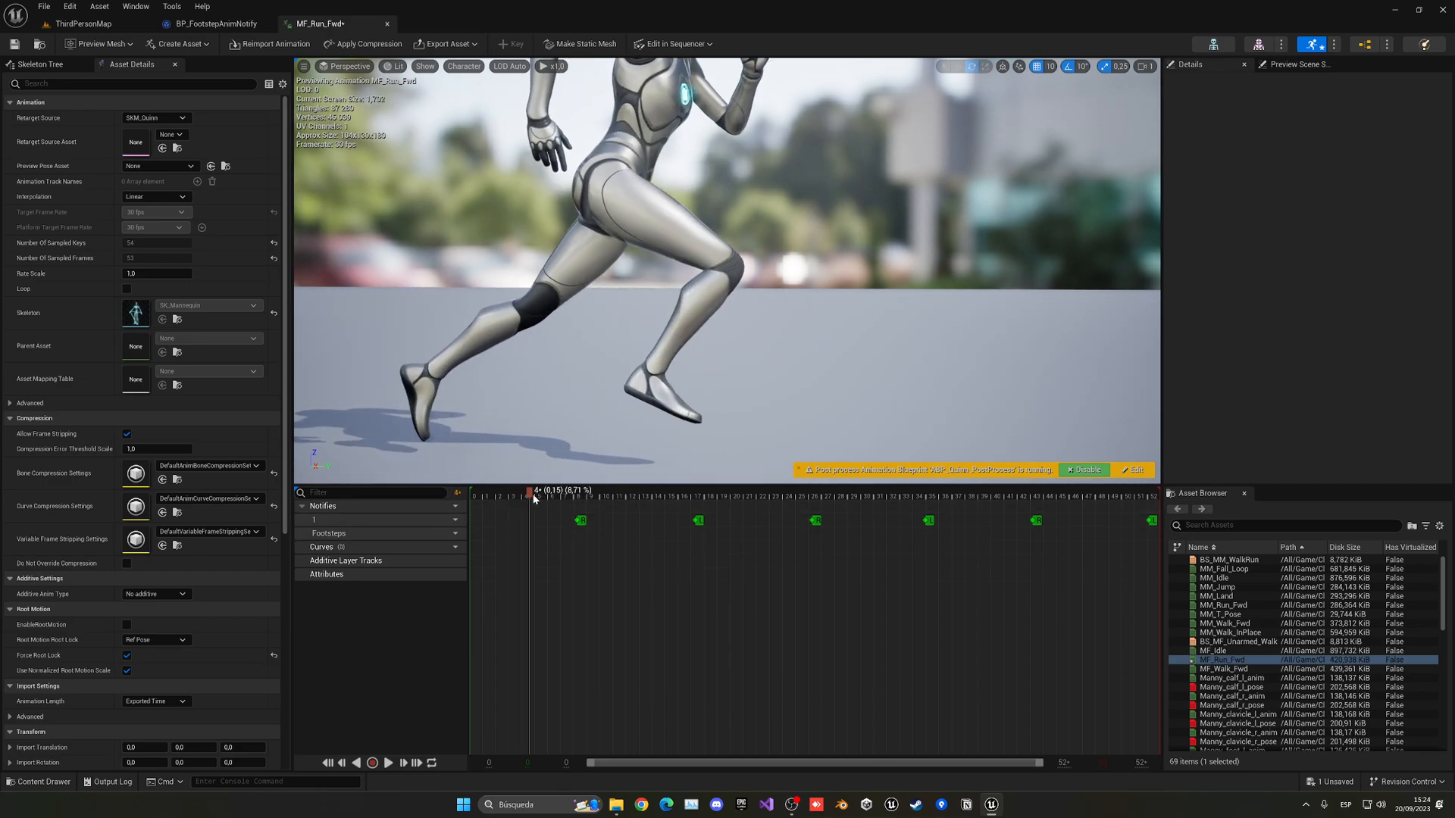
left_click_drag(529, 492, 577, 491)
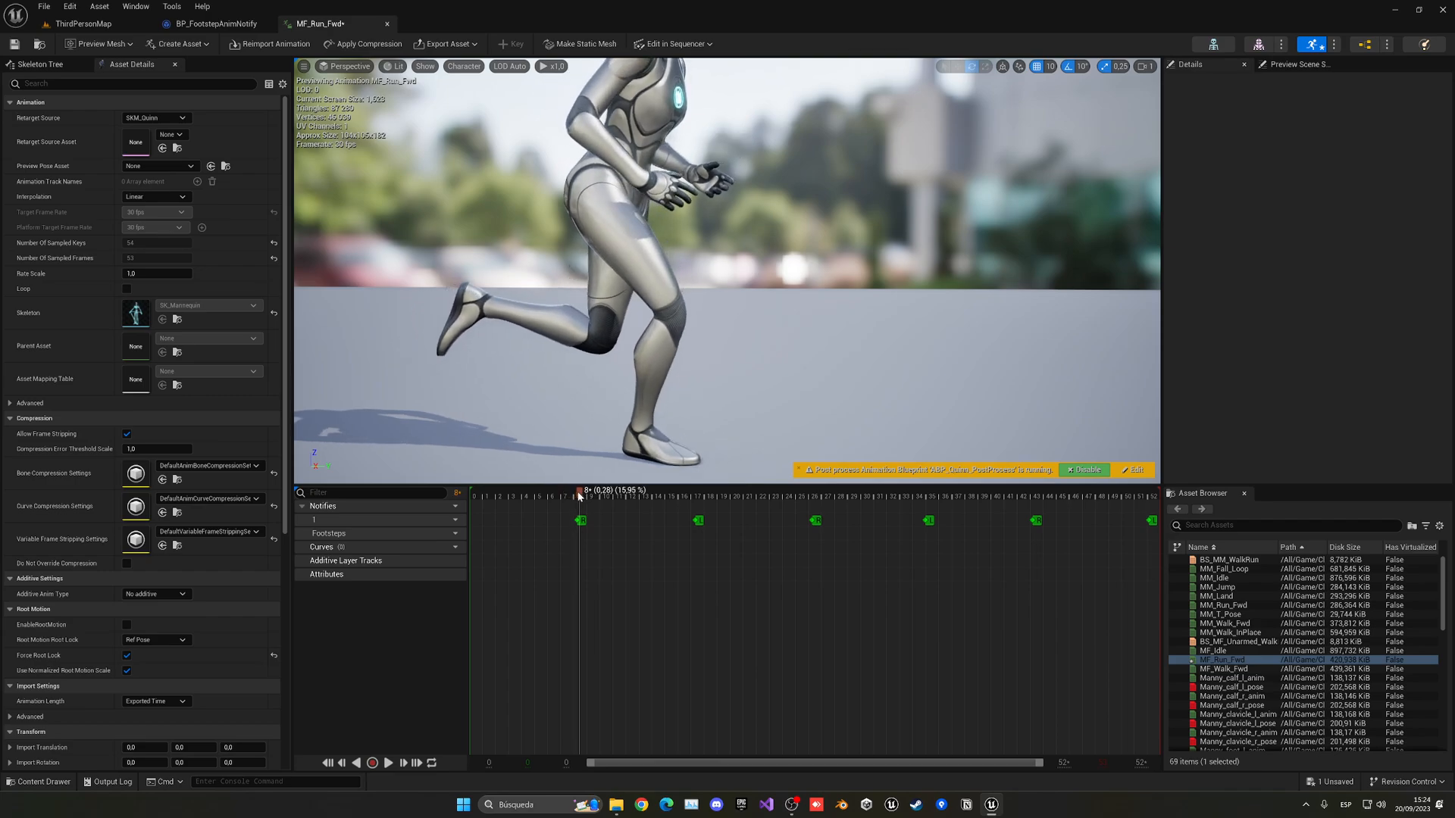
right_click(590, 530)
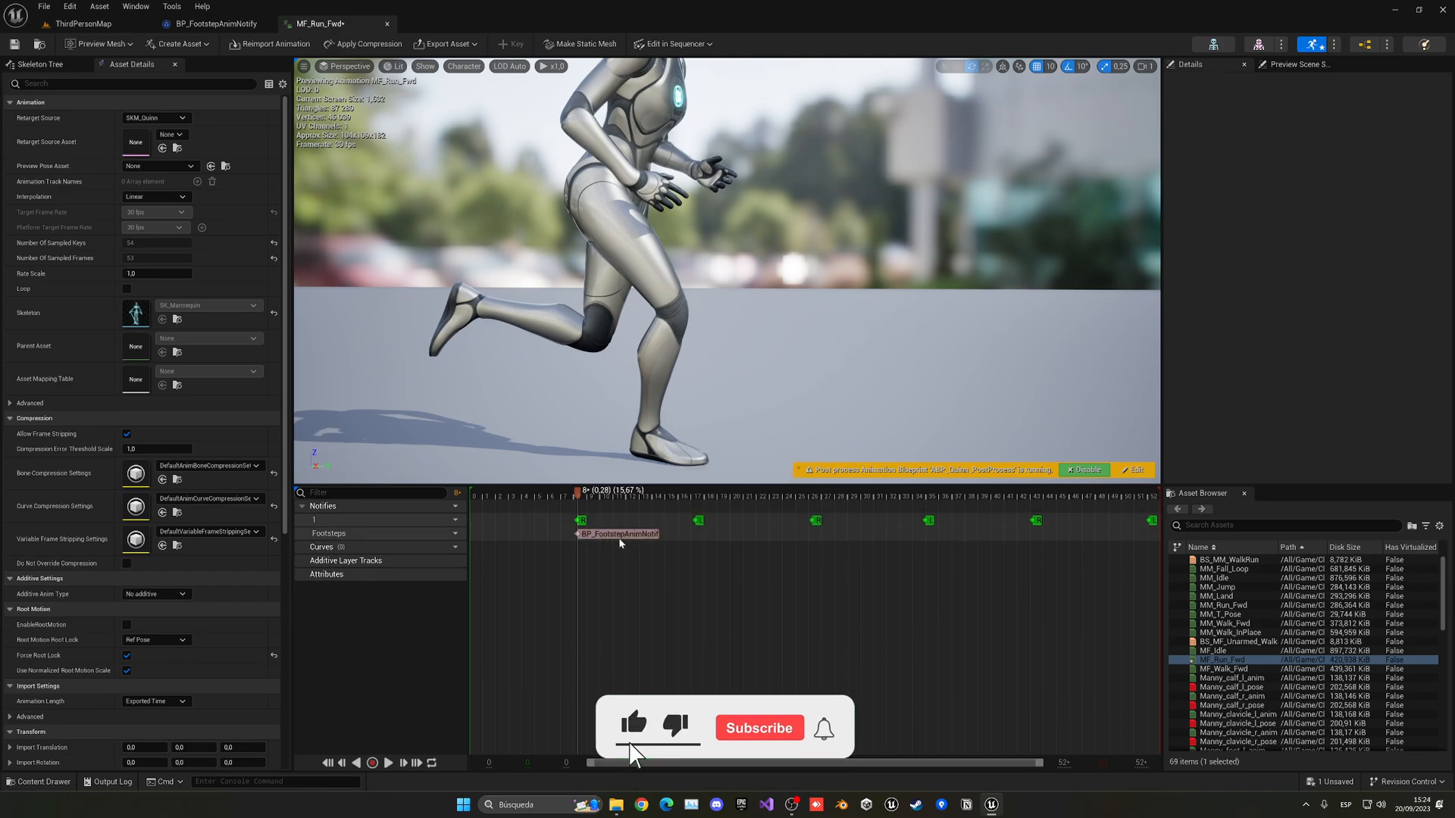
left_click(617, 534)
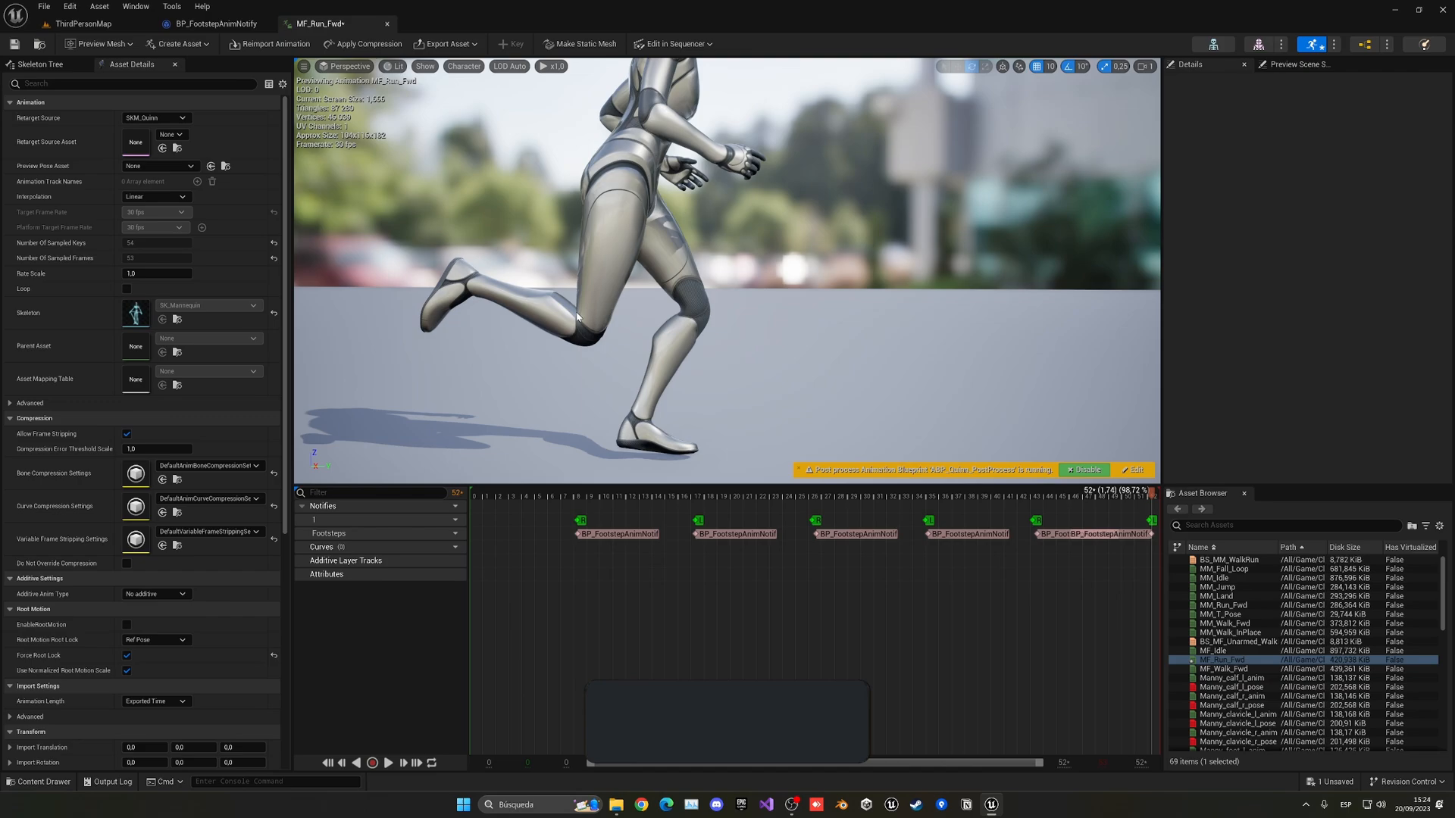
left_click(84, 22)
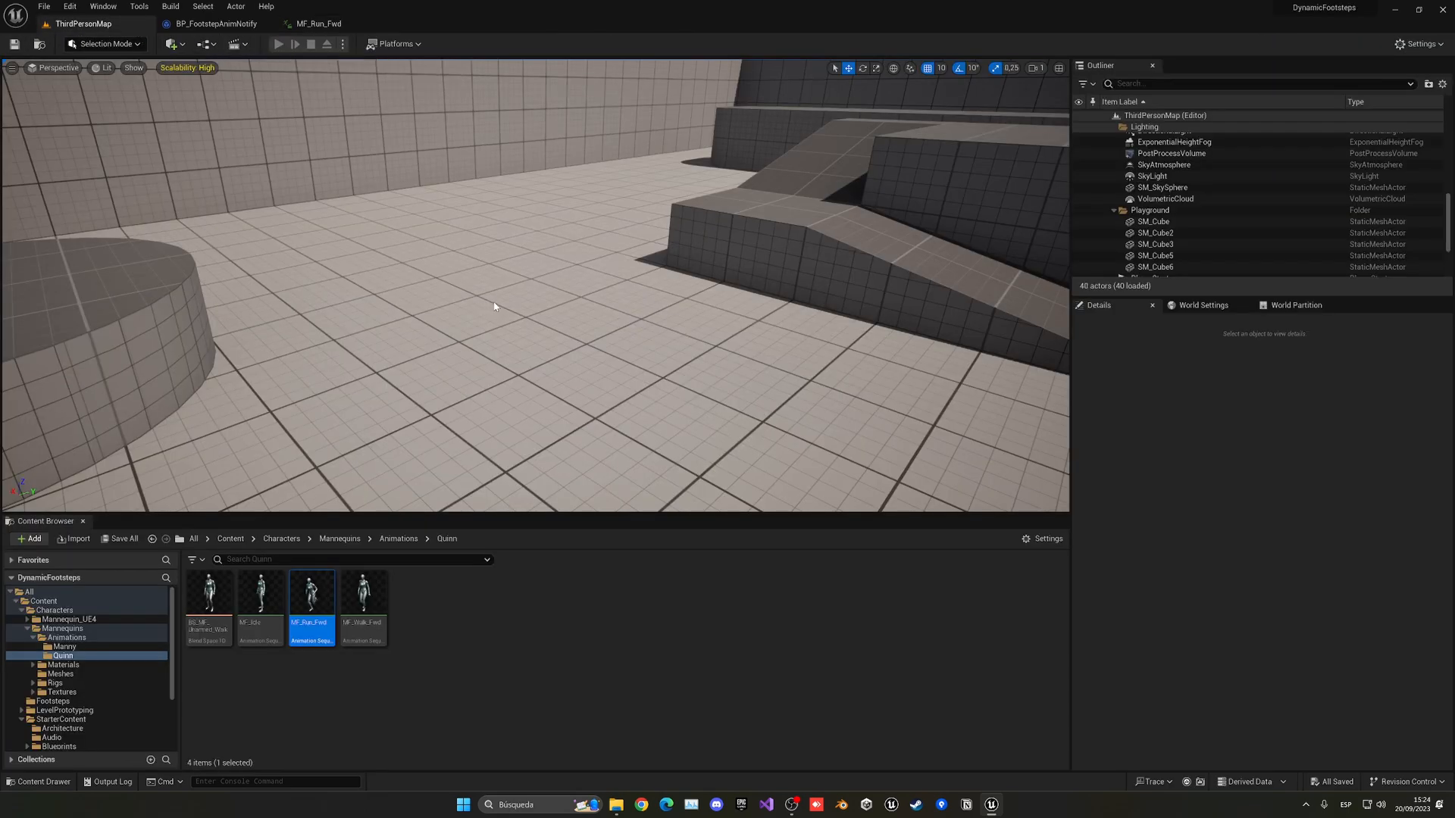
Play the level to test the running character's footsteps, then stop
left_click(277, 44)
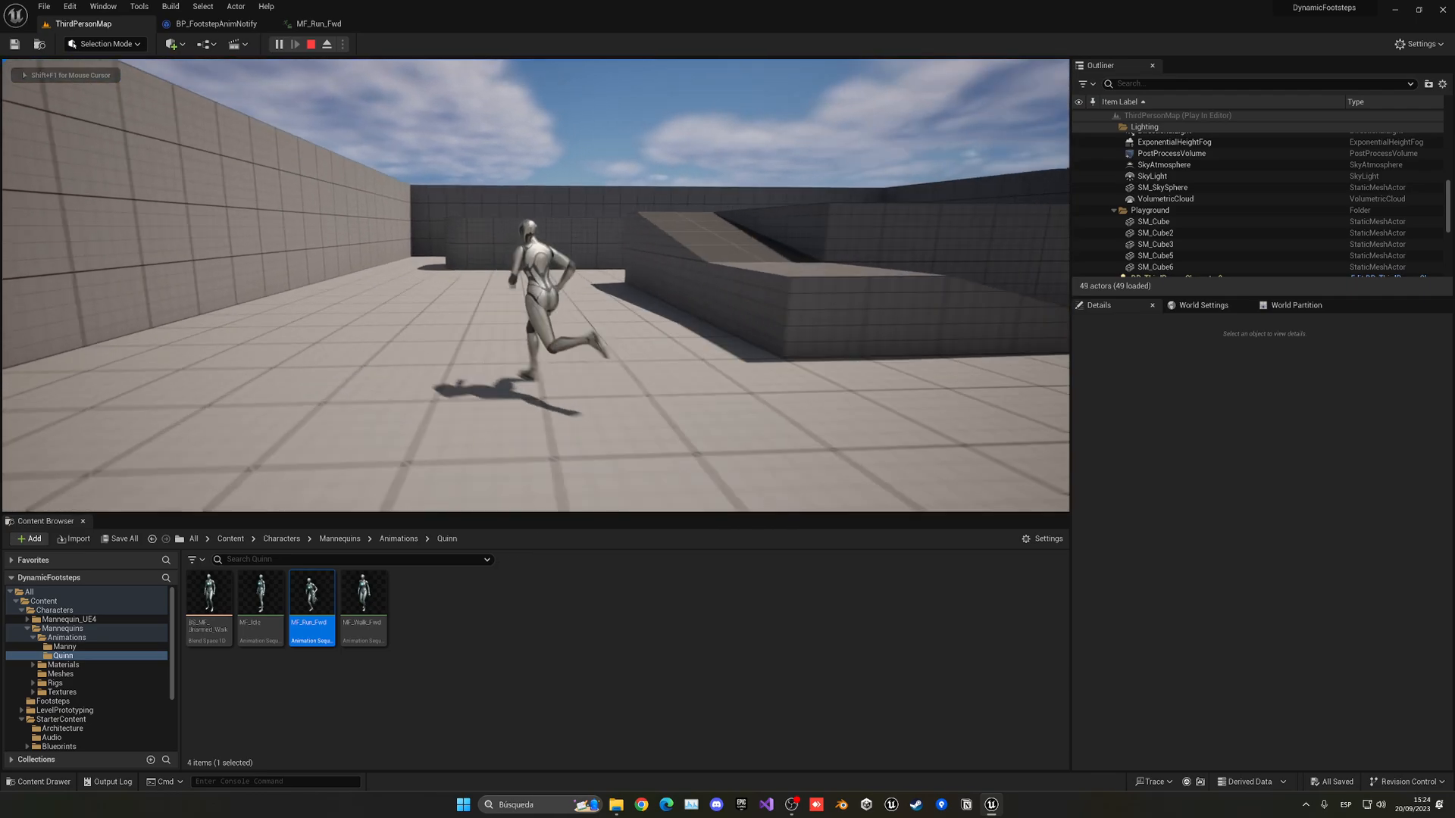
left_click(311, 44)
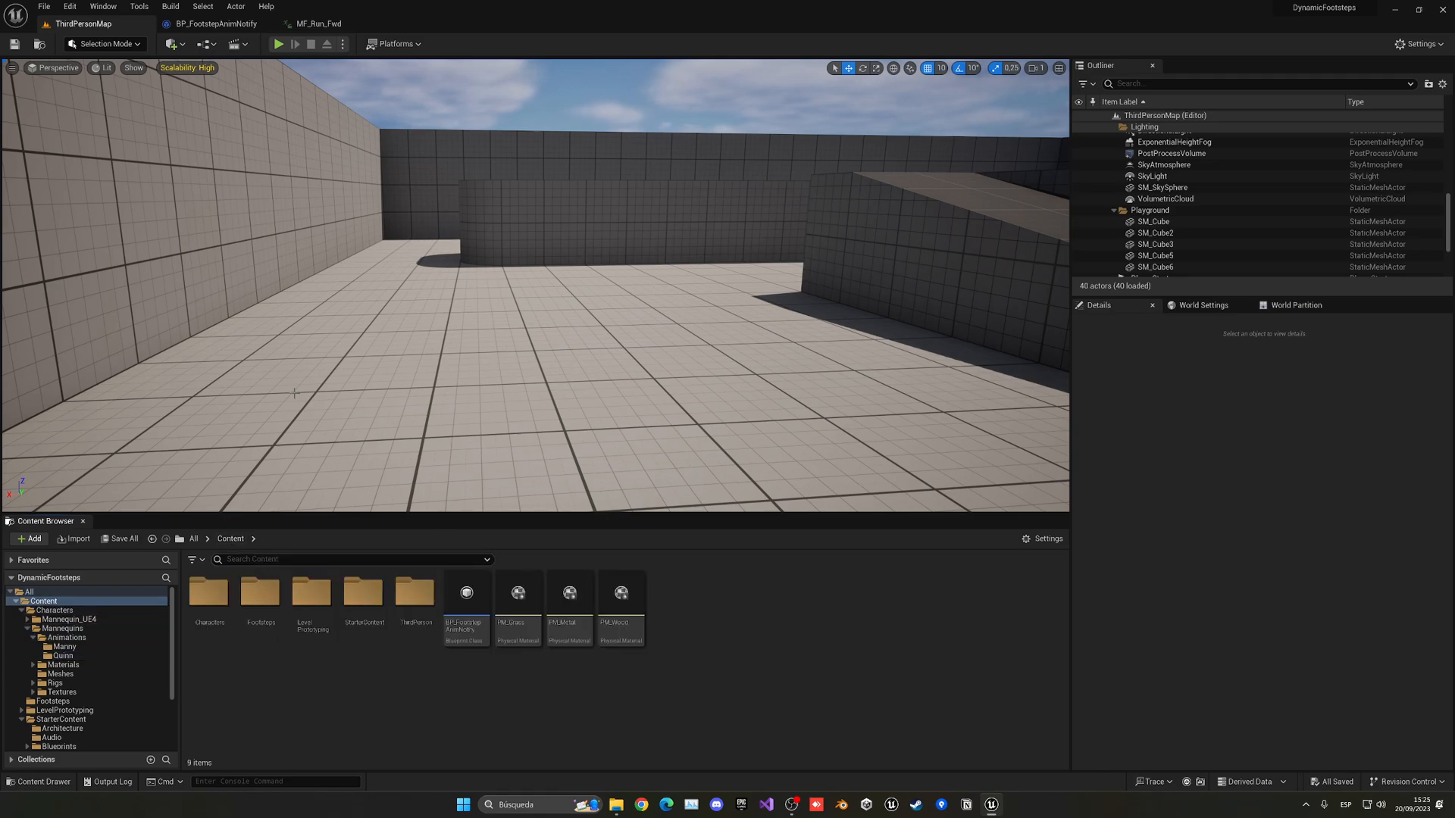
mouse_move(213, 23)
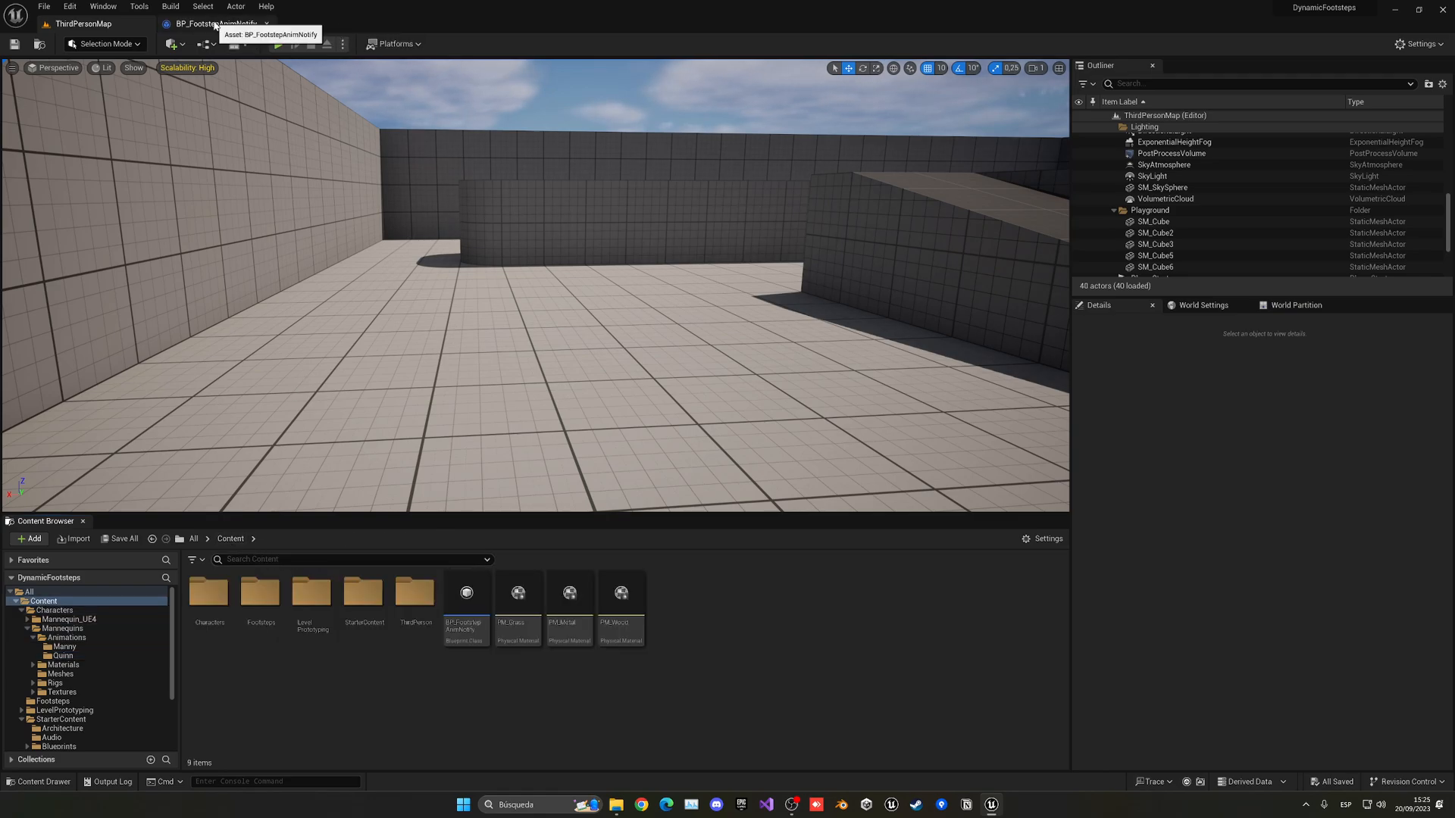
Add a Line Trace By Channel node starting from the mesh component's owner
double_click(466, 594)
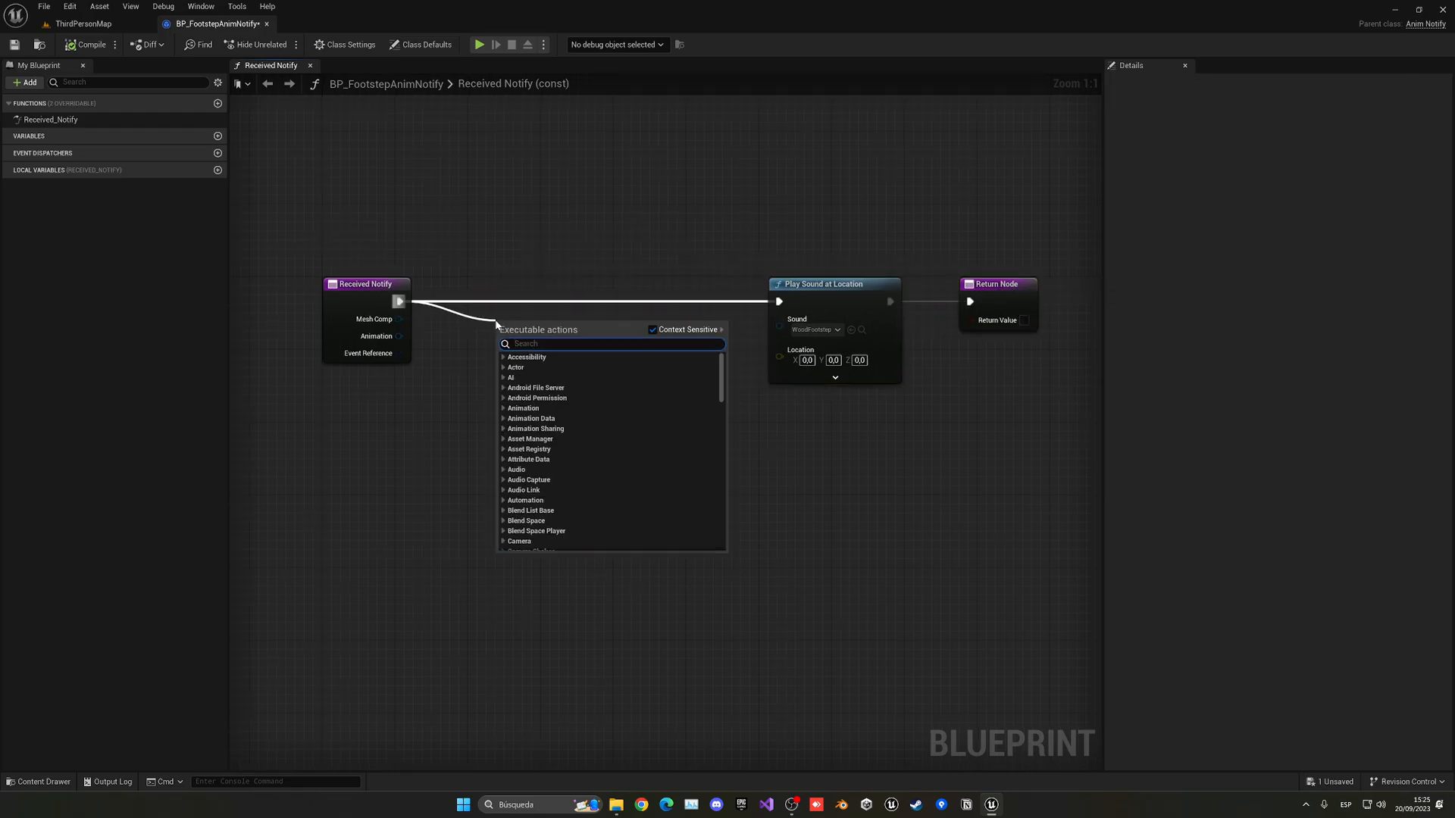
type("line trace")
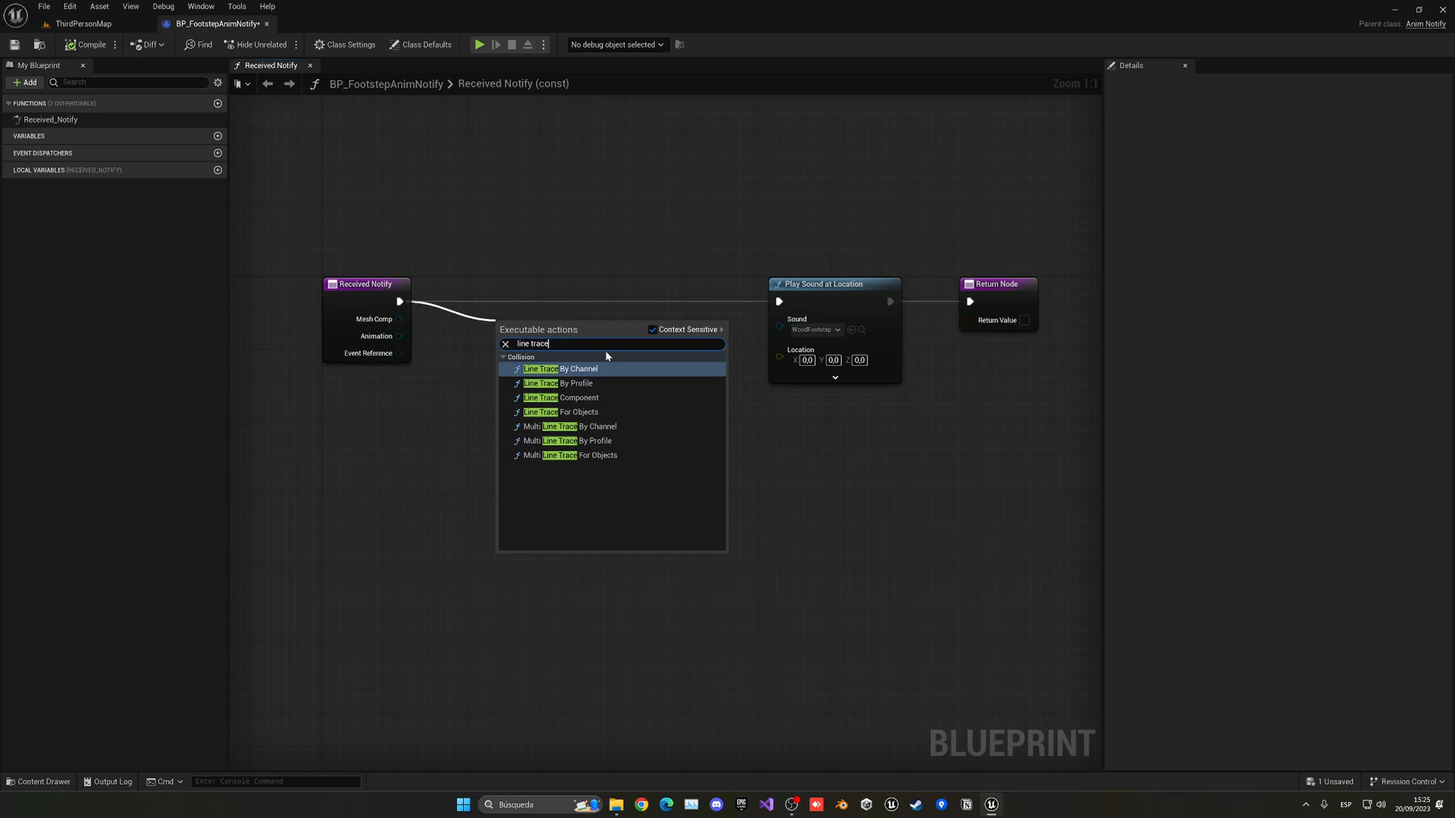
left_click(555, 368)
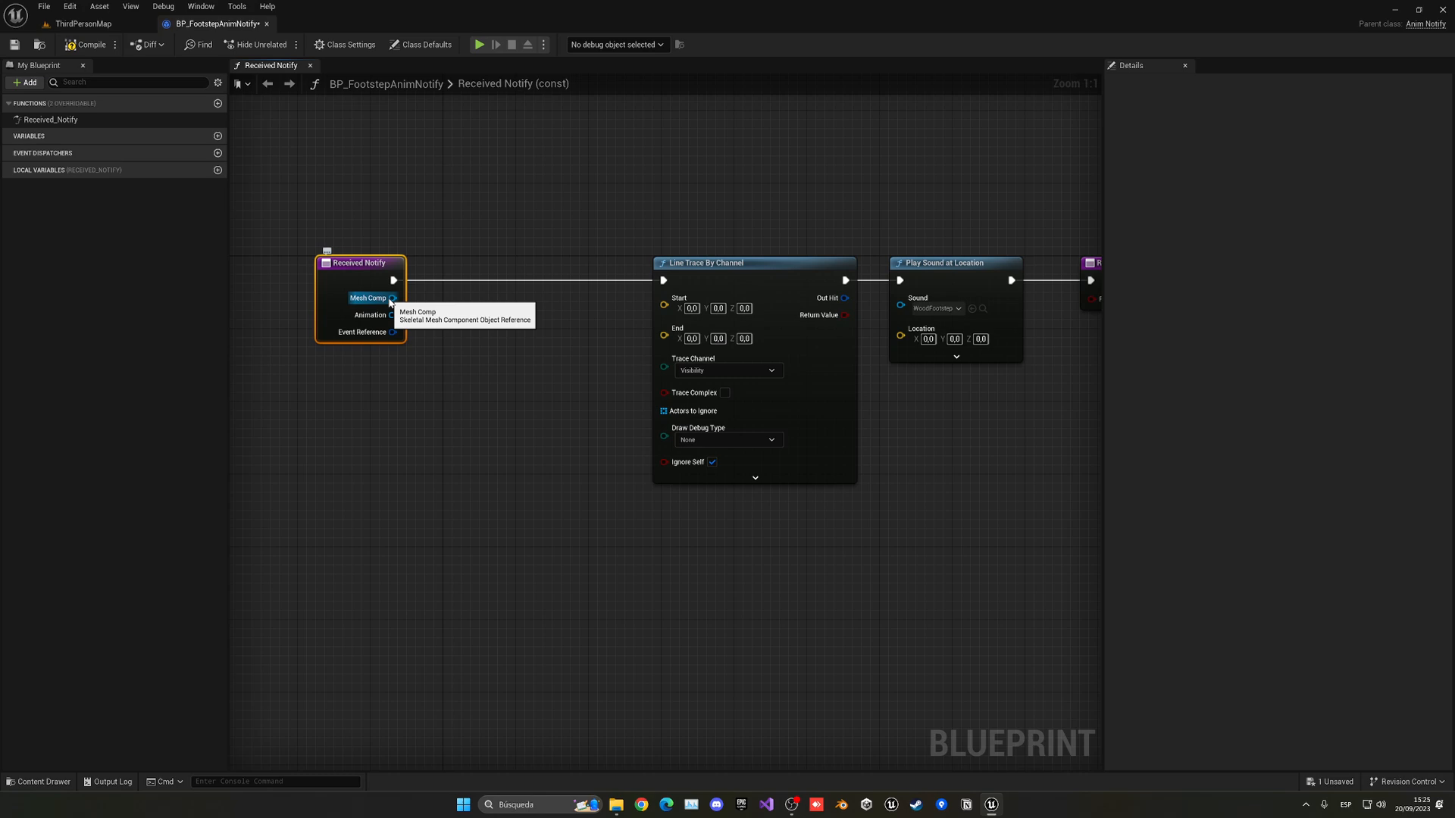
left_click_drag(393, 297, 432, 369)
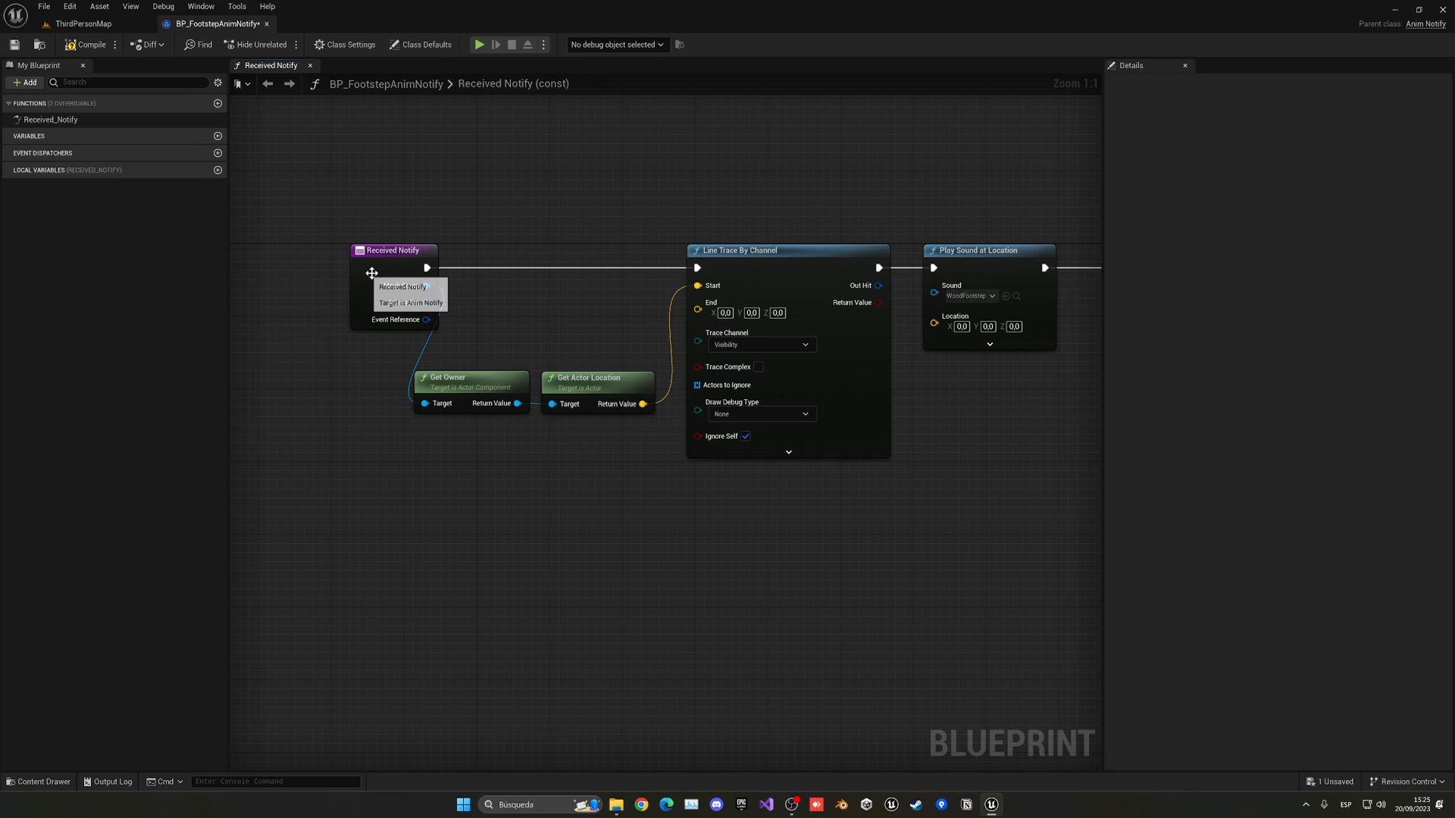
left_click_drag(504, 364, 427, 408)
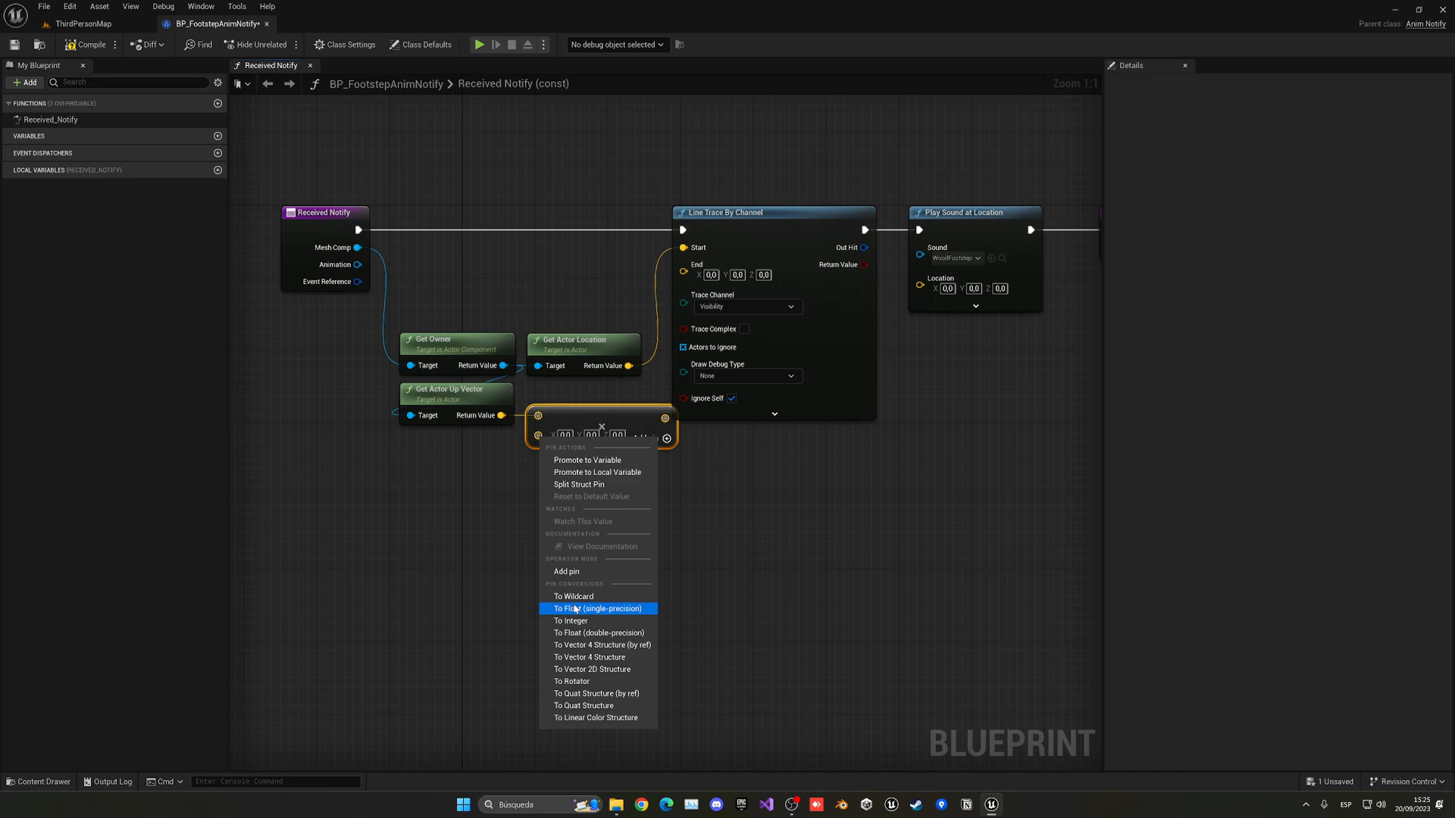
End the trace at owner location plus up vector × -200, with Persistent debug lines
left_click(598, 609)
type("-200")
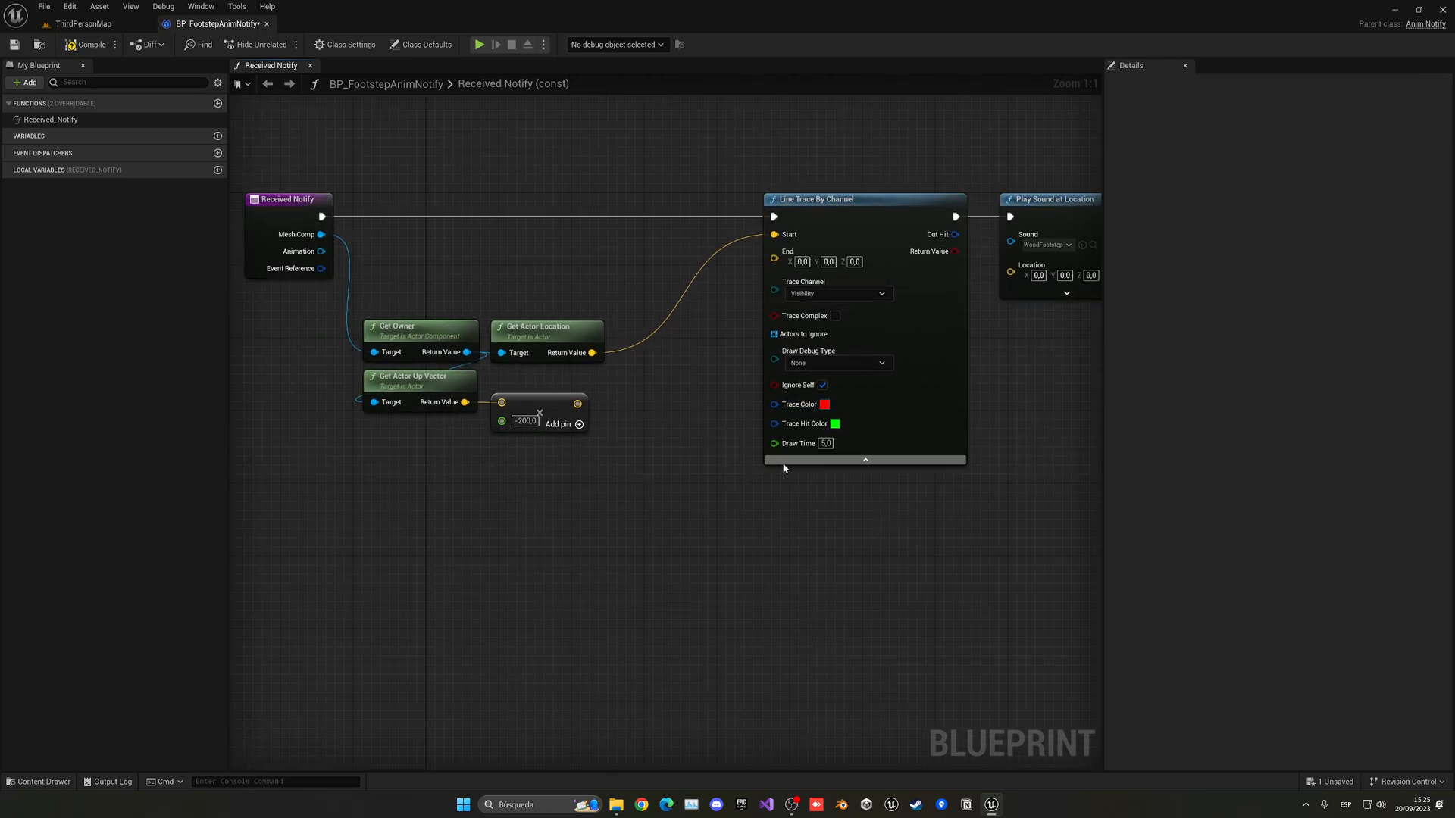
left_click(864, 460)
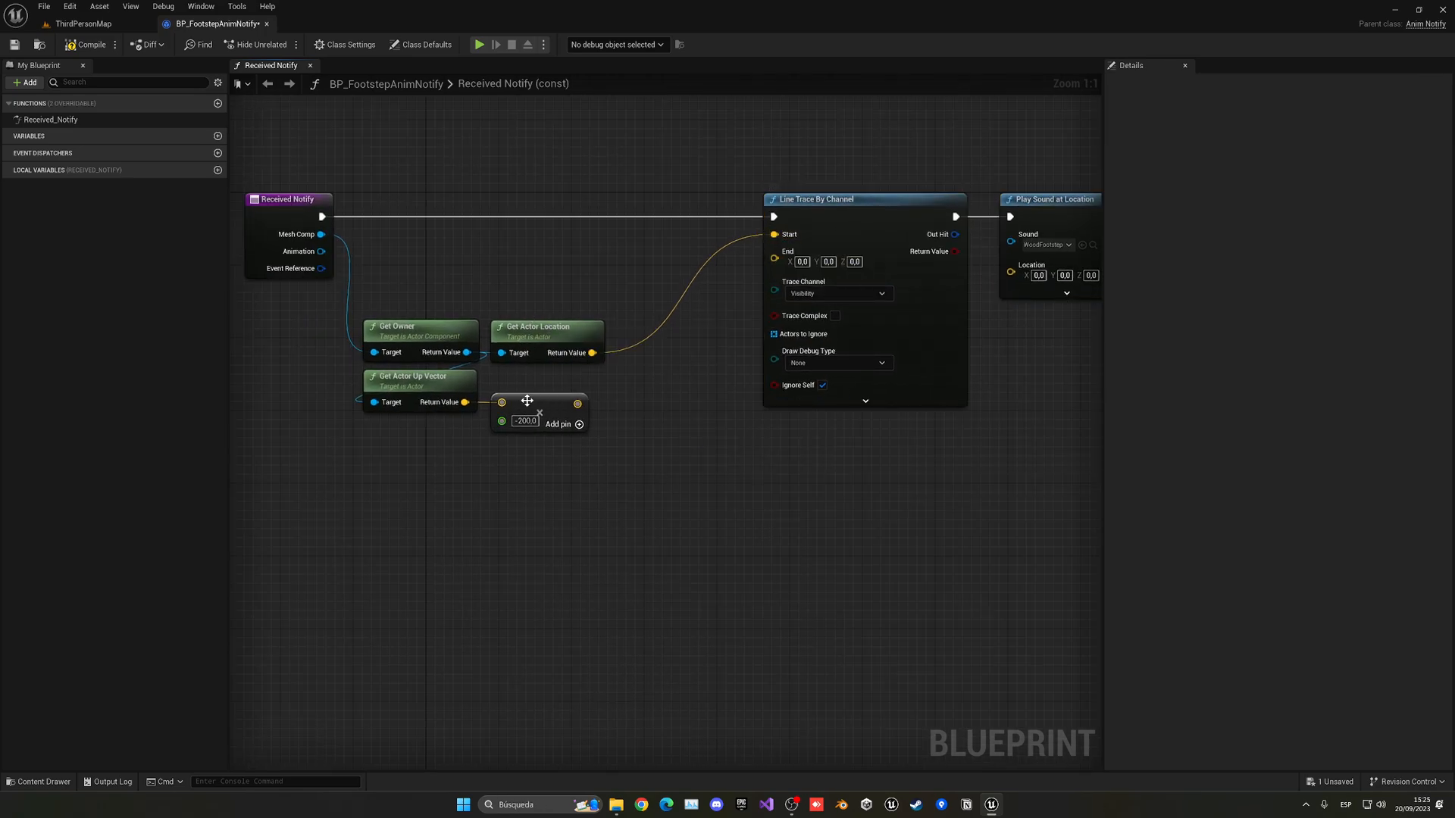
left_click_drag(593, 352, 650, 375)
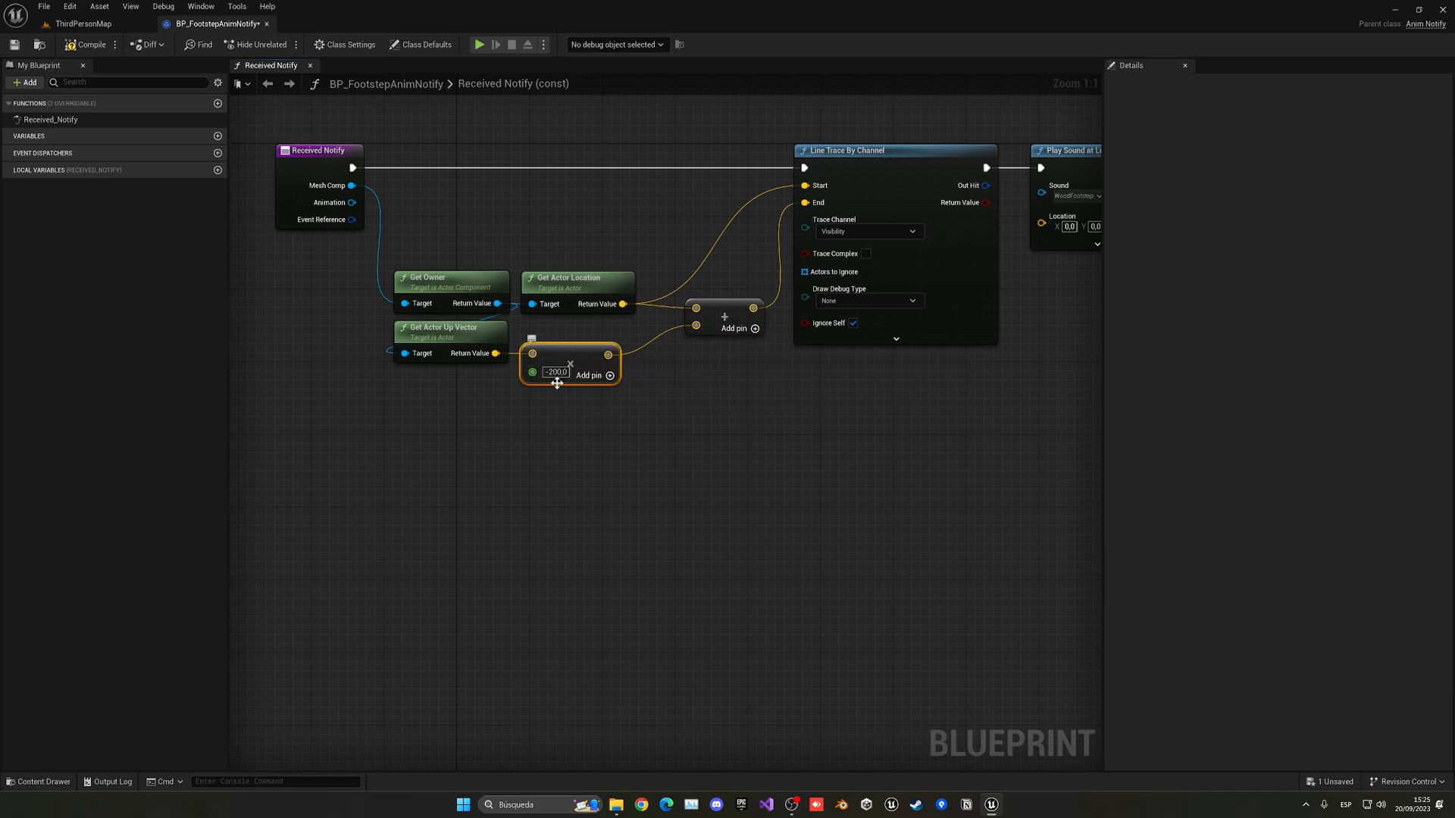
mouse_move(458, 336)
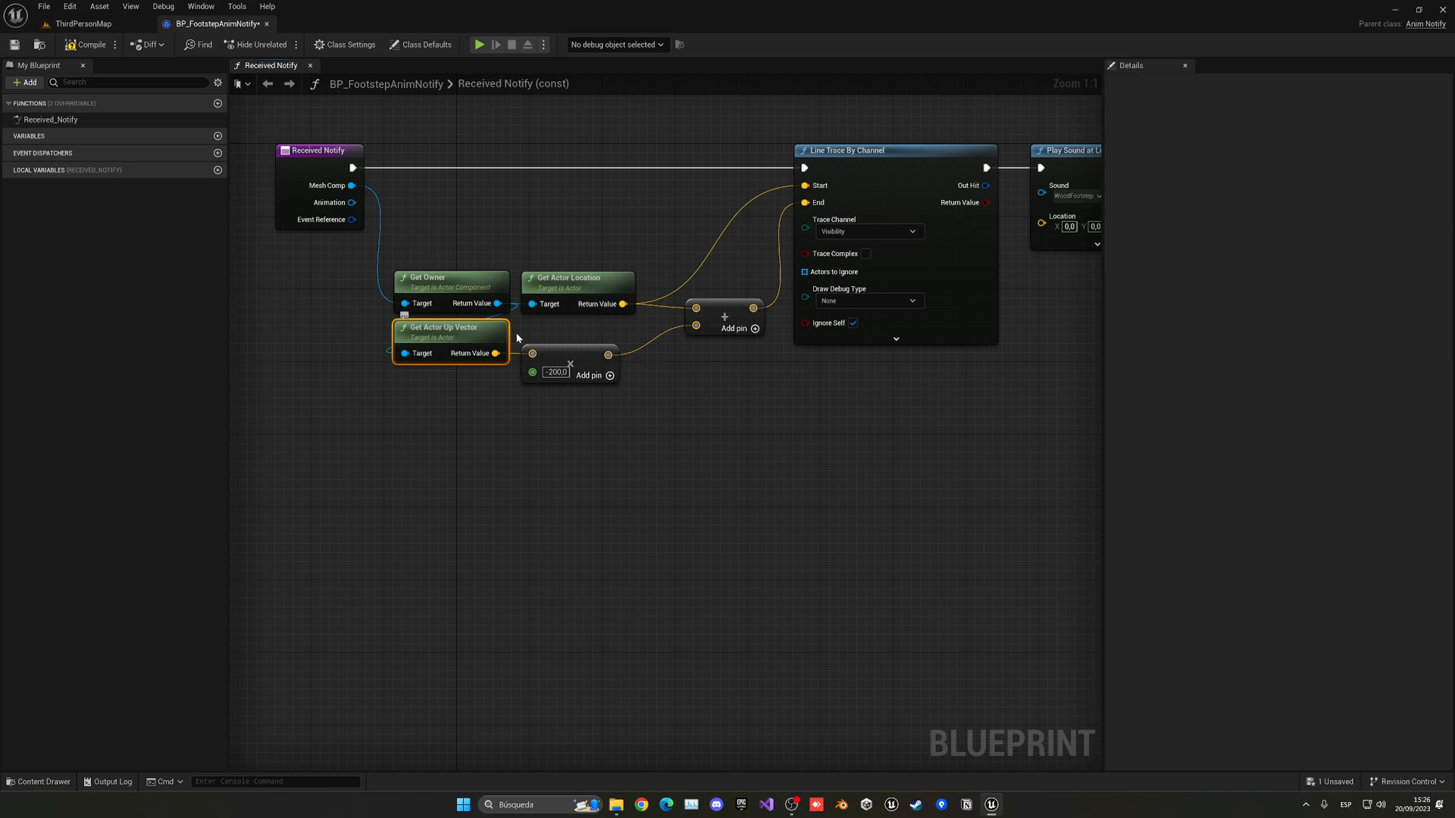
mouse_move(556, 373)
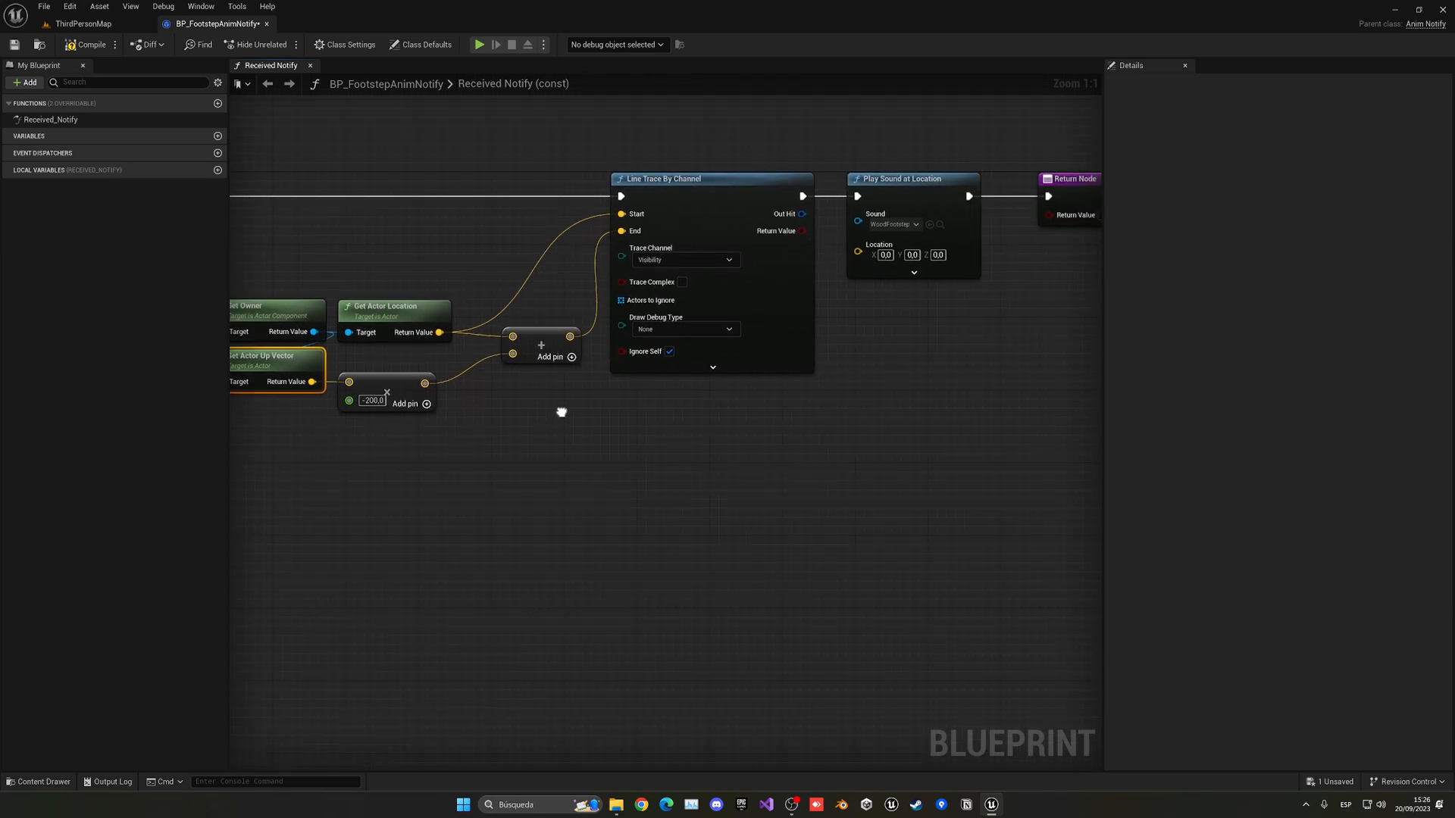
left_click(685, 329)
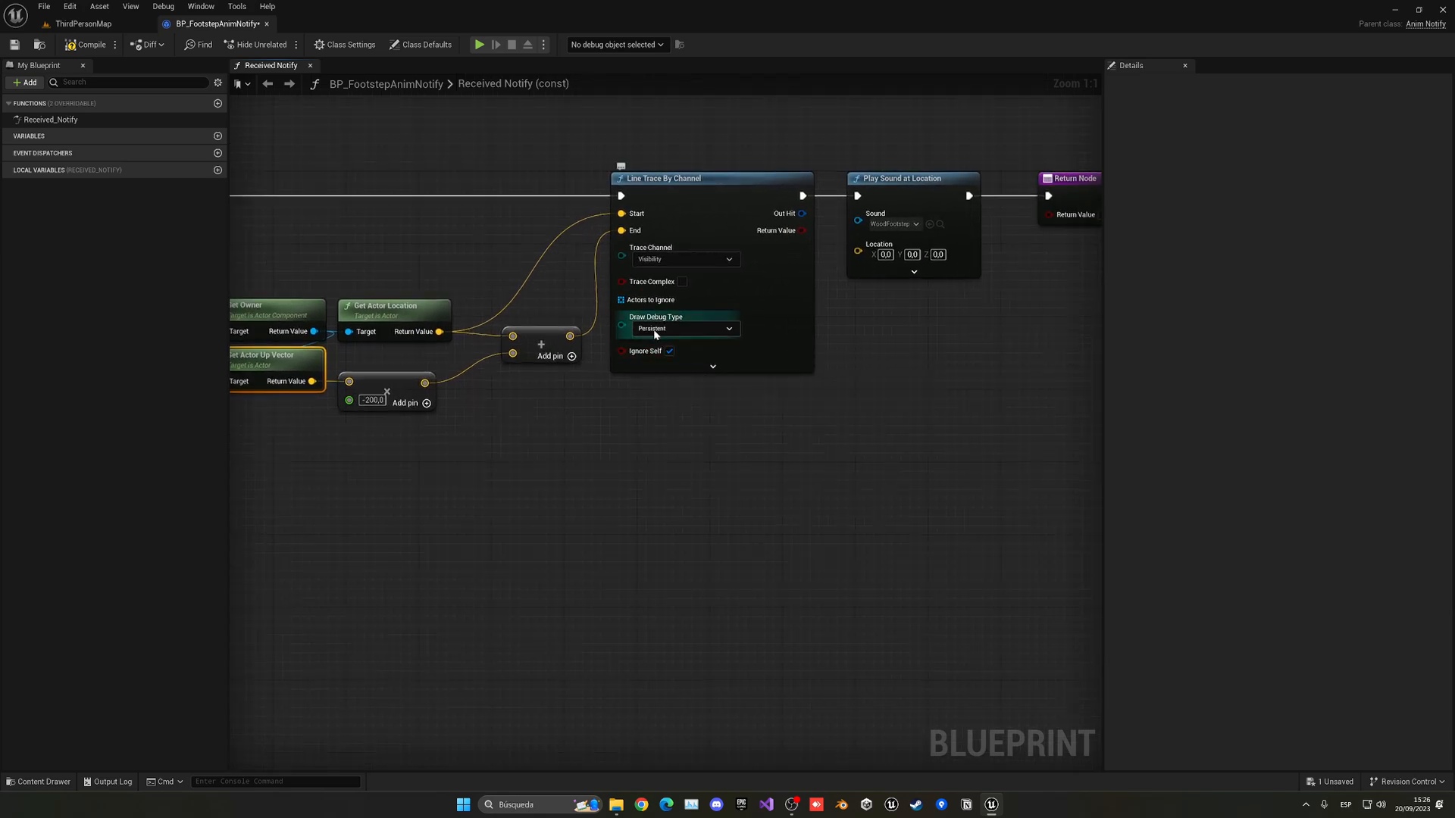
left_click(82, 19)
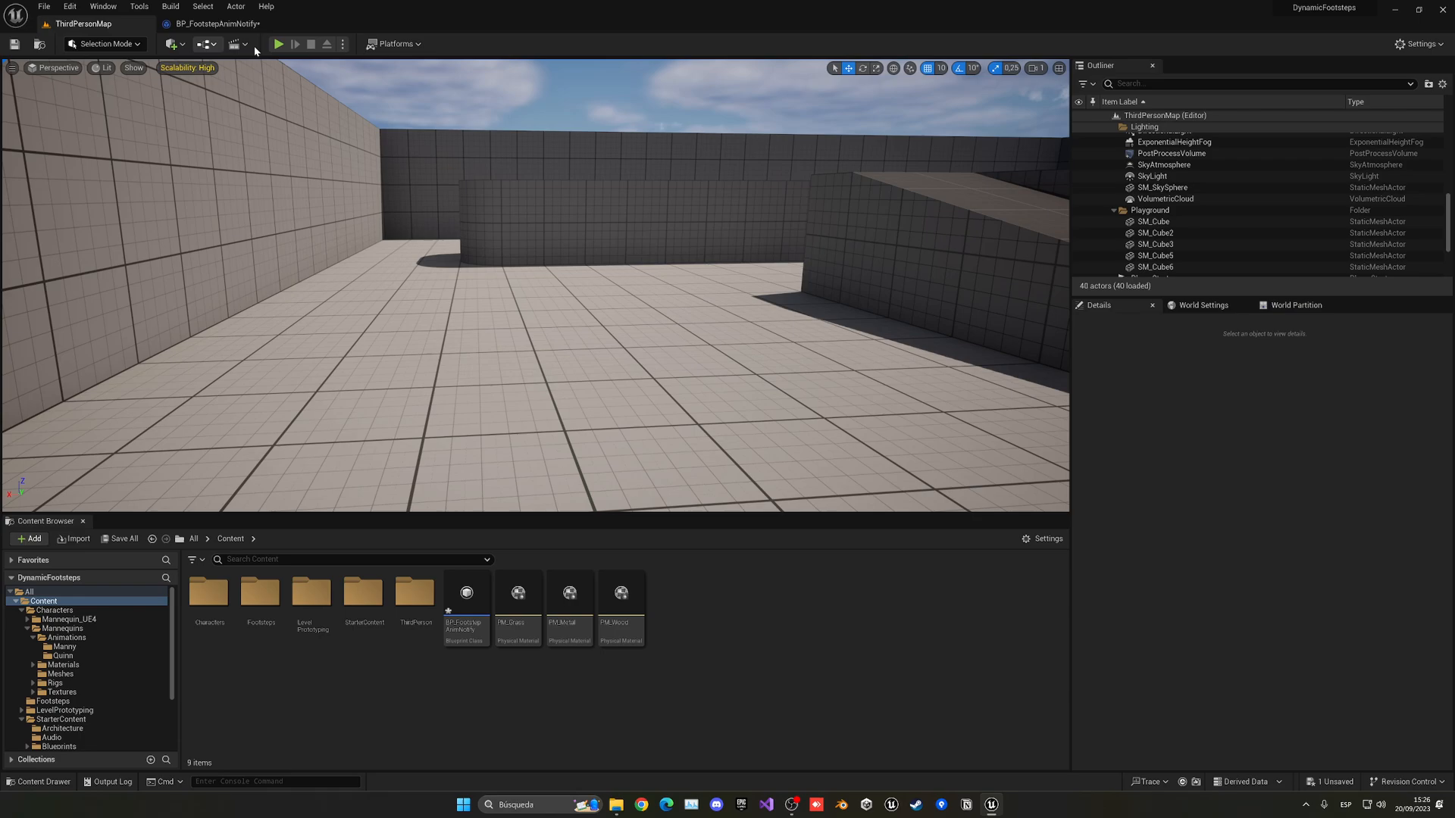
Play-test the level, then set the trace's Draw Debug Type to For Duration
left_click(279, 43)
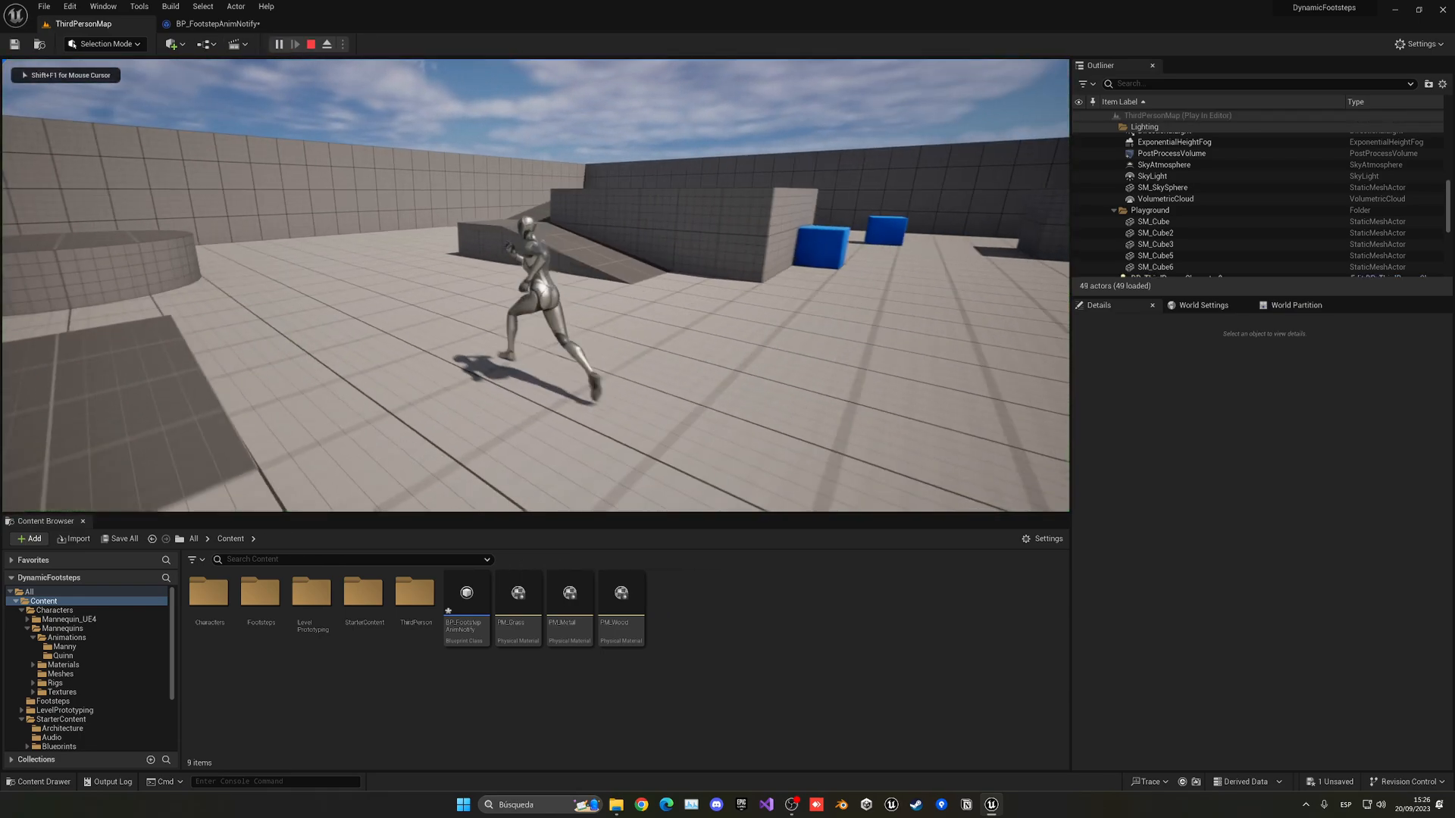
left_click(311, 43)
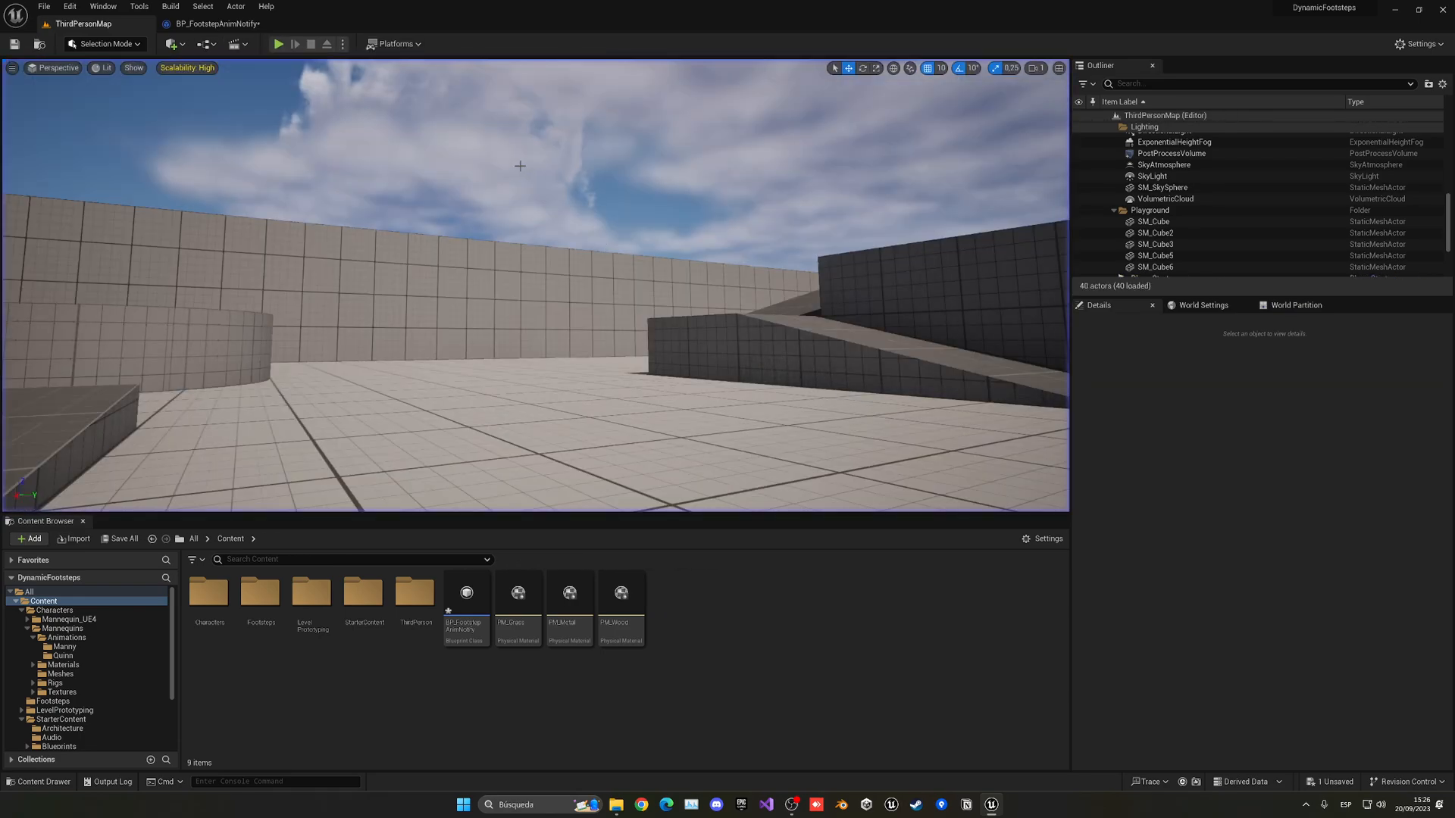
left_click(281, 43)
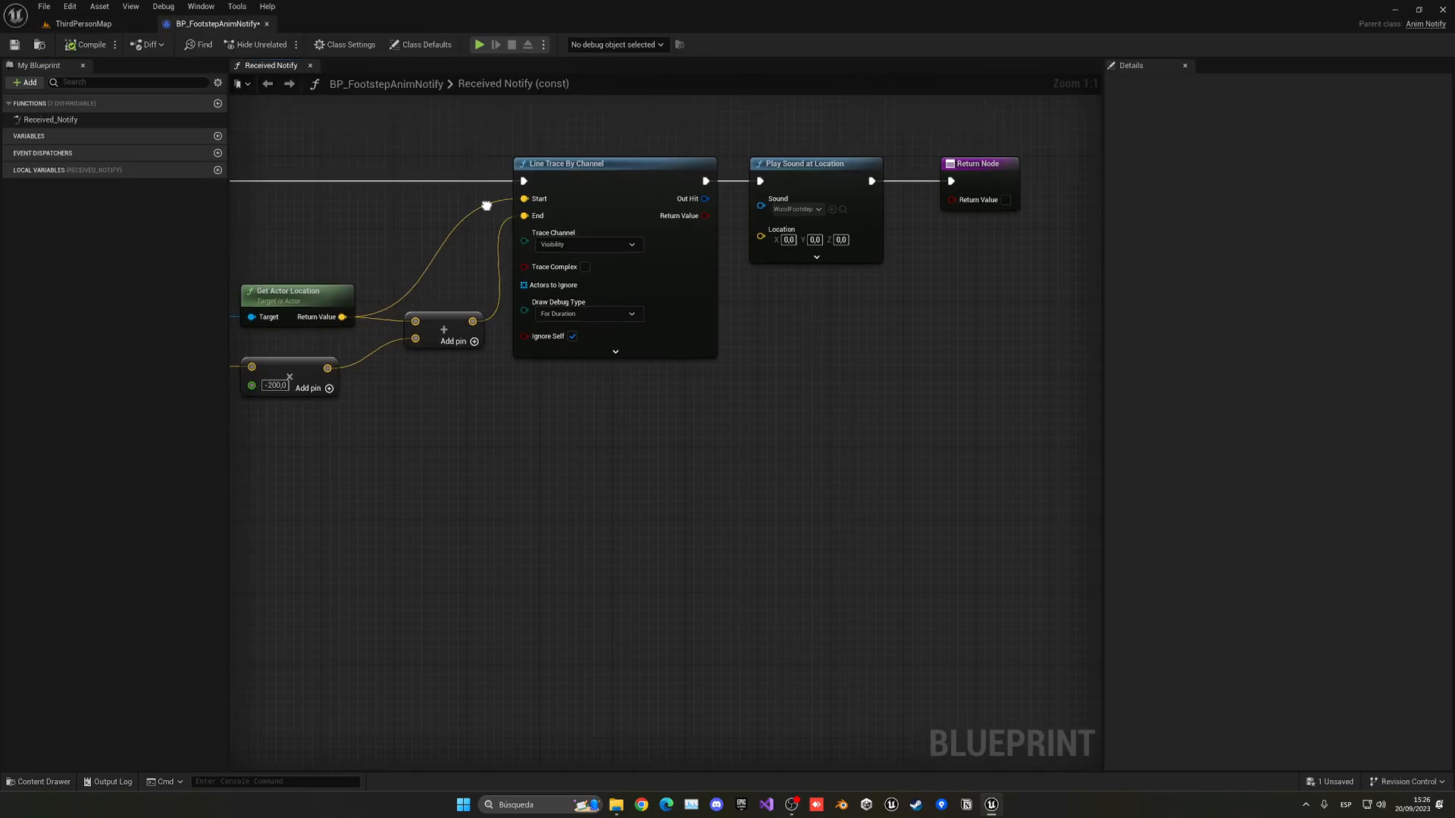
Add a Branch after the line trace, driven by its Return Value
left_click(588, 313)
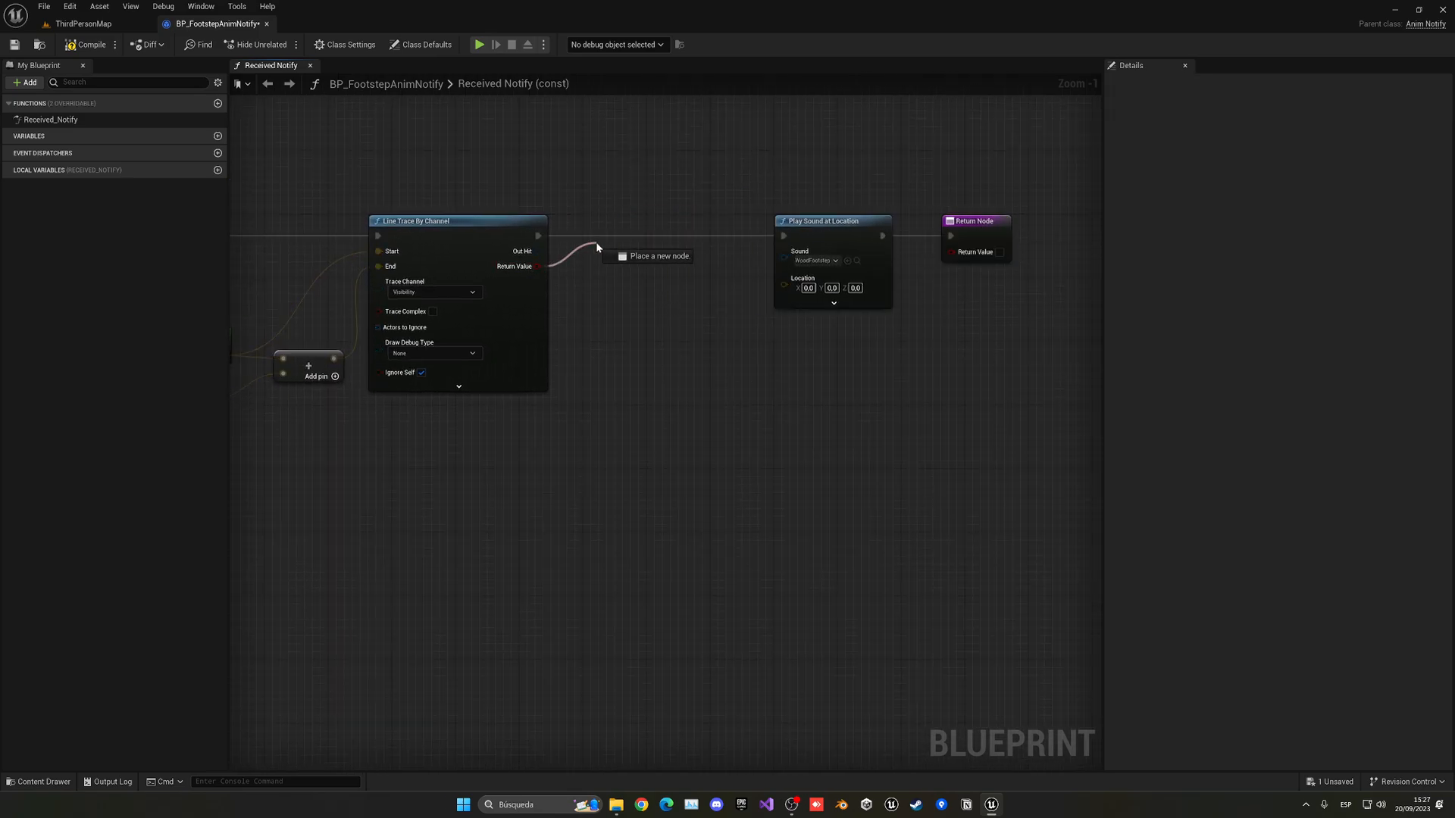
left_click(634, 258)
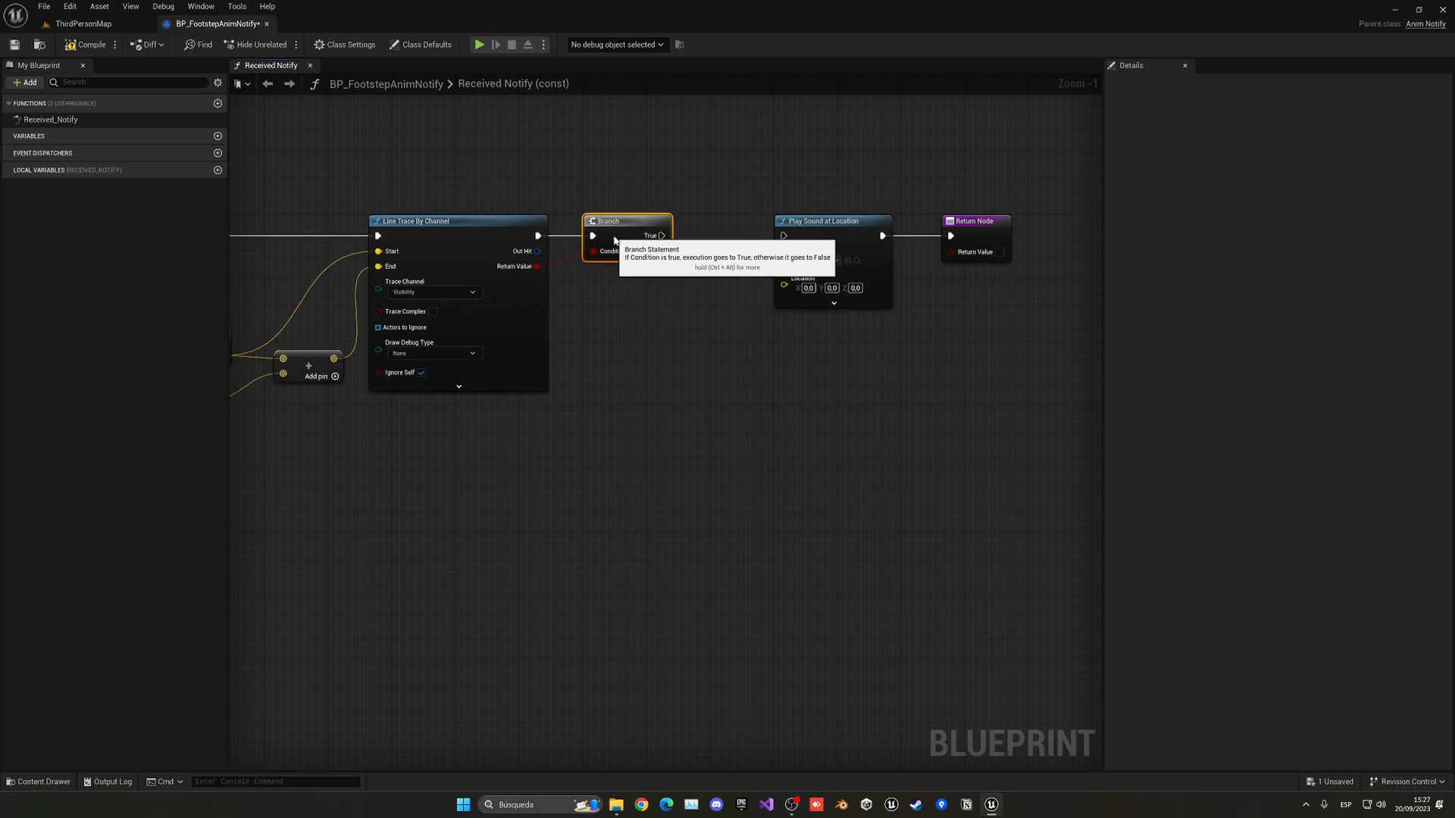
left_click_drag(538, 251, 580, 292)
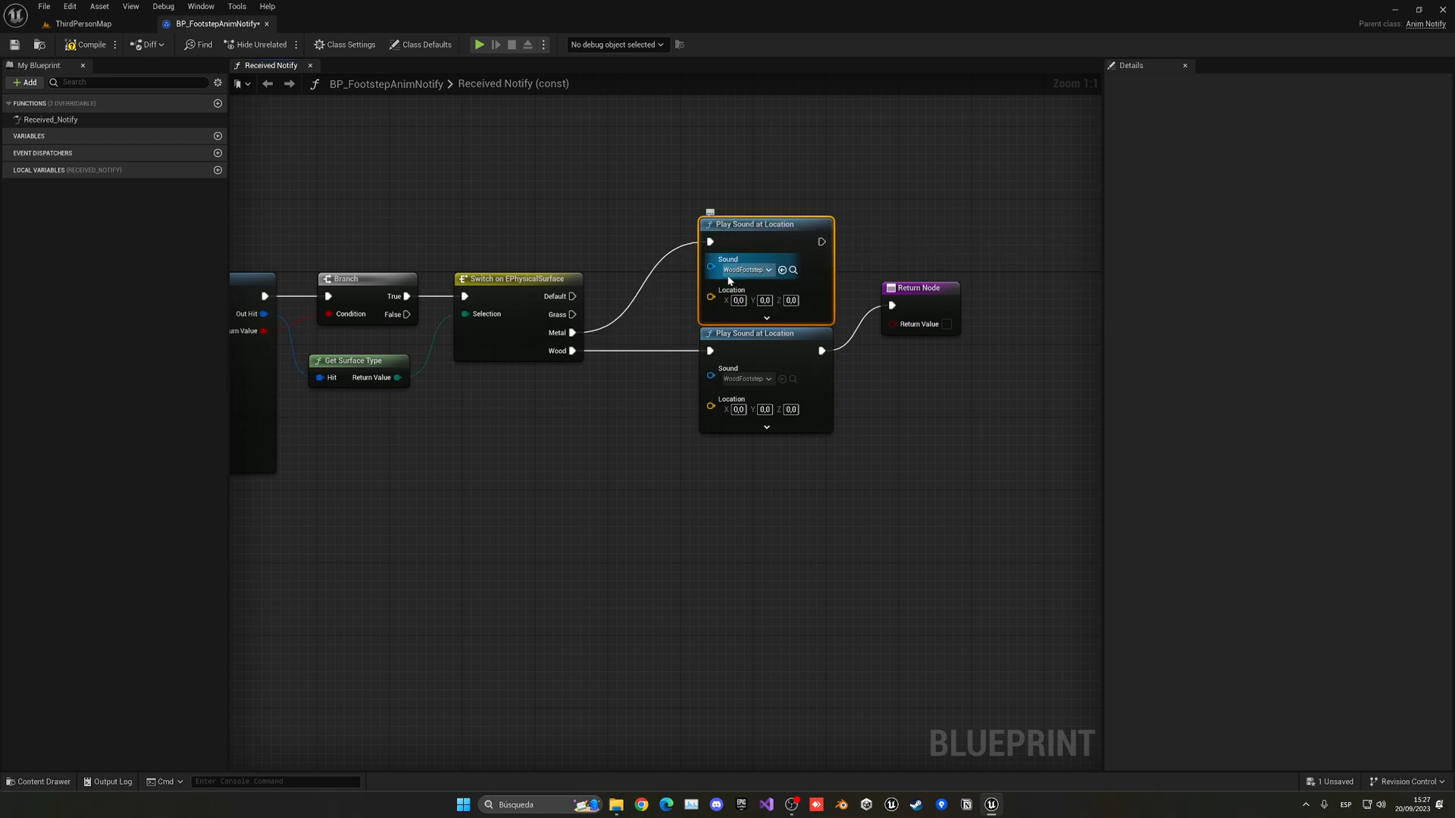
Assign MetalFootstep and GrassFootstep sounds to the metal and grass Play Sound nodes
left_click(746, 269)
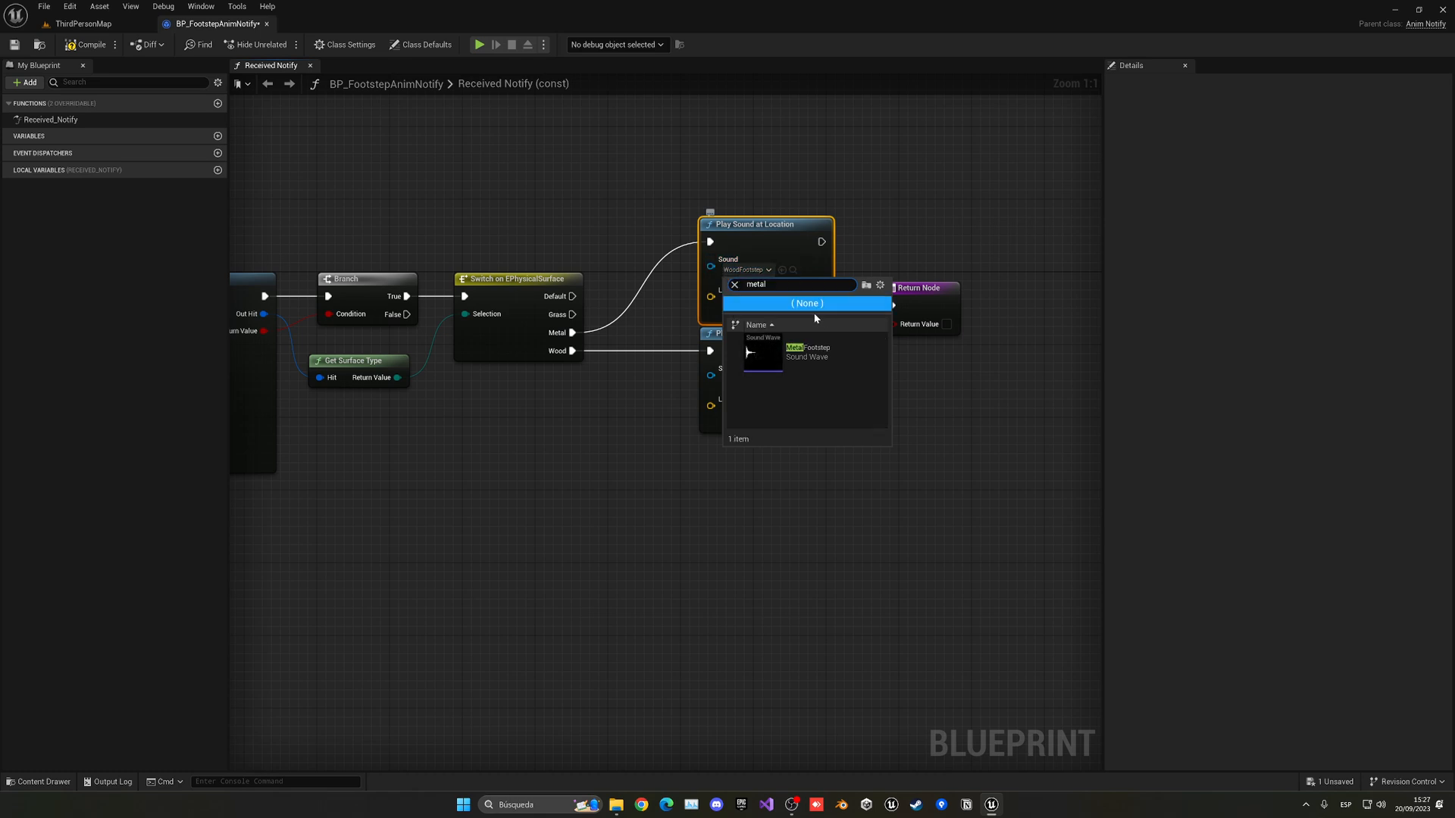
left_click(808, 351)
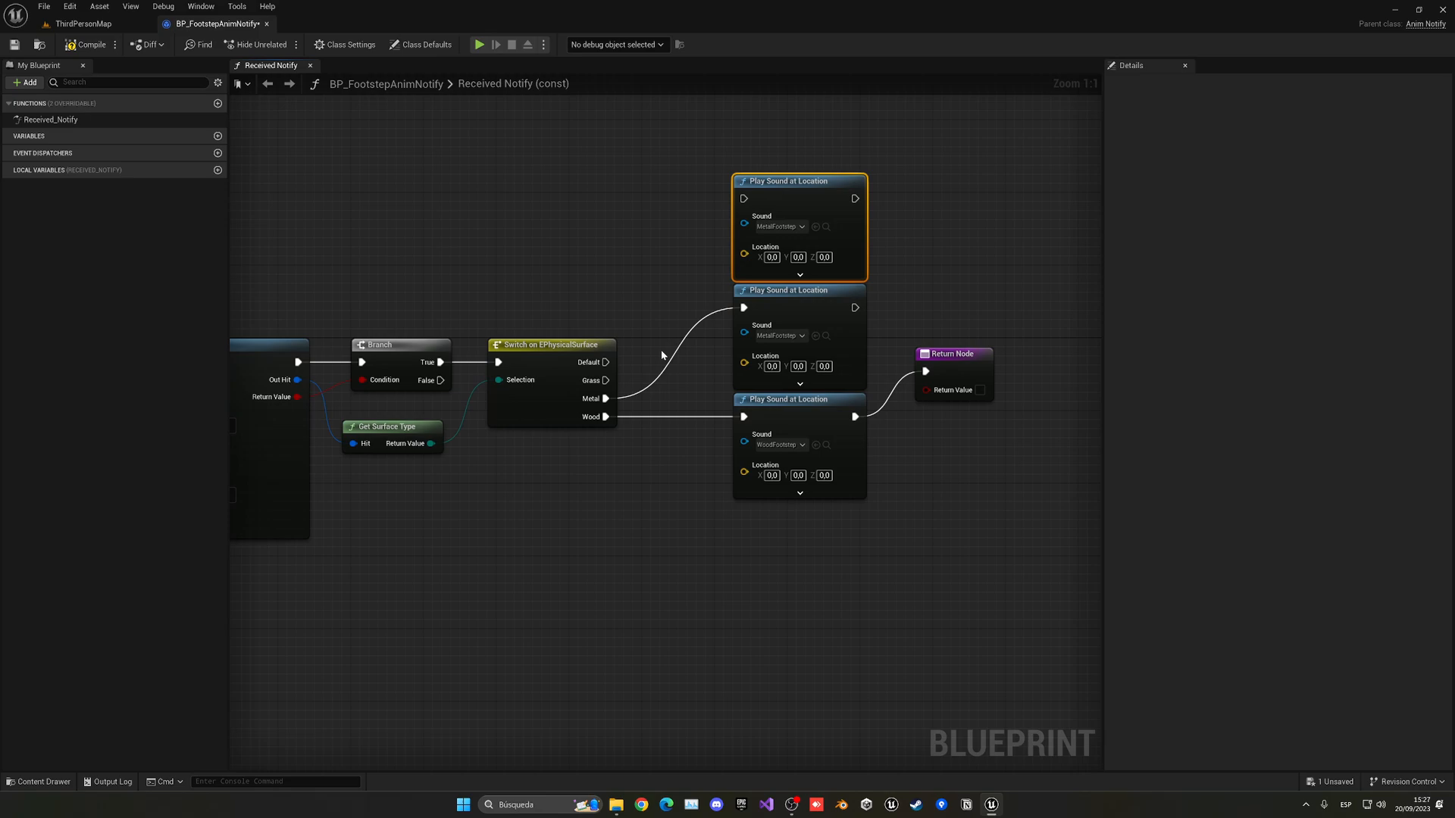
left_click(781, 227)
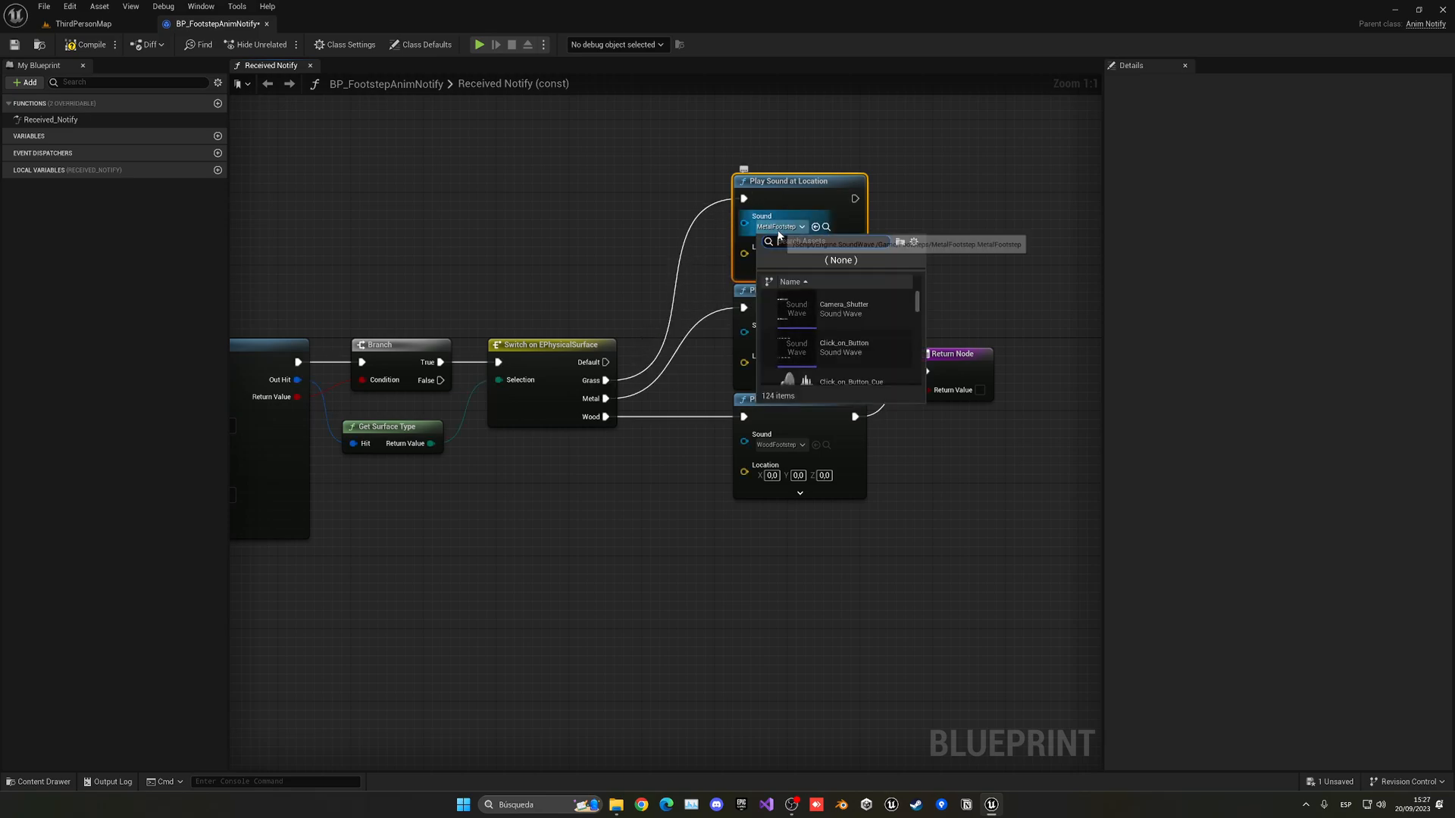
type("grass")
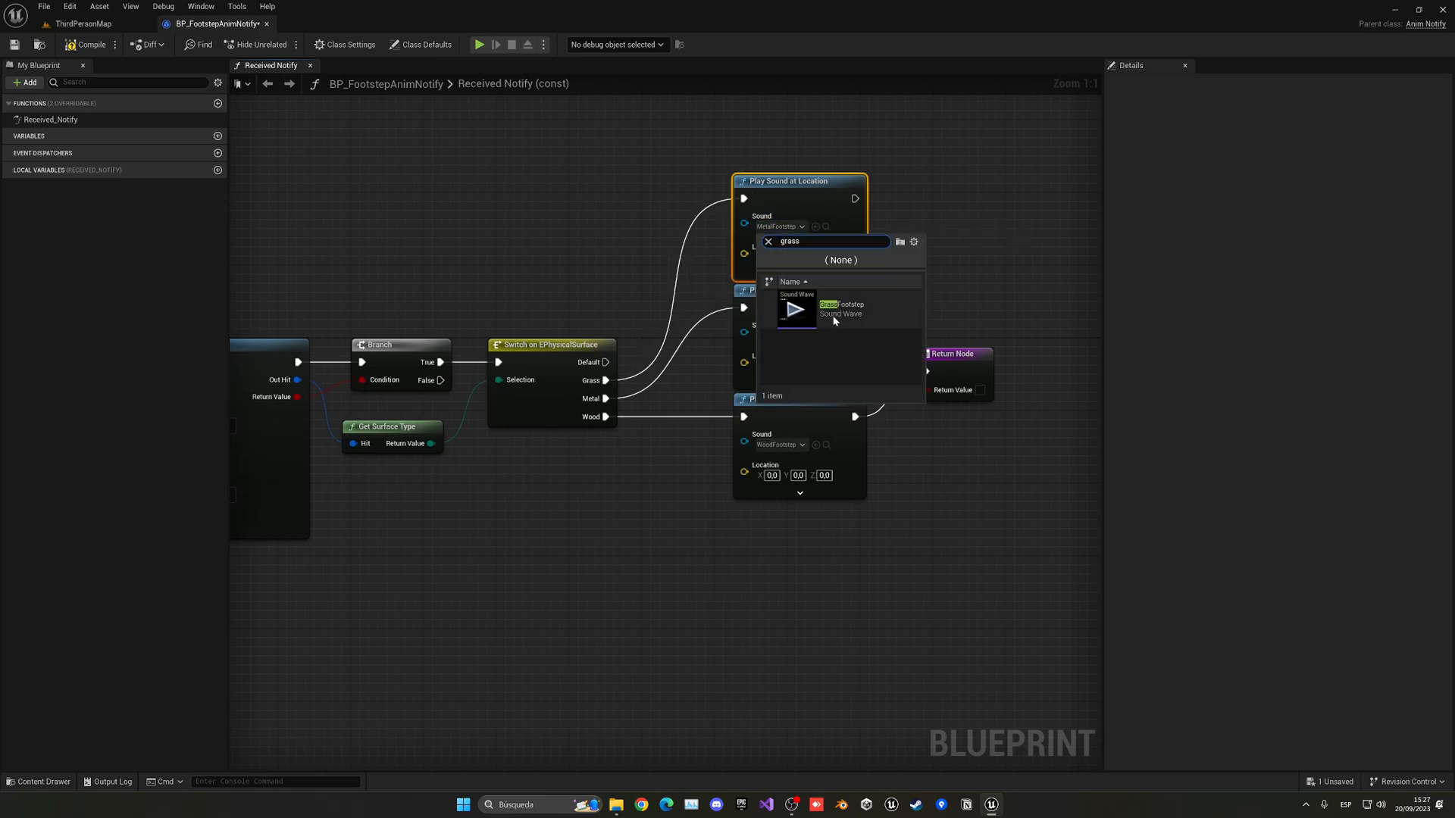
left_click(836, 309)
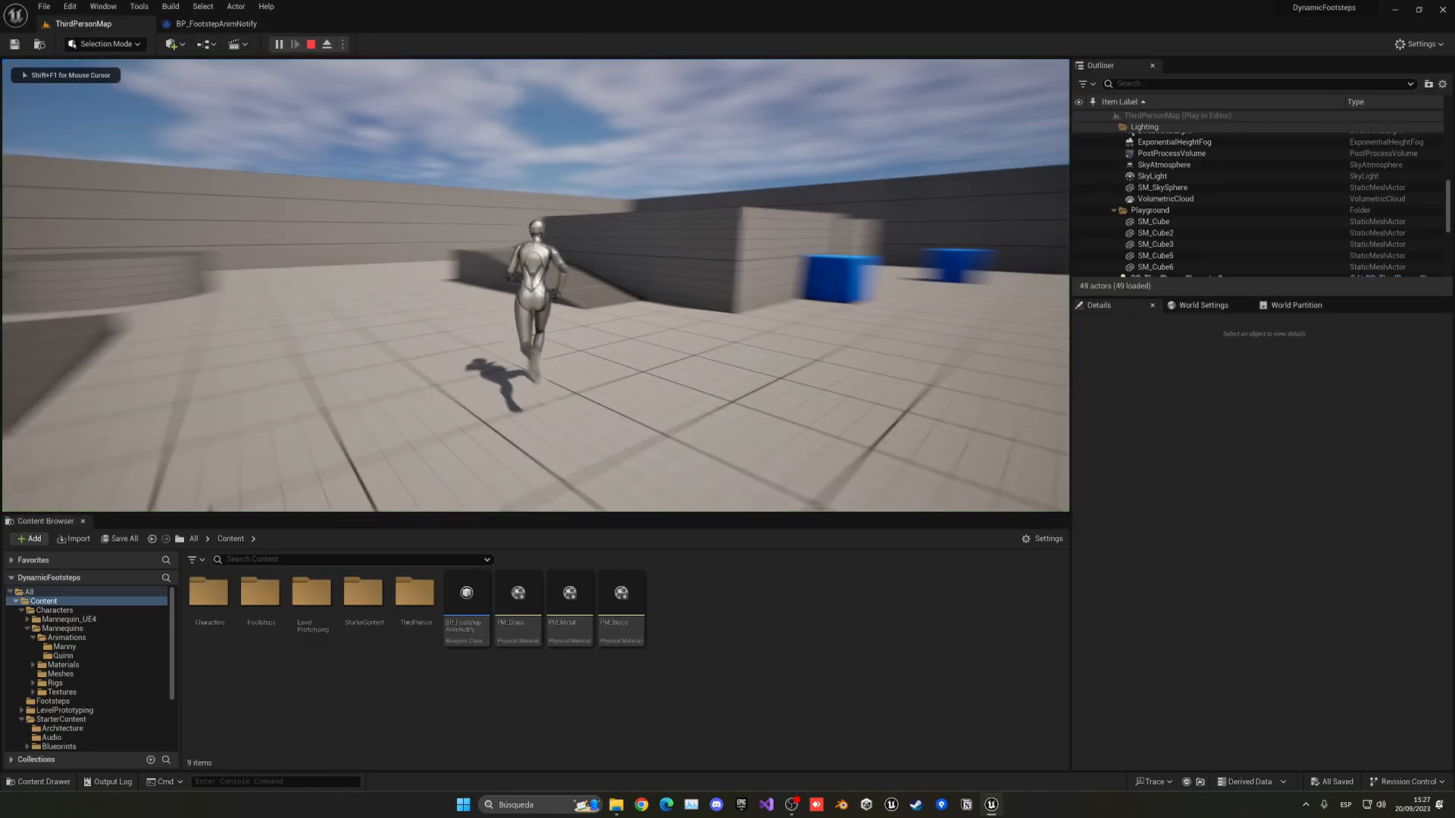
Stop play, confirm SM_Cube uses PM_Grass, and open the GrassFootstep sound wave
left_click(315, 44)
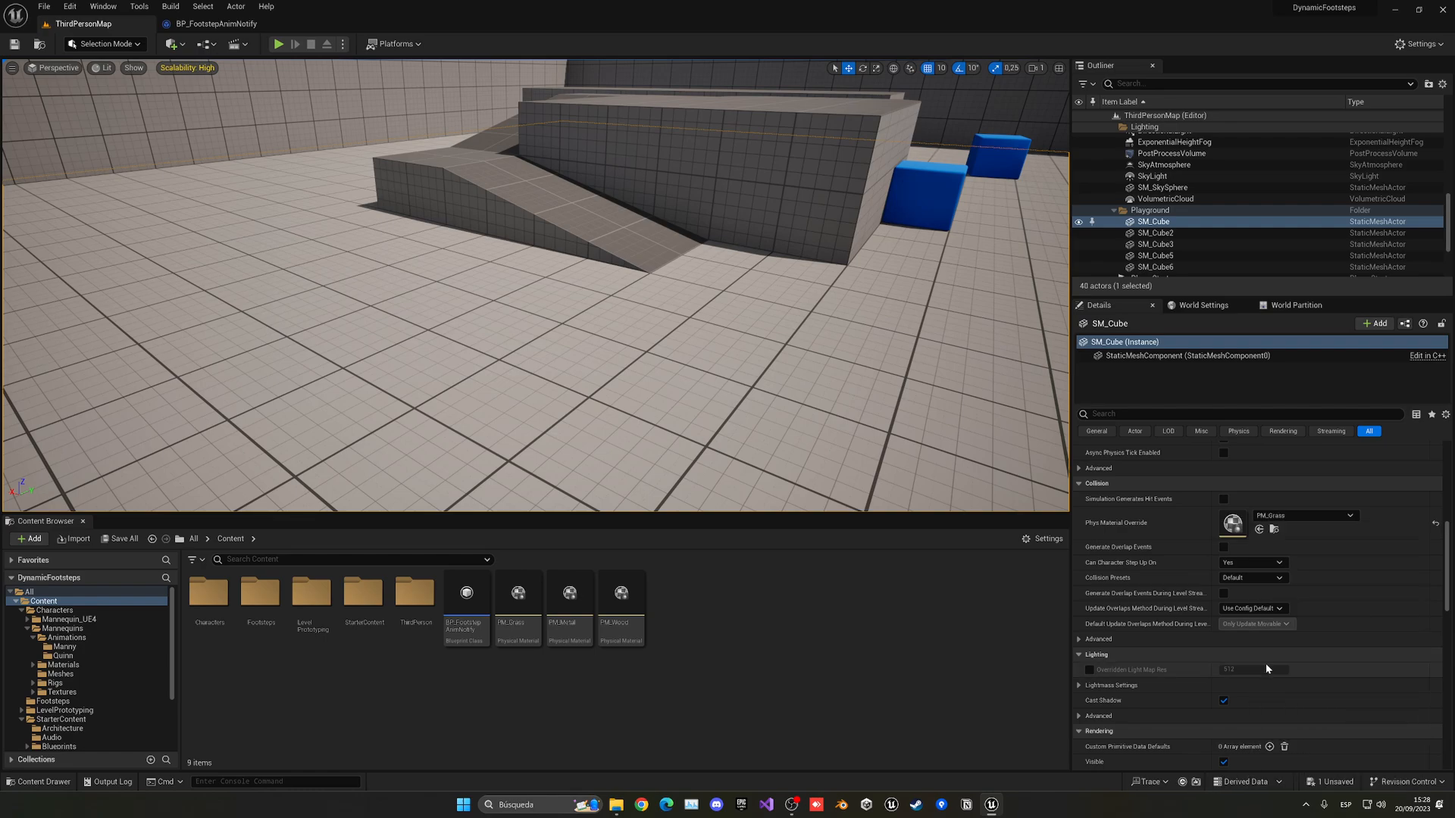
left_click(280, 44)
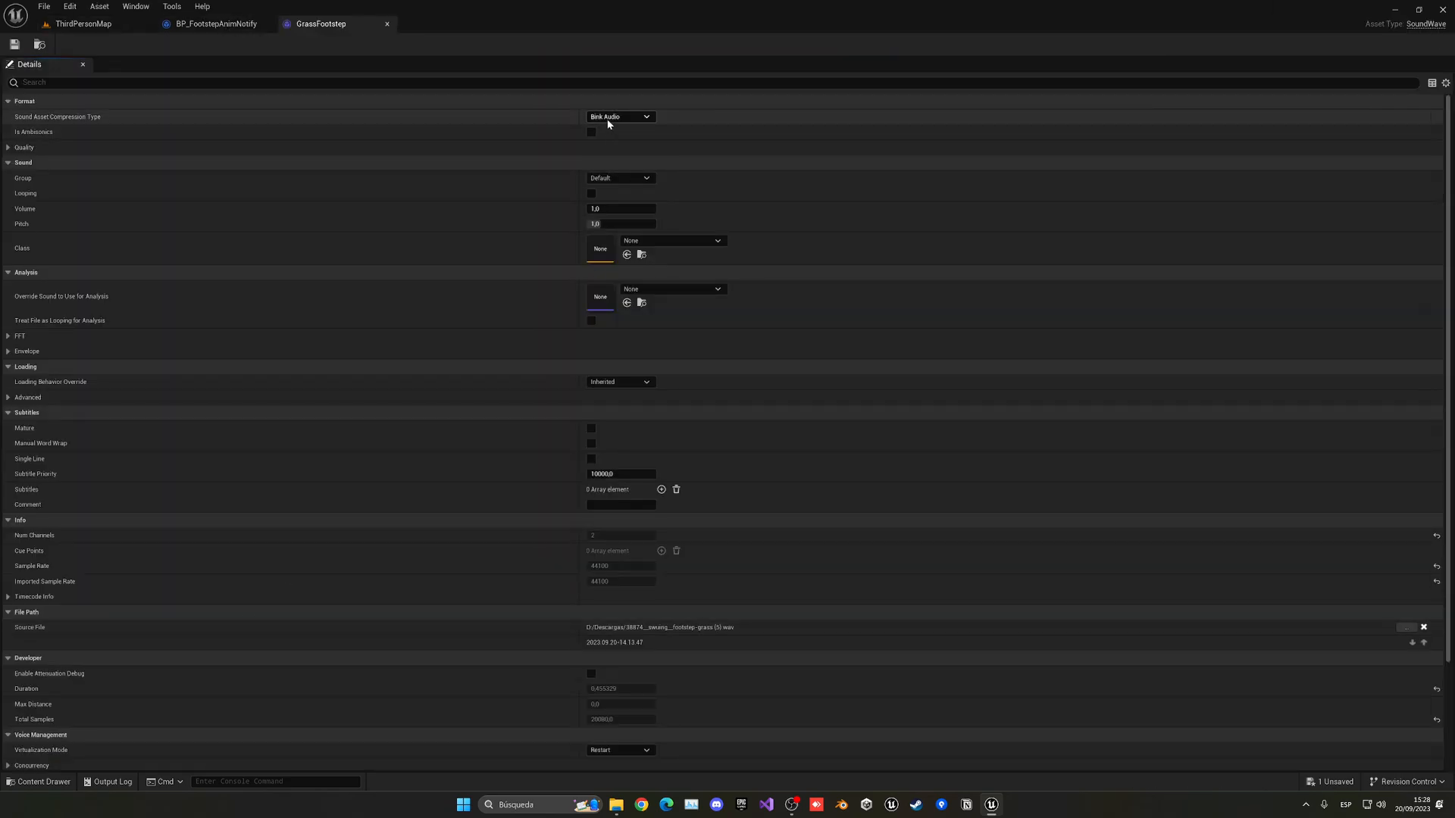
Set GrassFootstep Volume to 2.0 and raise the MetalFootstep volume
type("2.0")
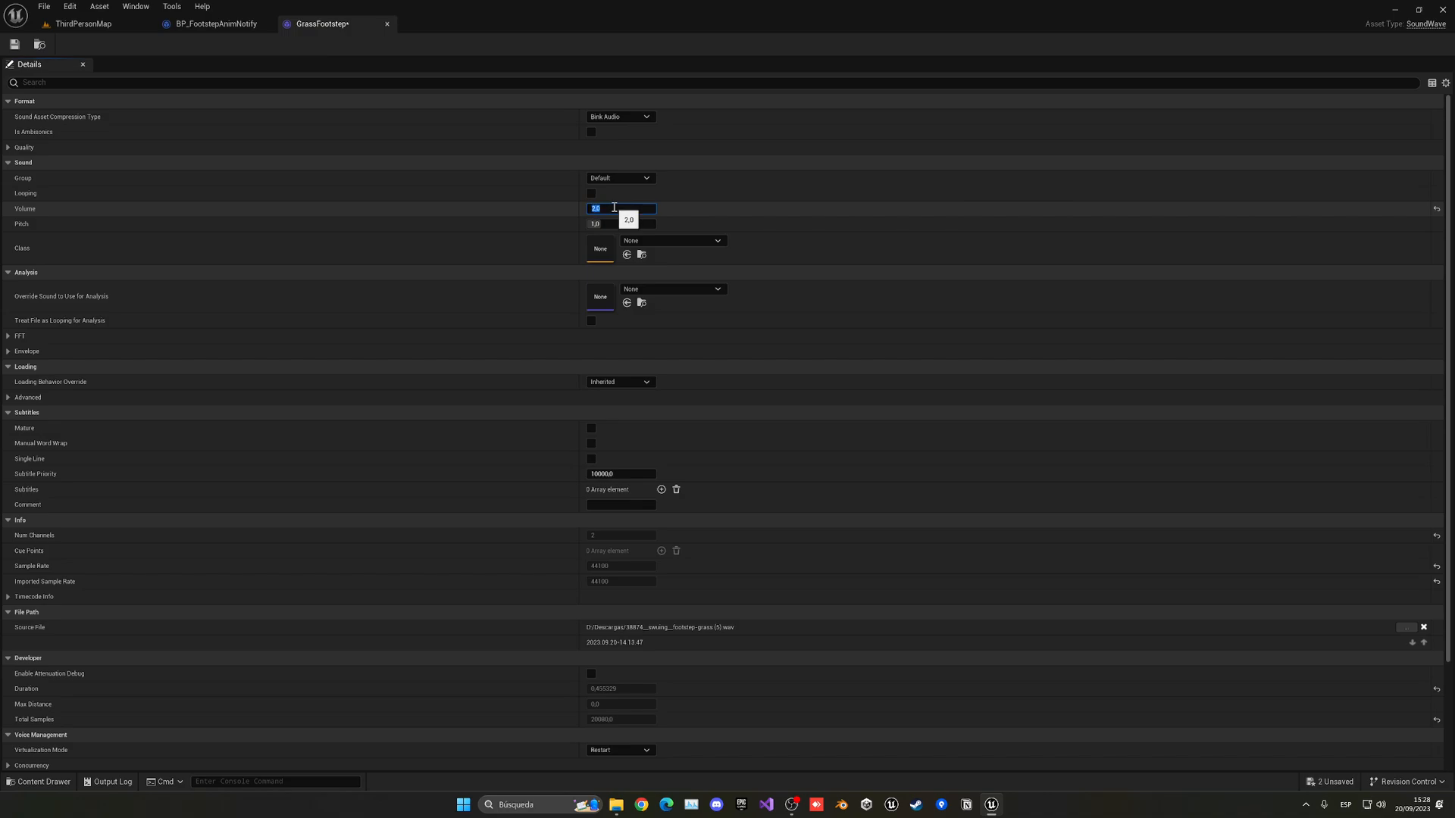
left_click(323, 24)
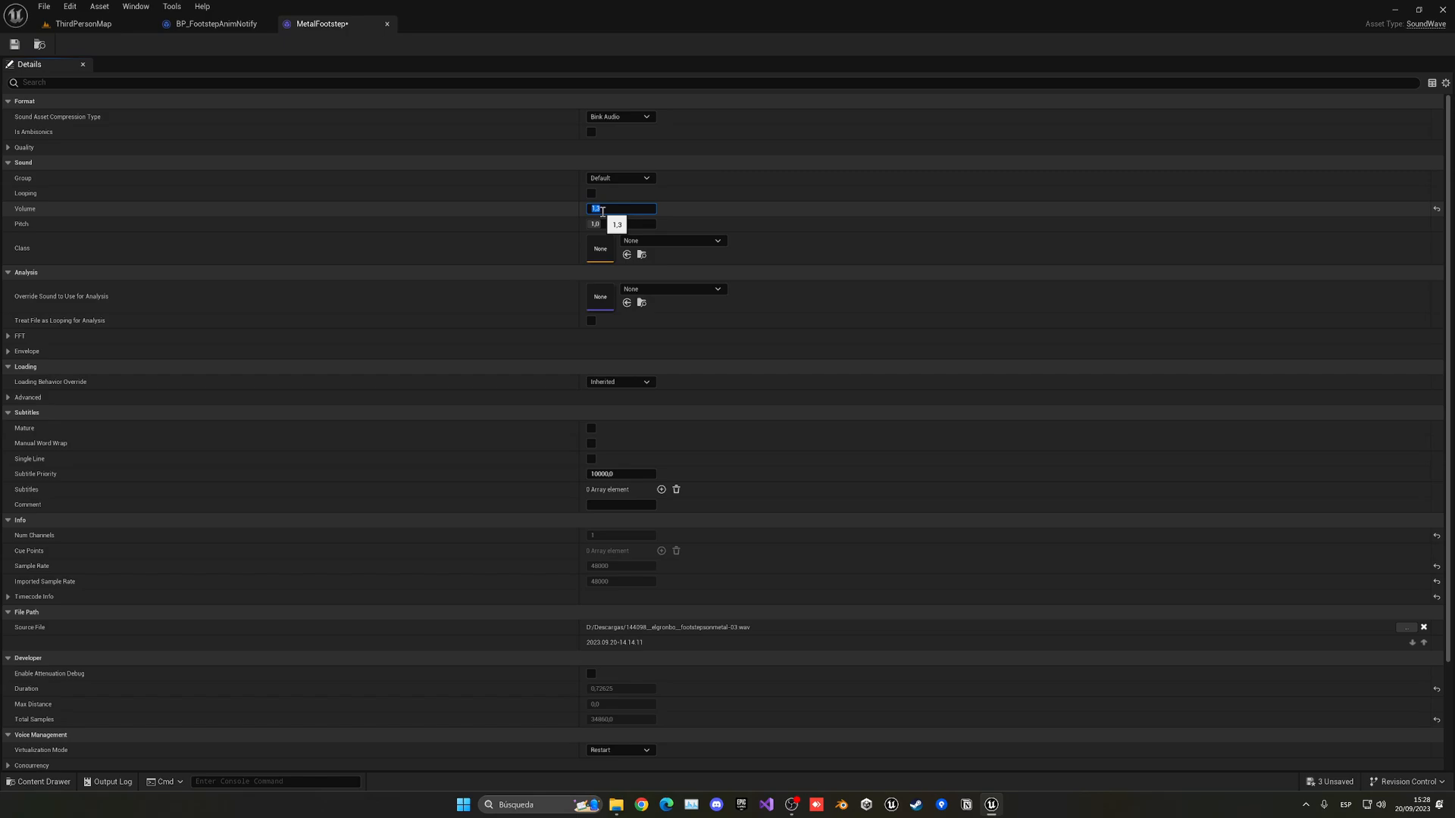
left_click(459, 23)
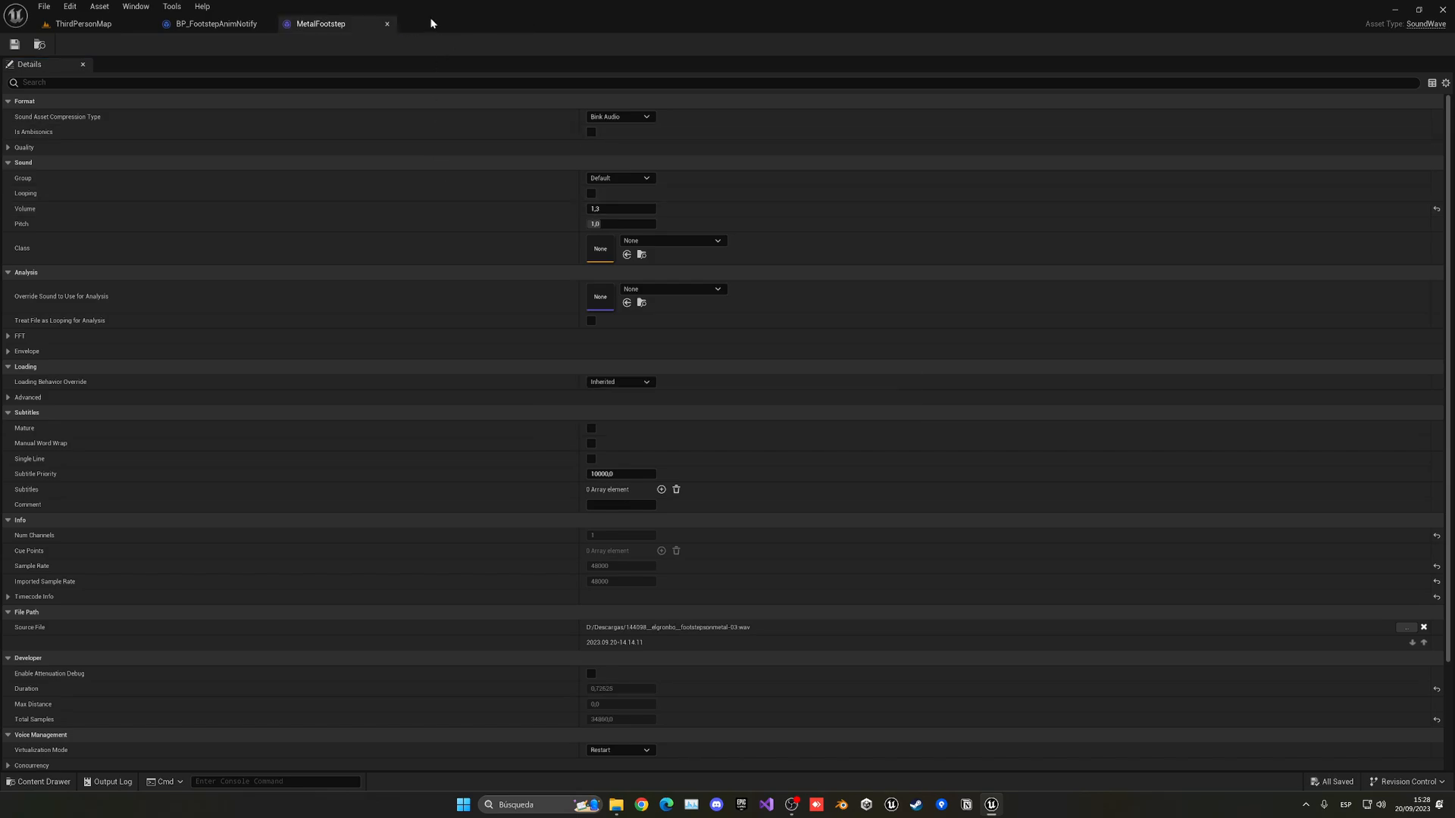
left_click(87, 23)
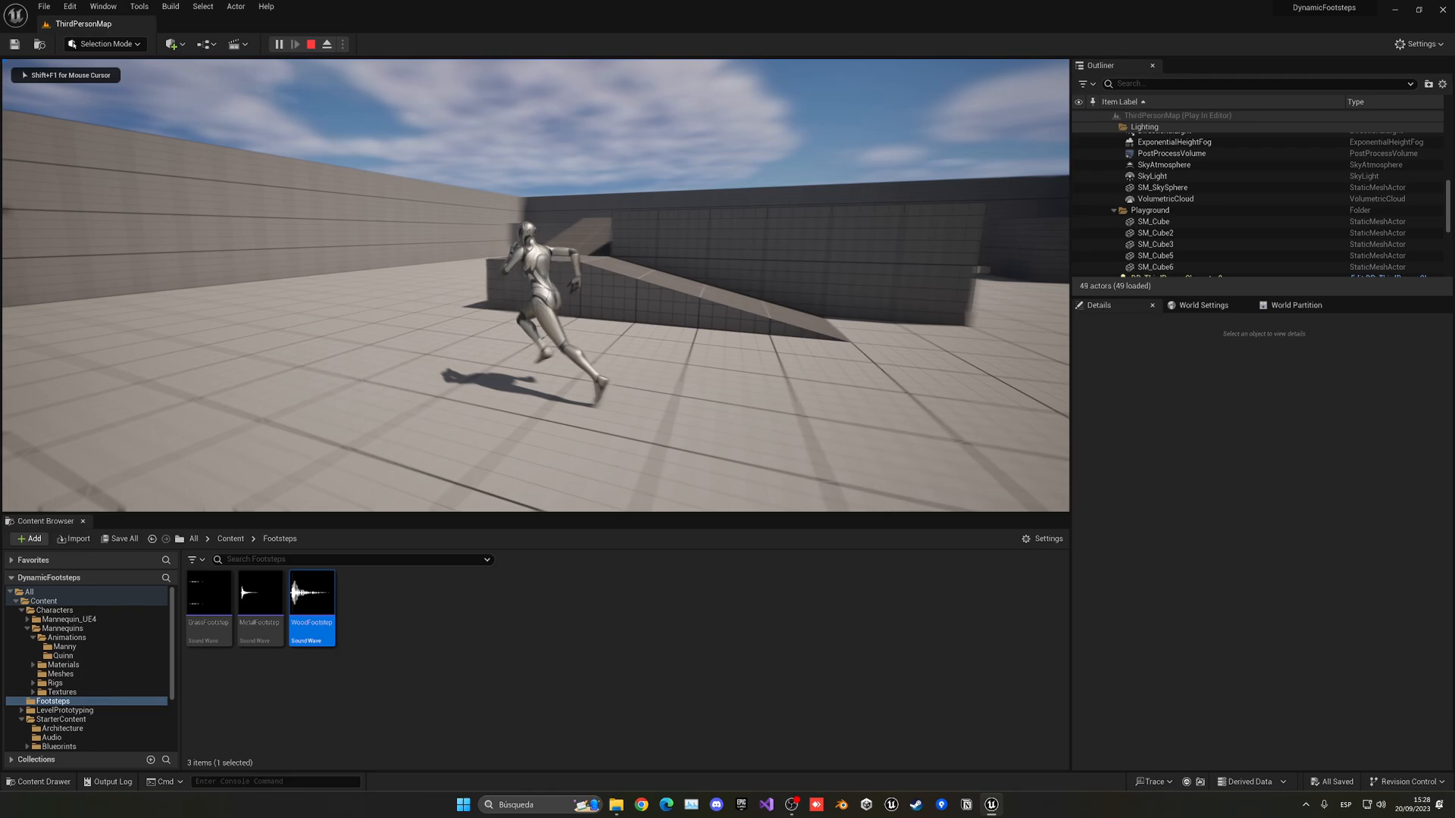
Give SM_Ramp a wood material from the 'wood' search and test-play the level
left_click(307, 43)
type("wod")
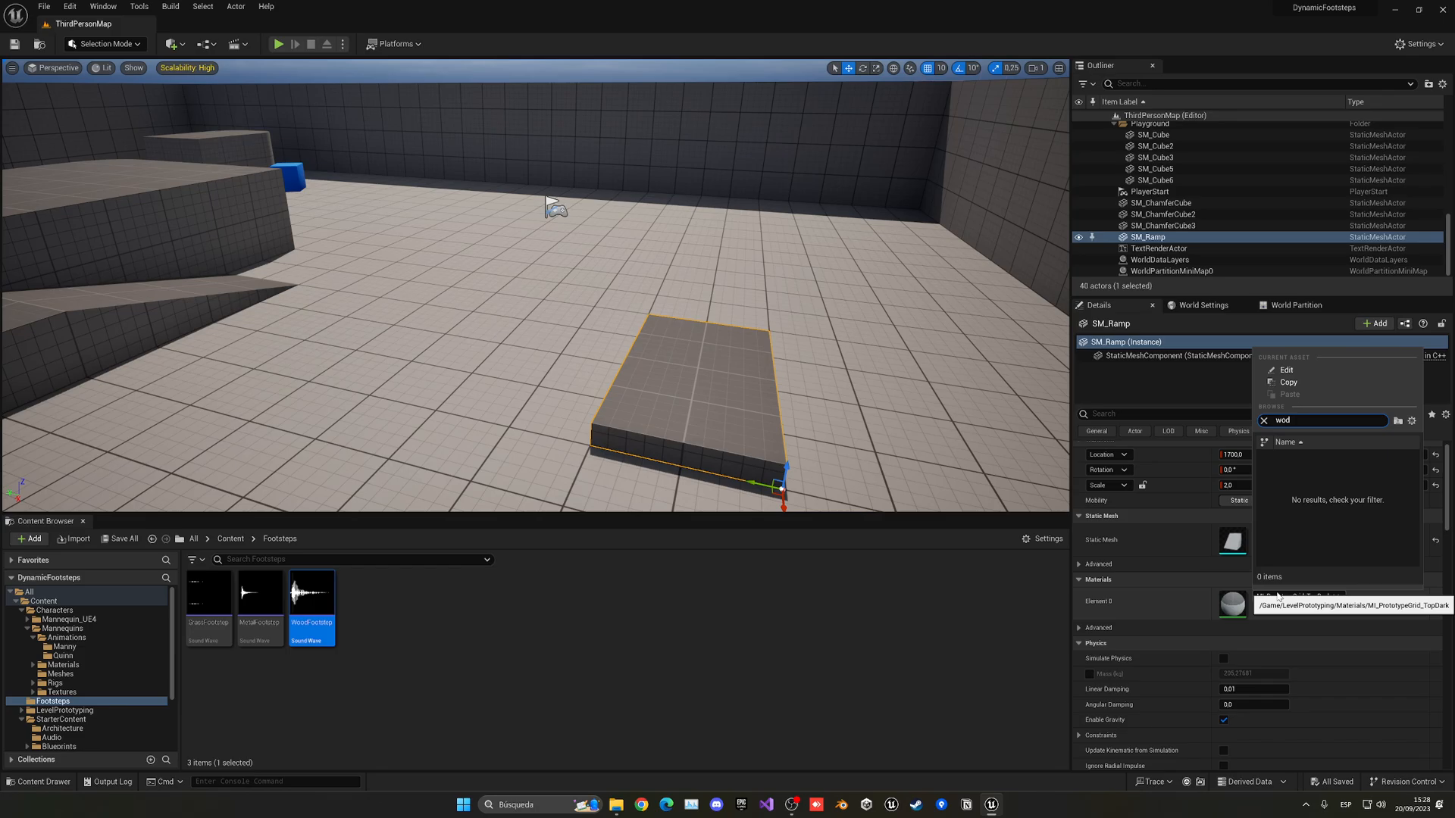
type("wood")
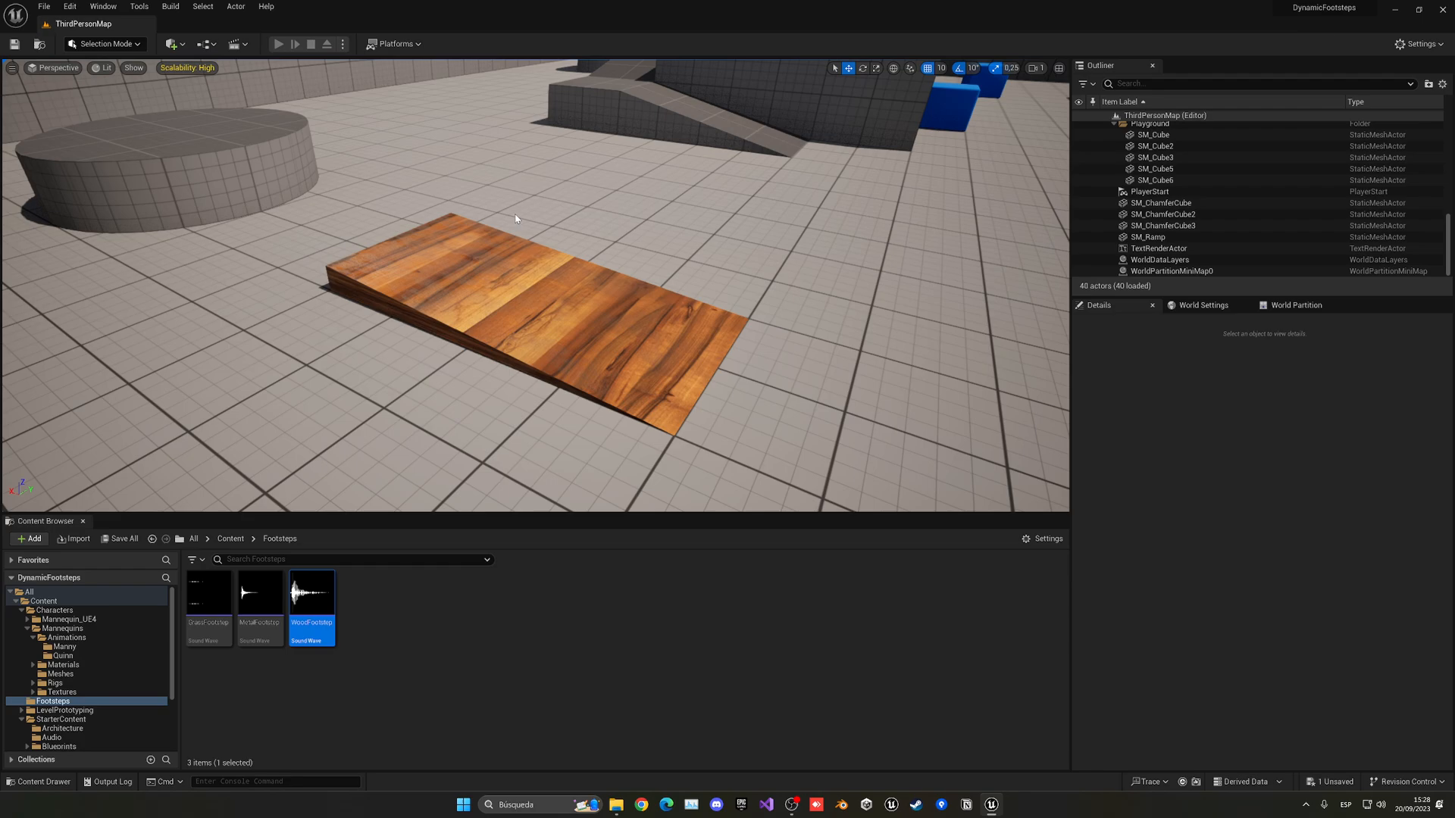
left_click(275, 43)
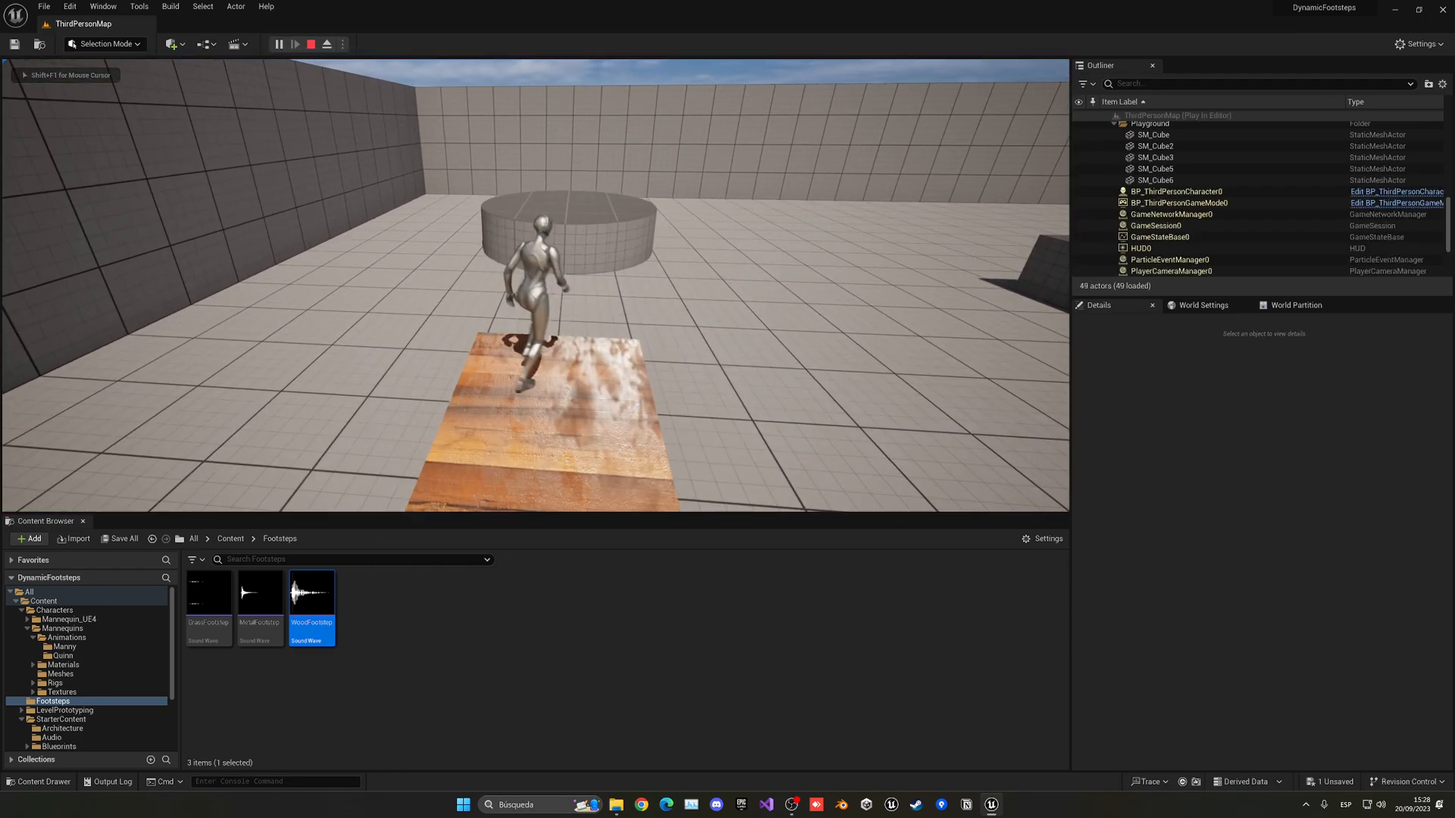
Stop play and set SM_Ramp4's Phys Material Override to PM_Metal
left_click(313, 43)
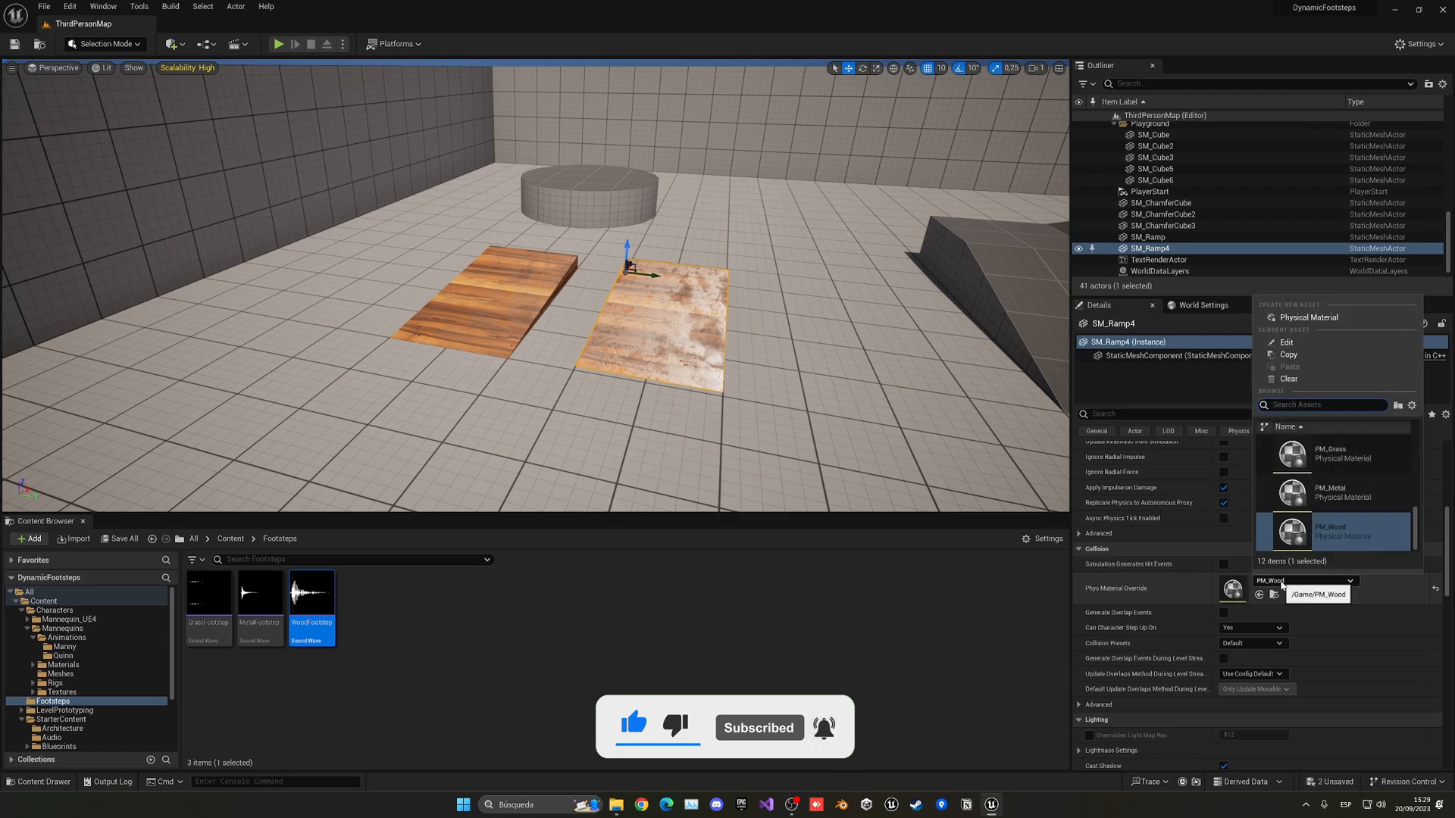
type("meta")
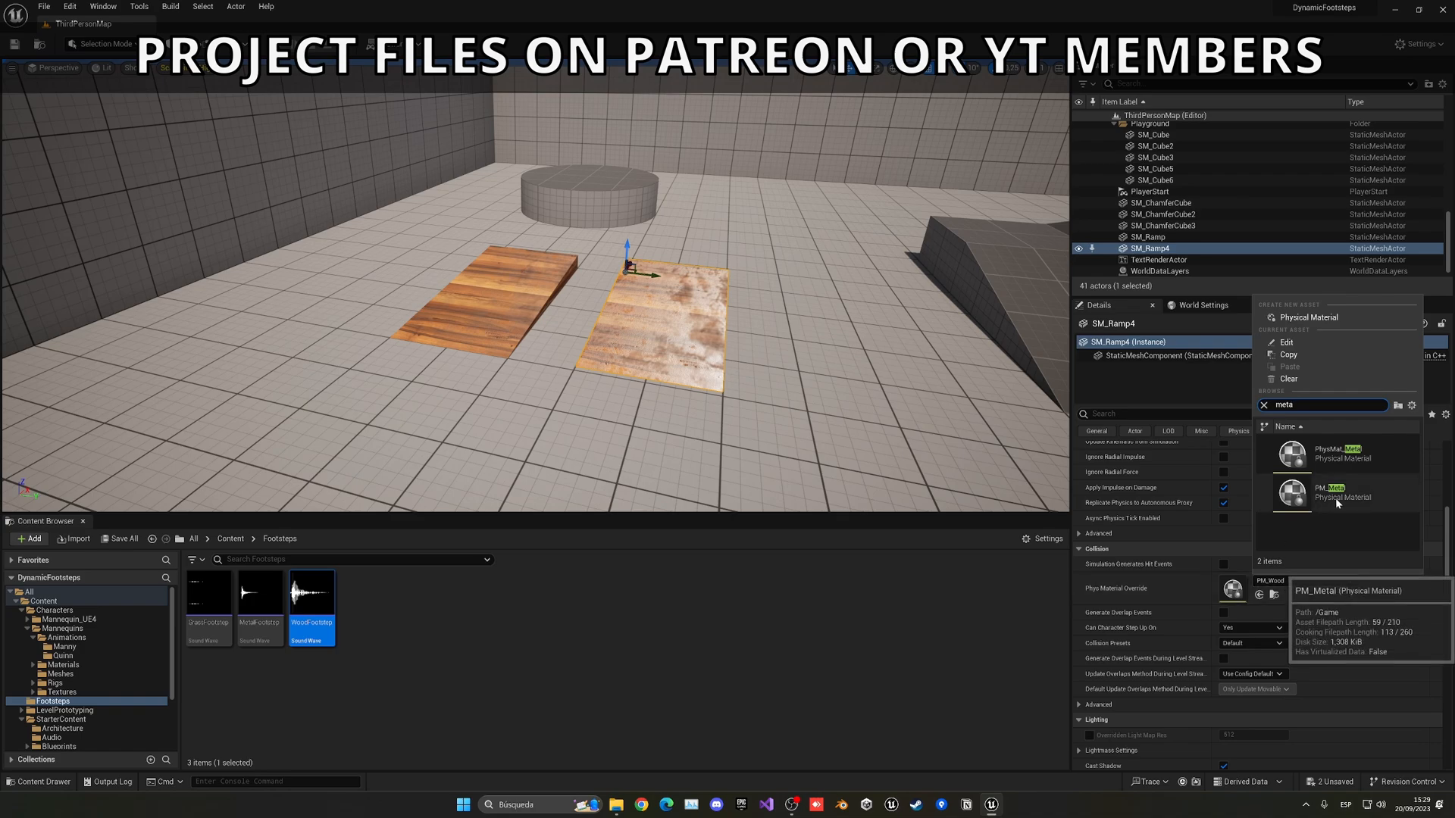
left_click(1293, 493)
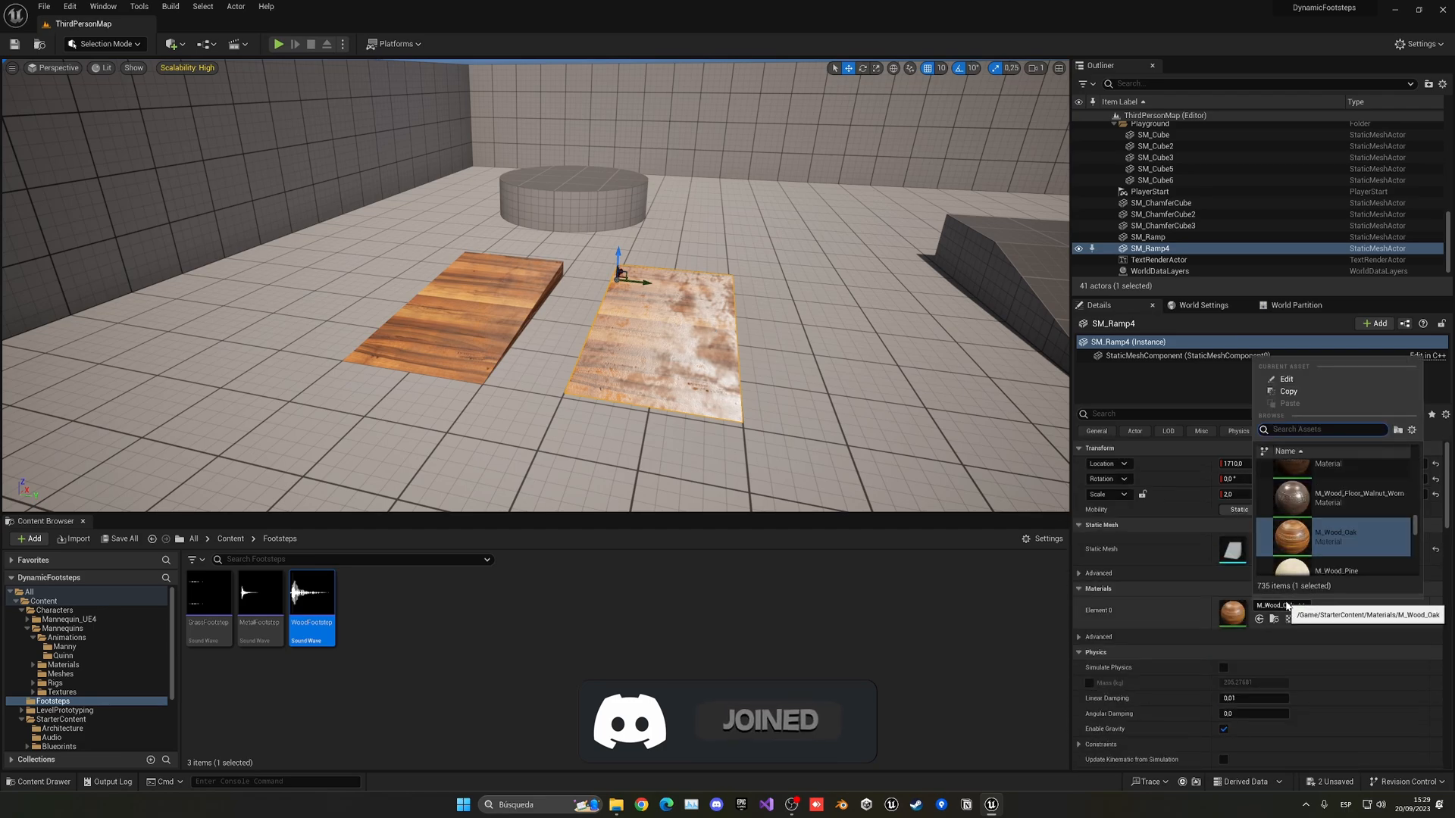
Give SM_Ramp4 the M_Metal_Burnished_Steel material and test-play the level
type("metal")
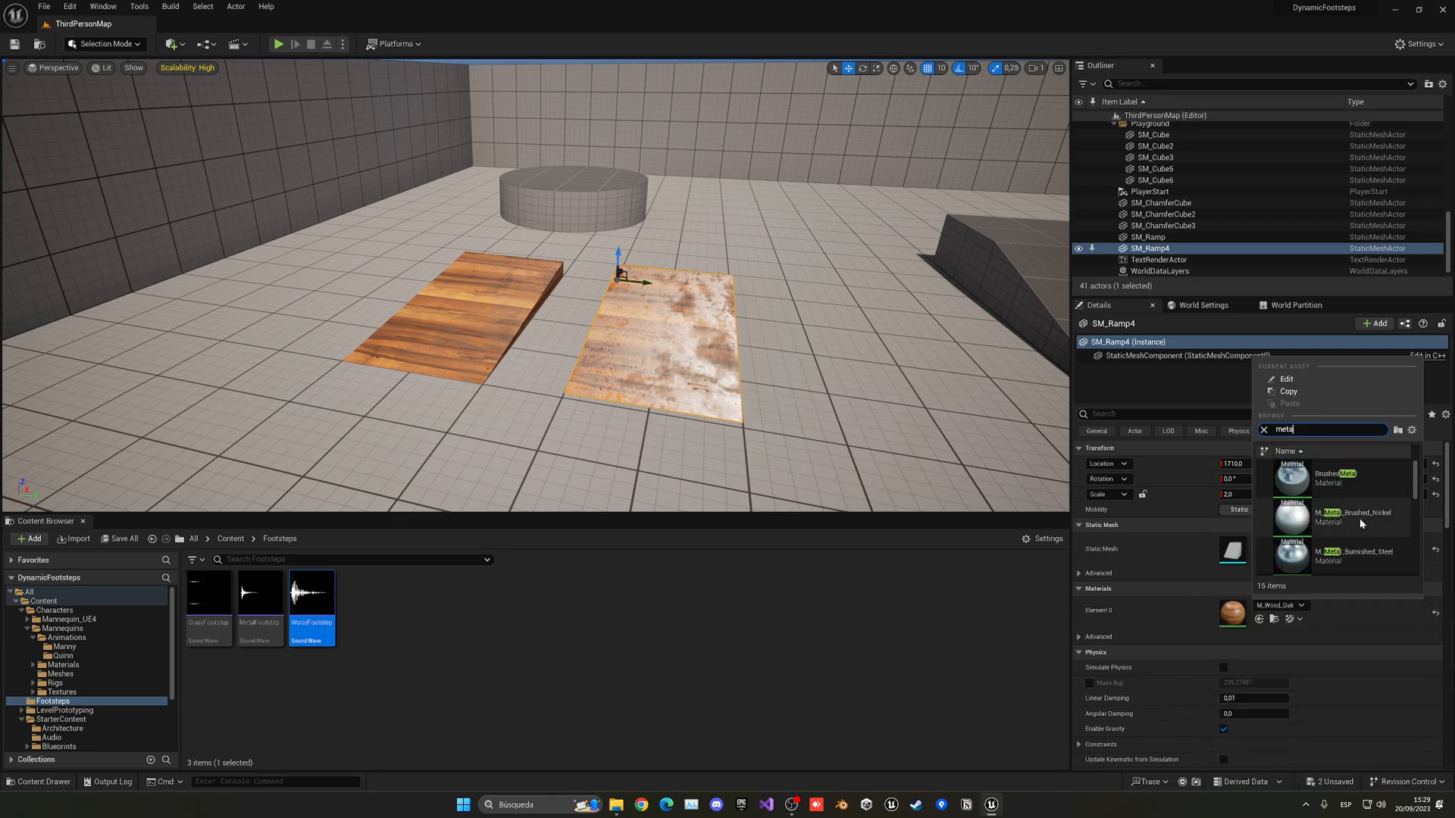
left_click(1293, 551)
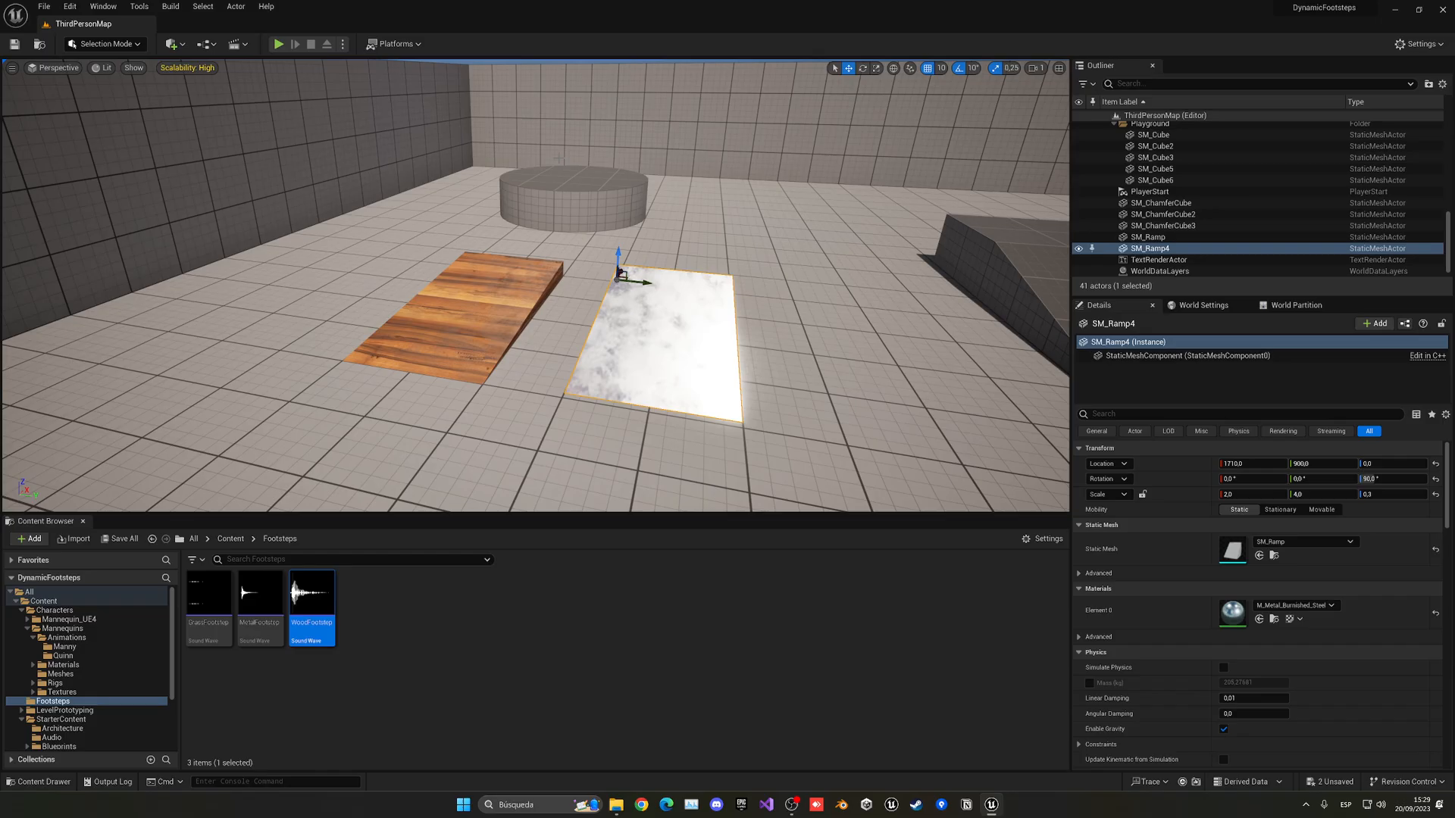
left_click(277, 44)
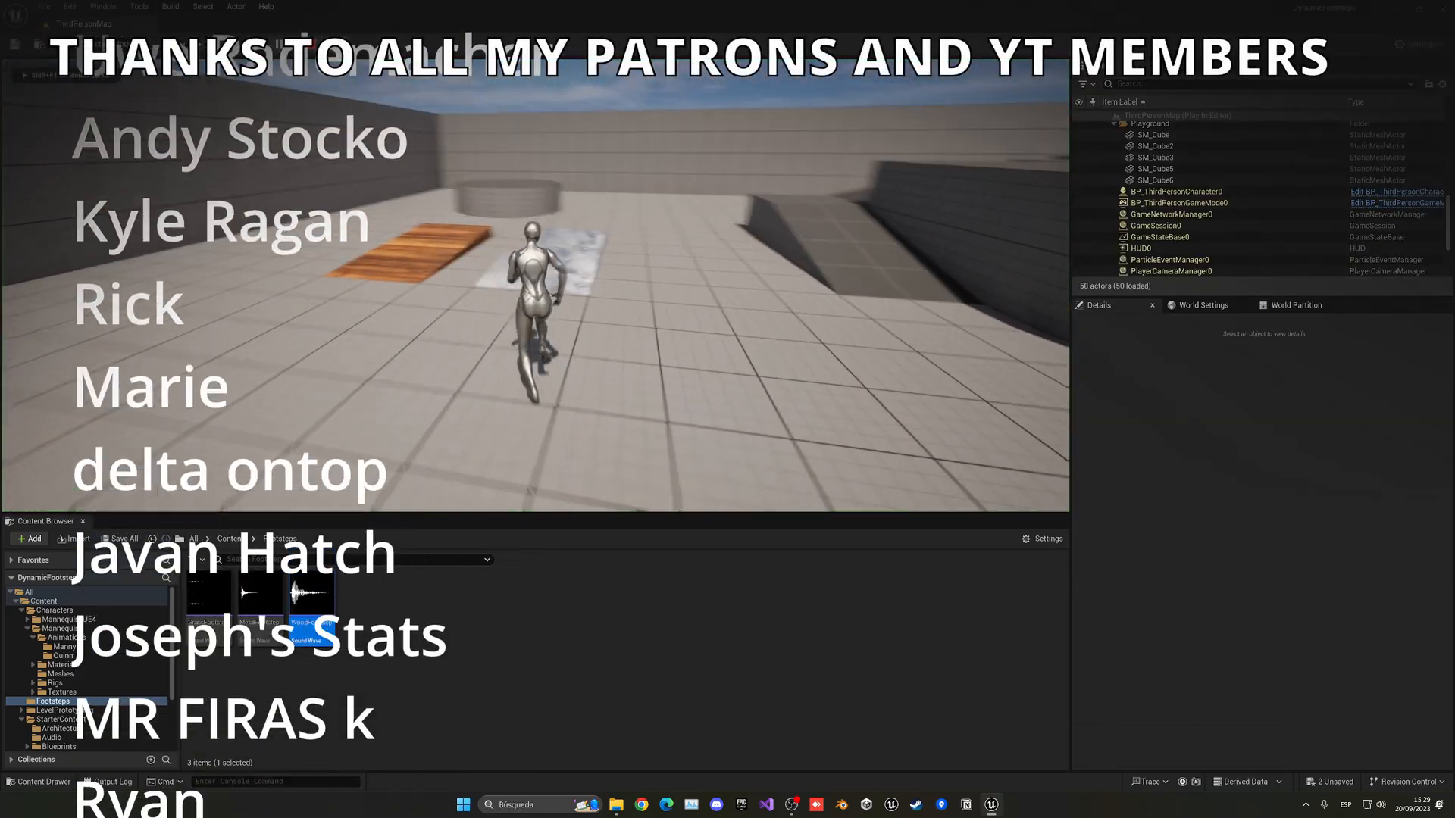